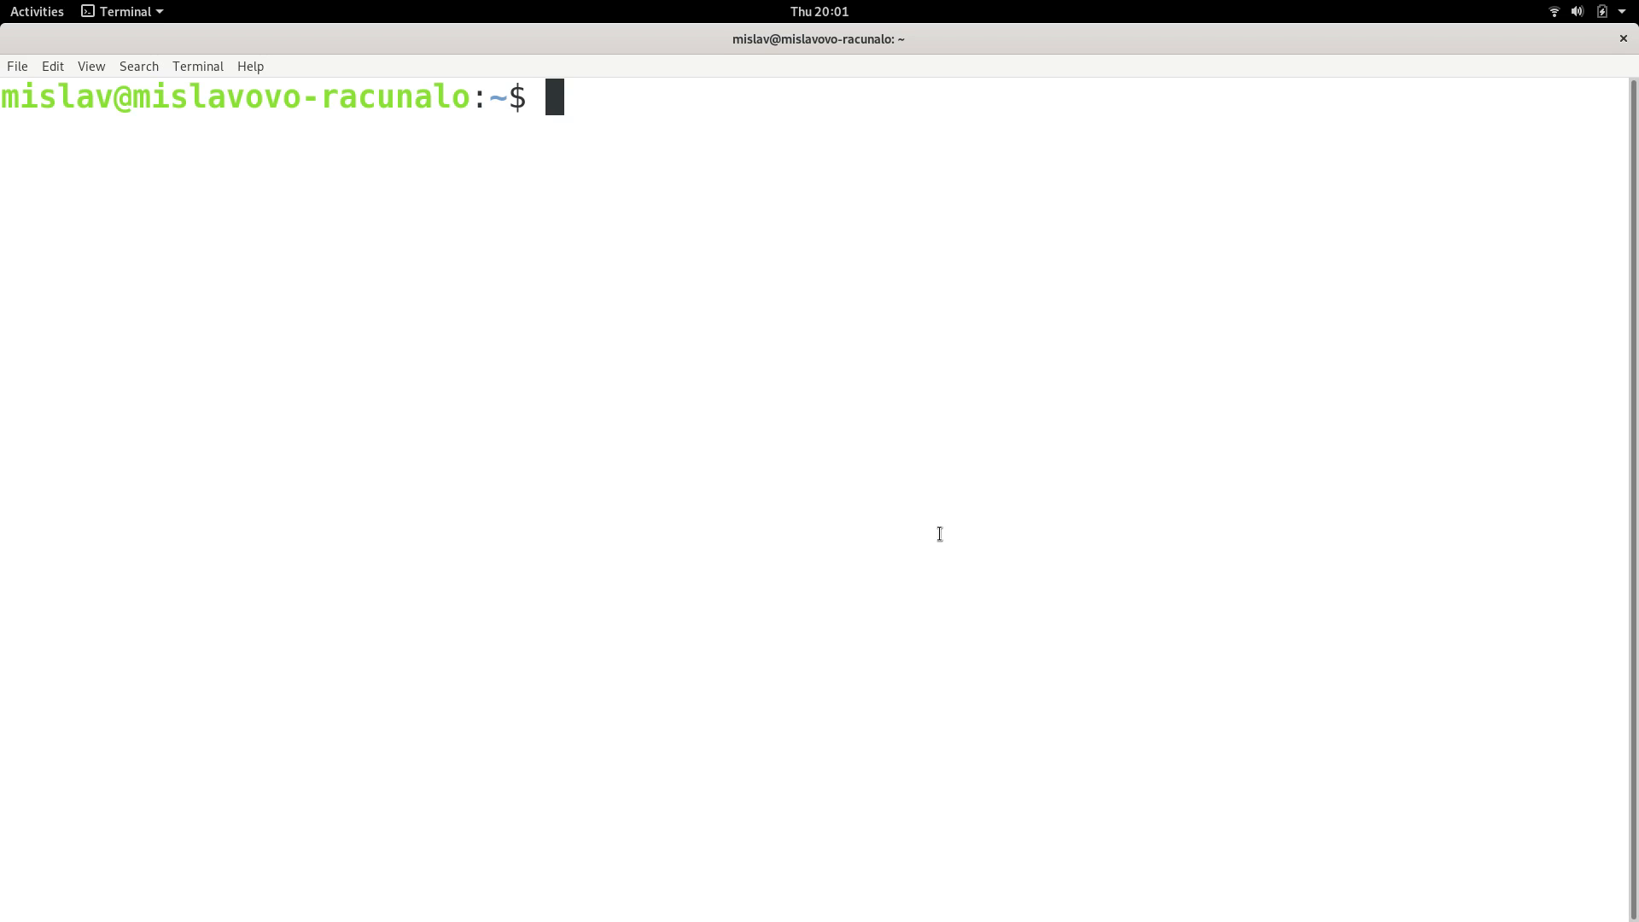
# - Enter the command top at the shell prompt without running it yet
pyautogui.write('top')
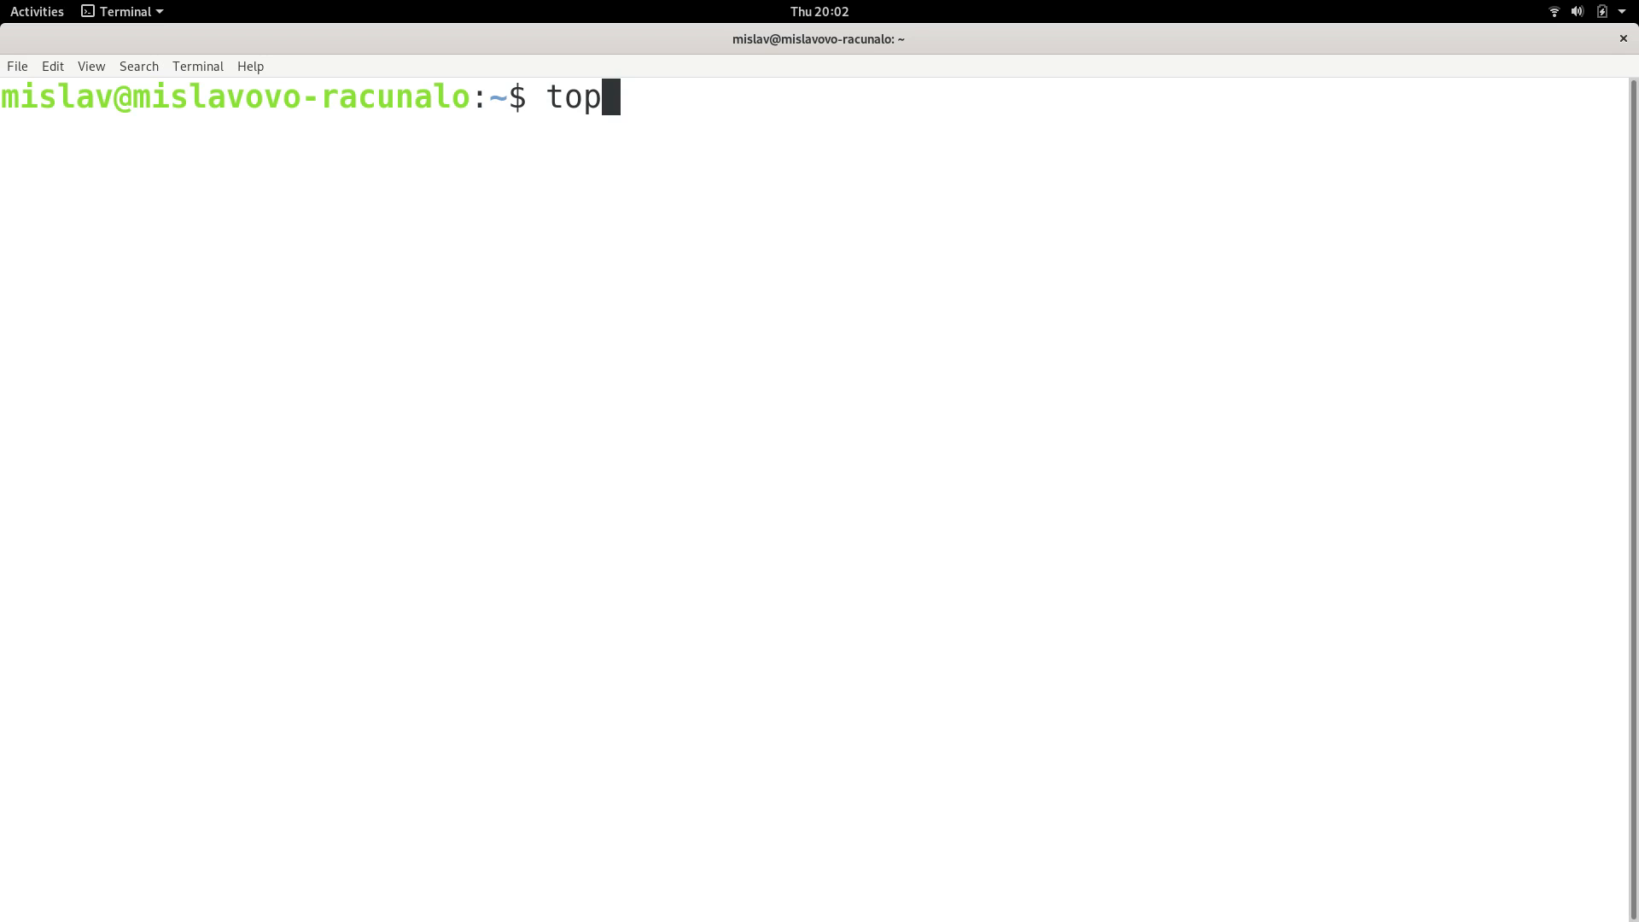
# - Run top and freeze its display at the 20:02:26 snapshot of processes
pyautogui.press('Return')
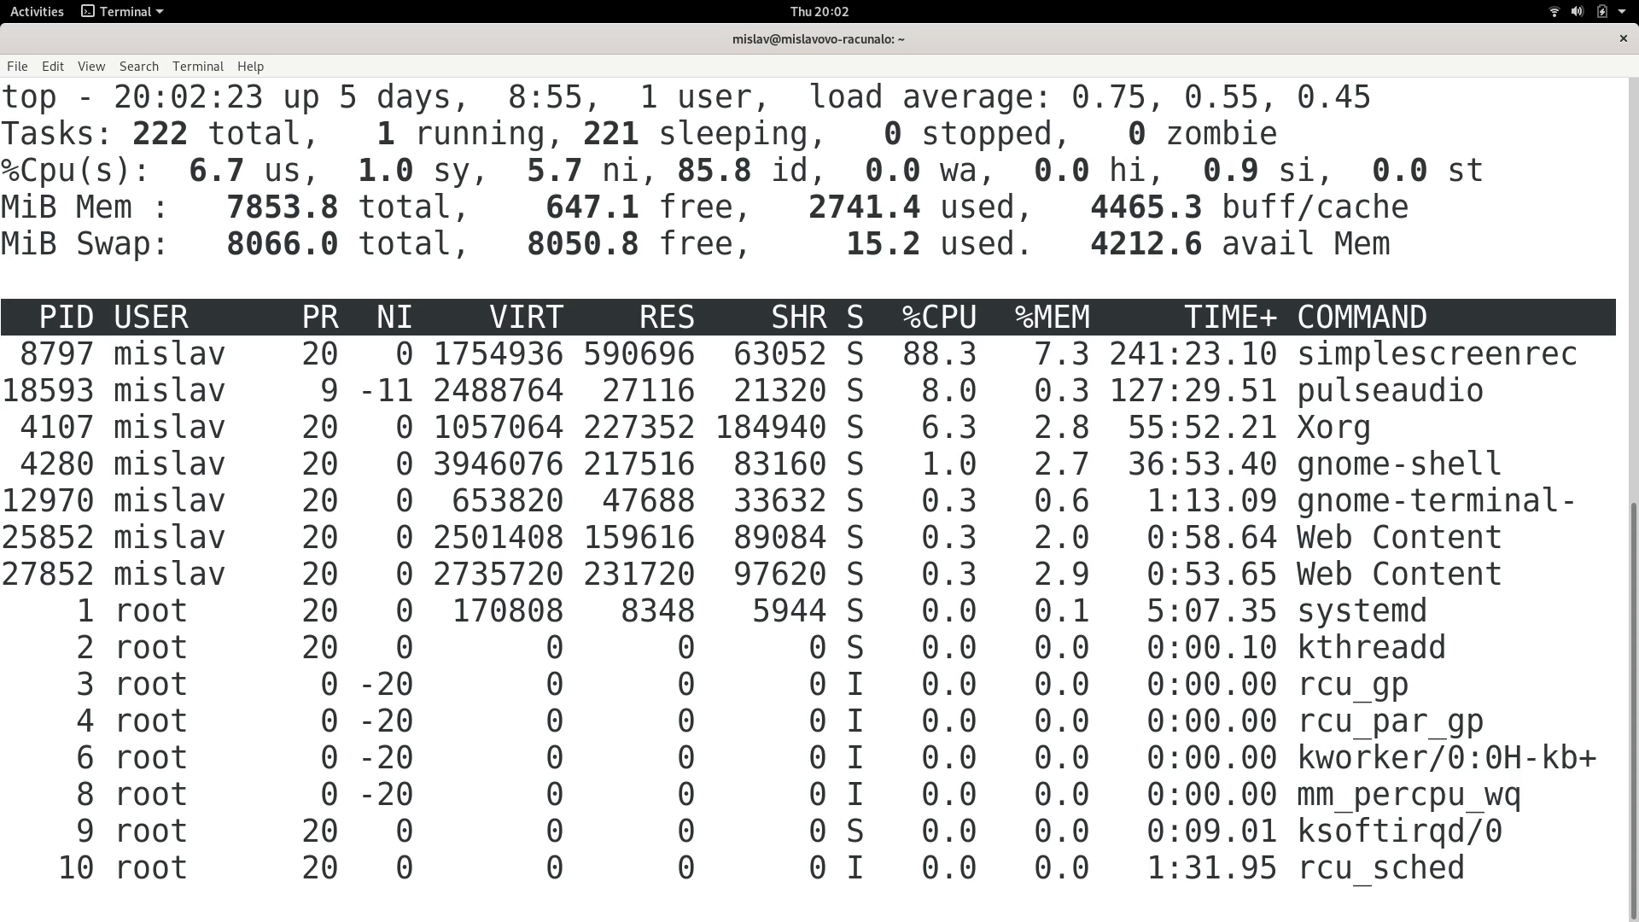
pyautogui.press('q')
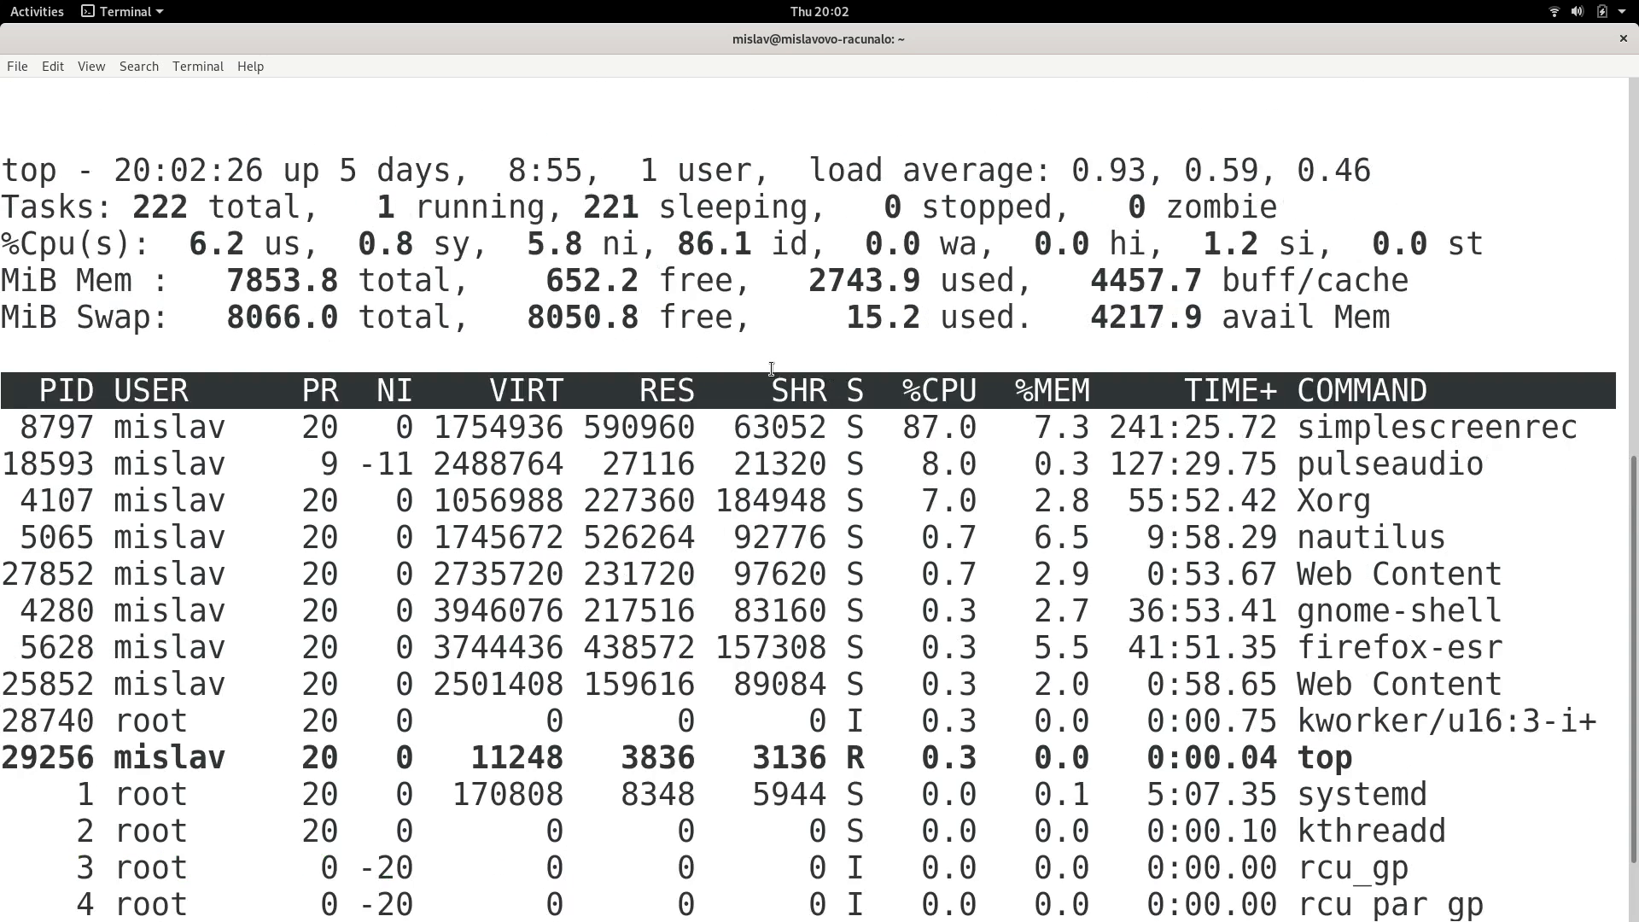
pyautogui.scroll(-3)
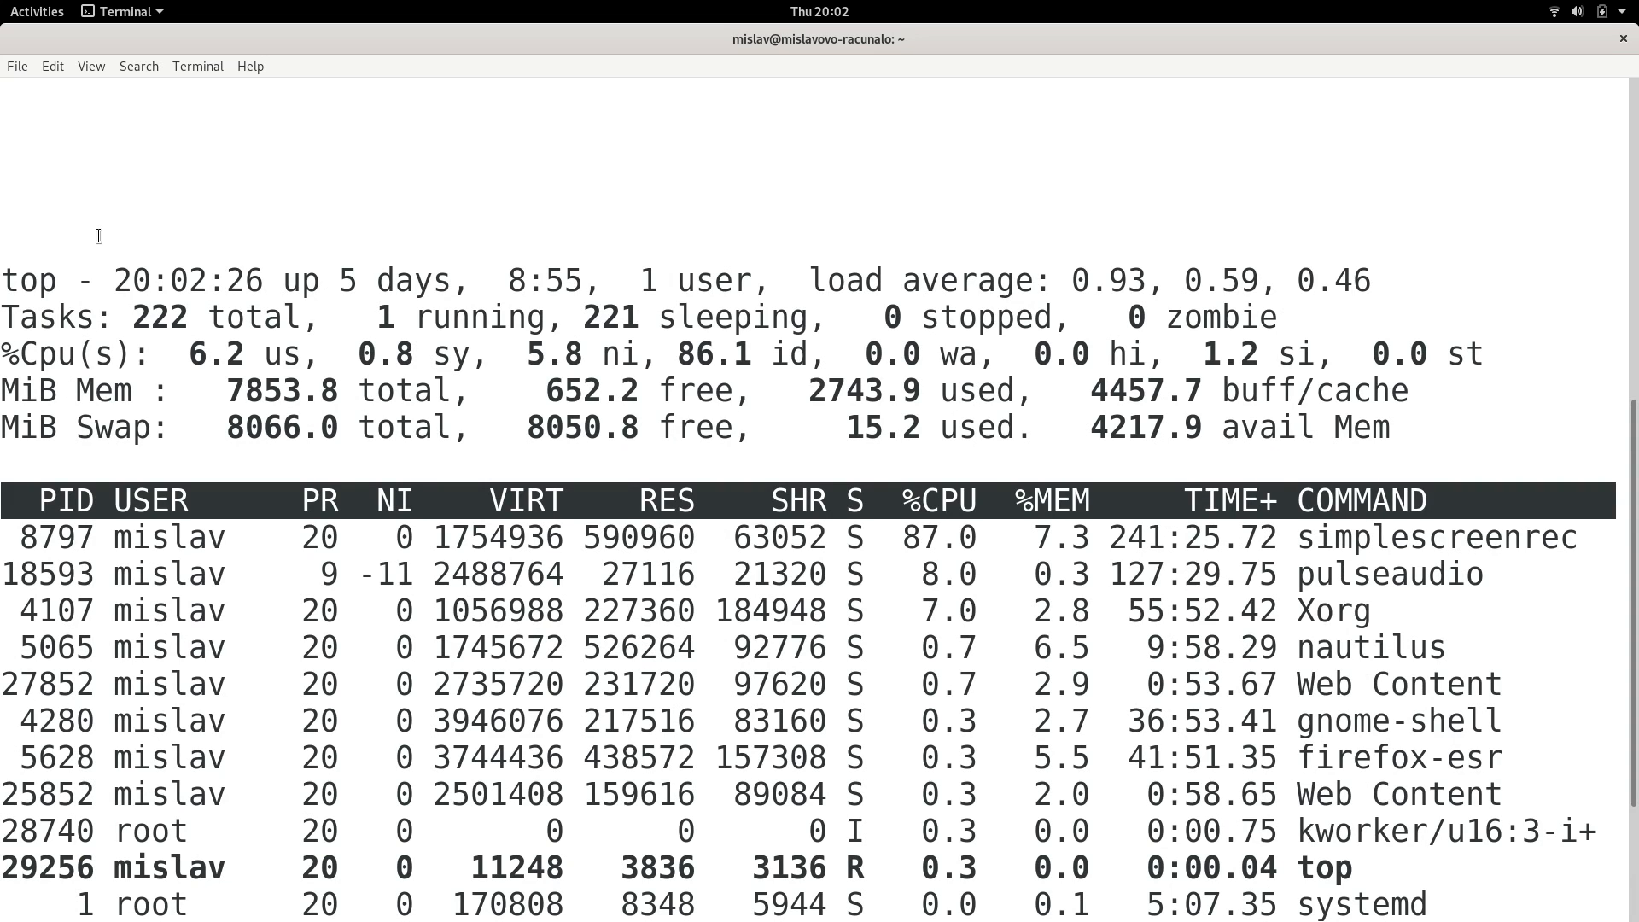
pyautogui.moveTo(171, 275)
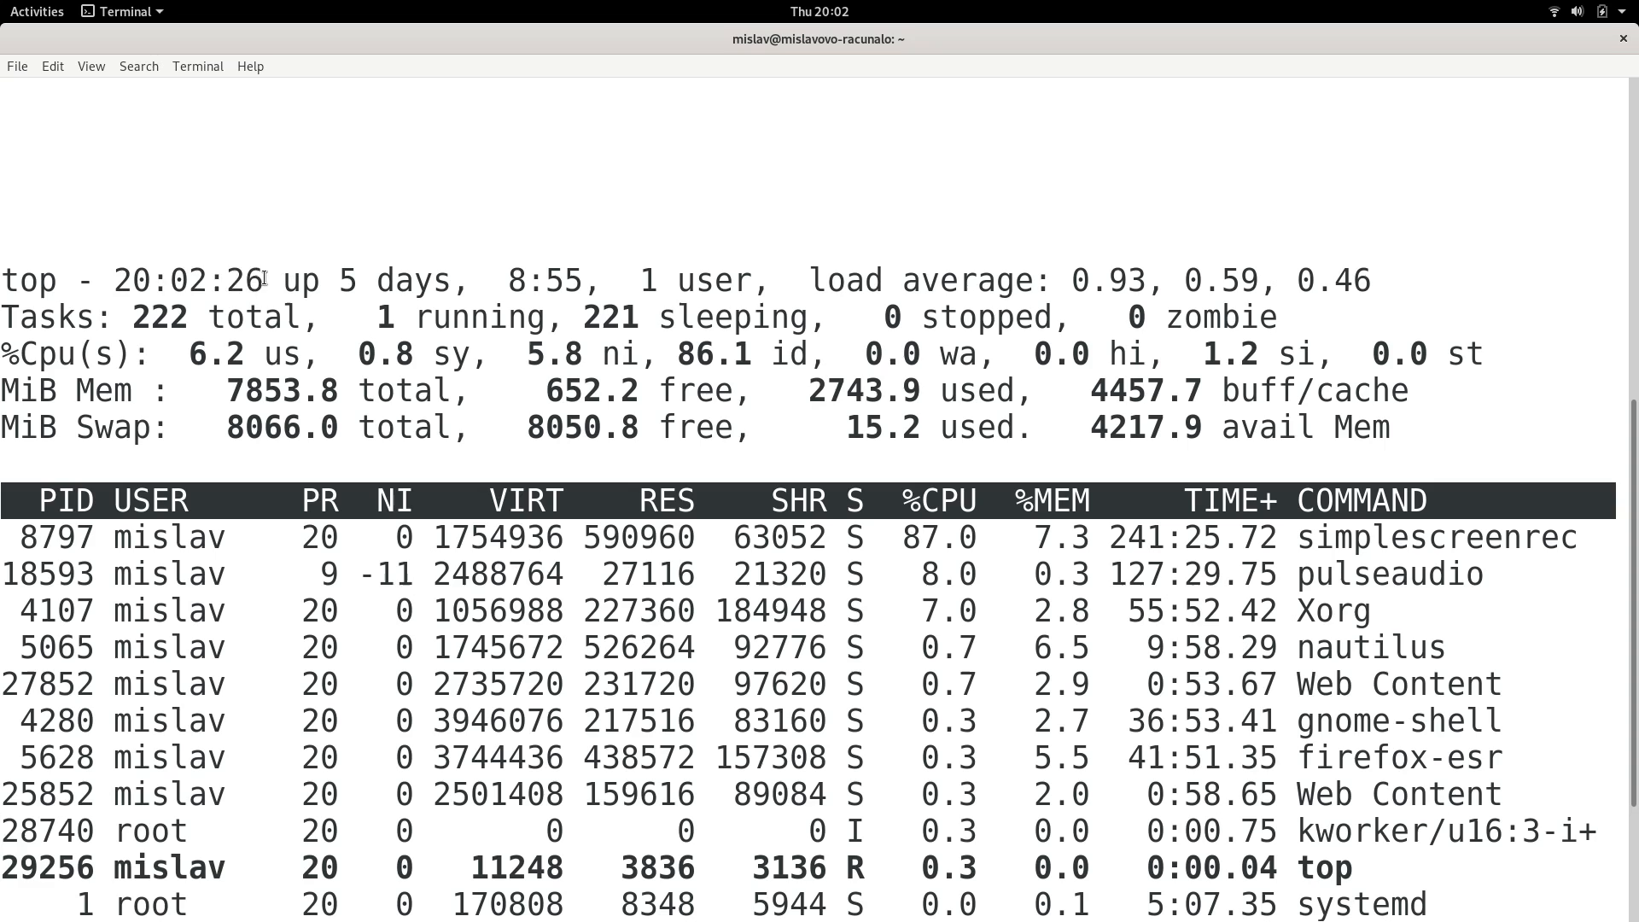
pyautogui.doubleClick(310, 278)
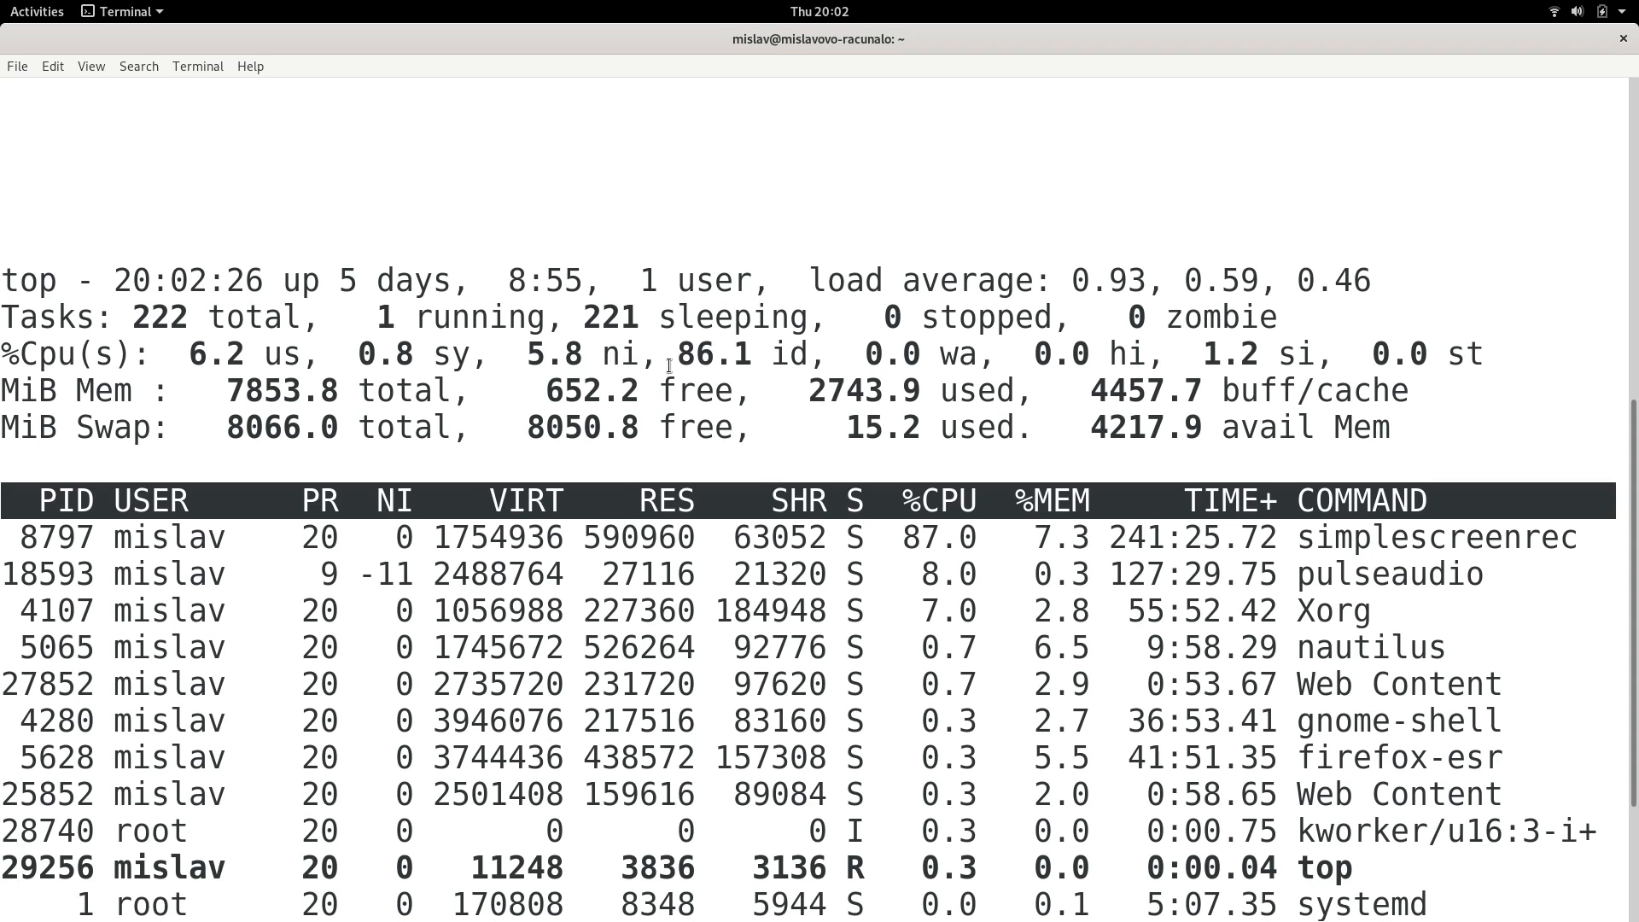
pyautogui.doubleClick(835, 279)
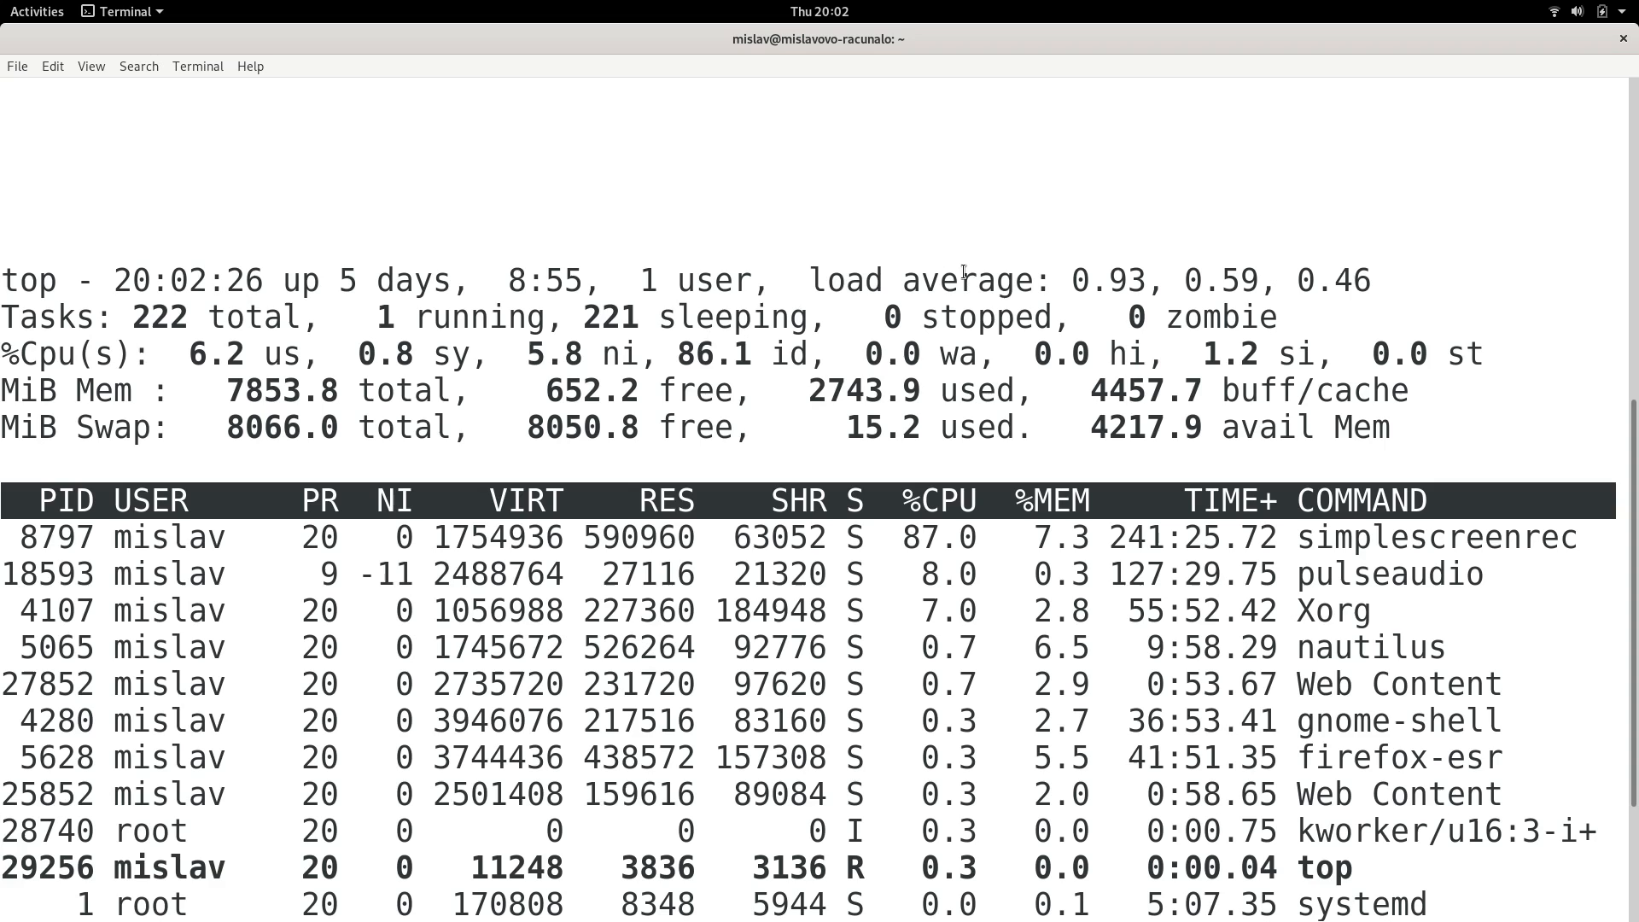
pyautogui.moveTo(1109, 279)
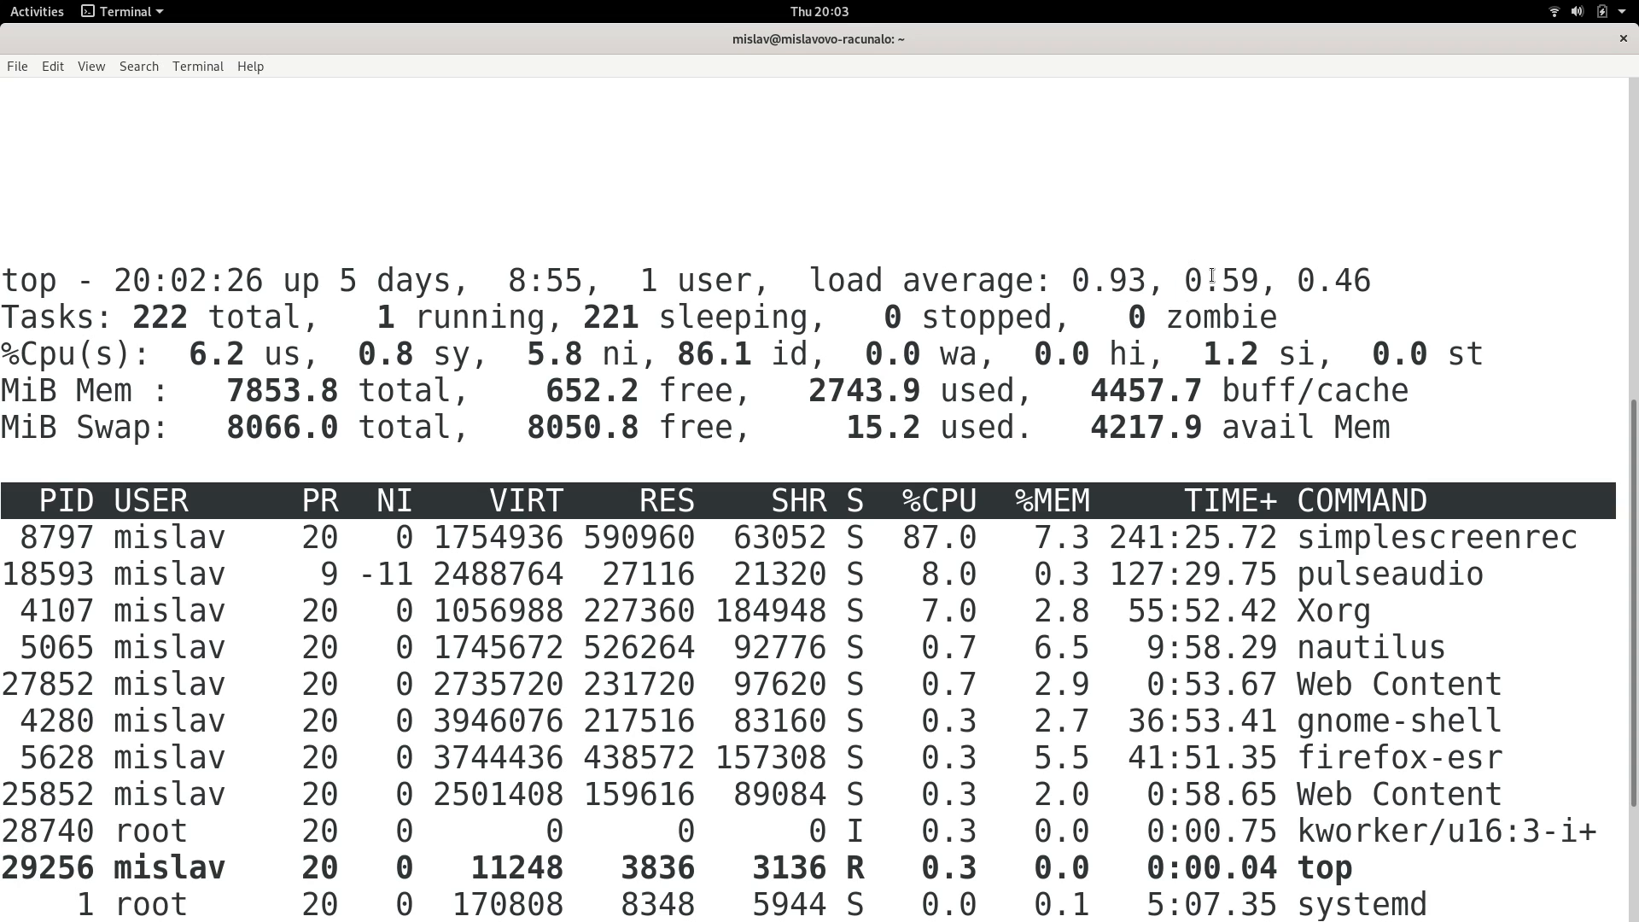
pyautogui.doubleClick(1337, 280)
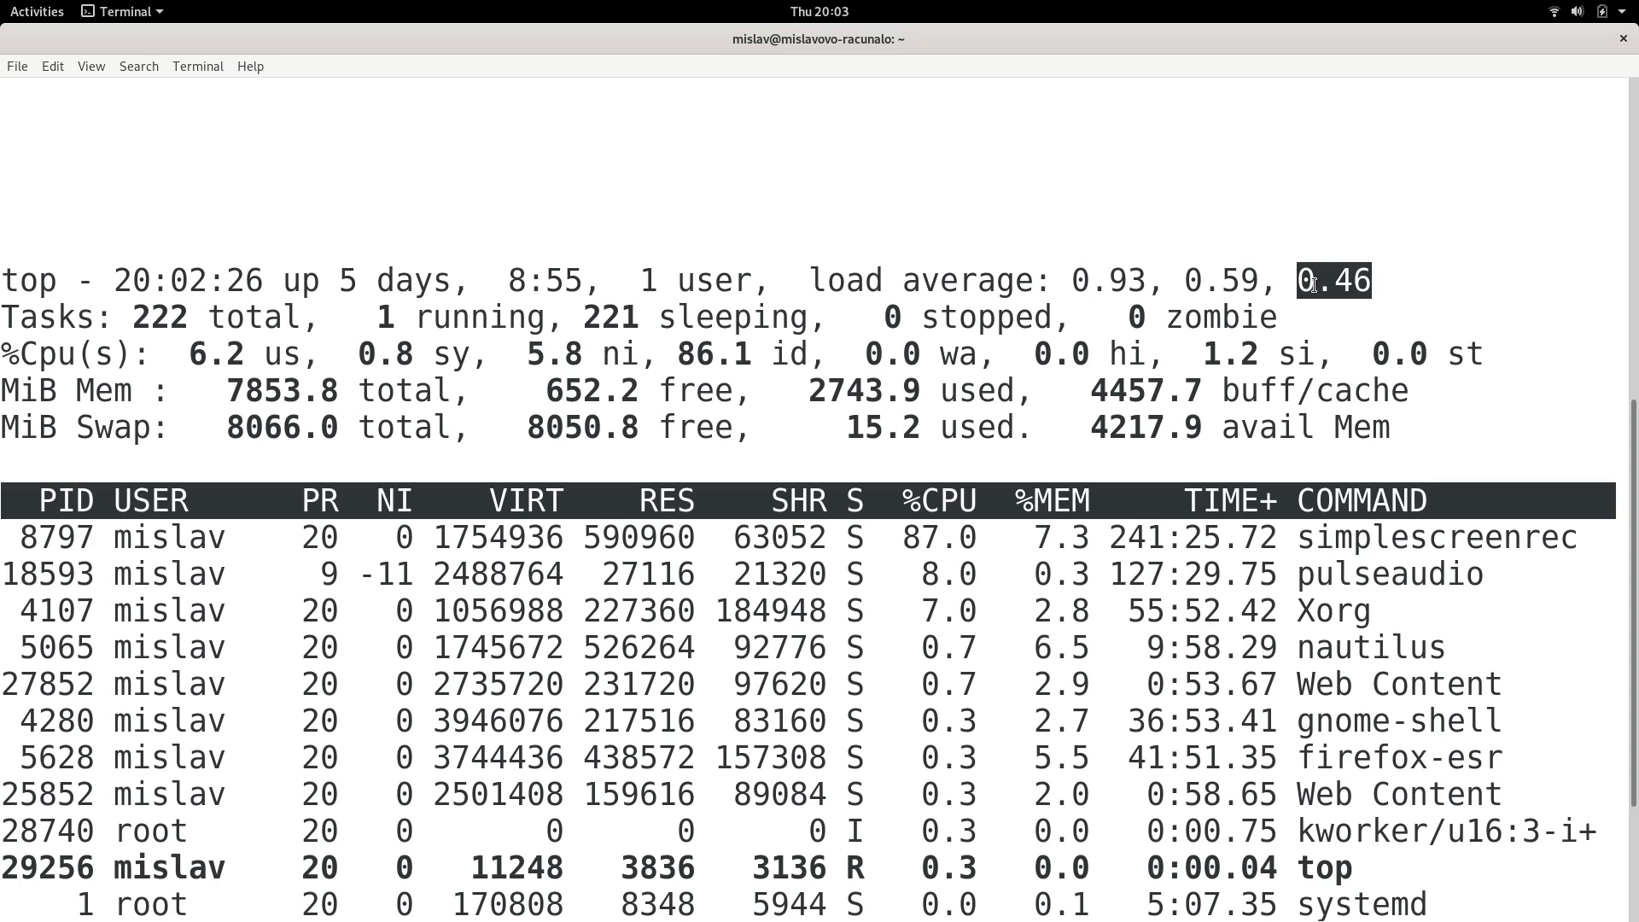
pyautogui.moveTo(1309, 290)
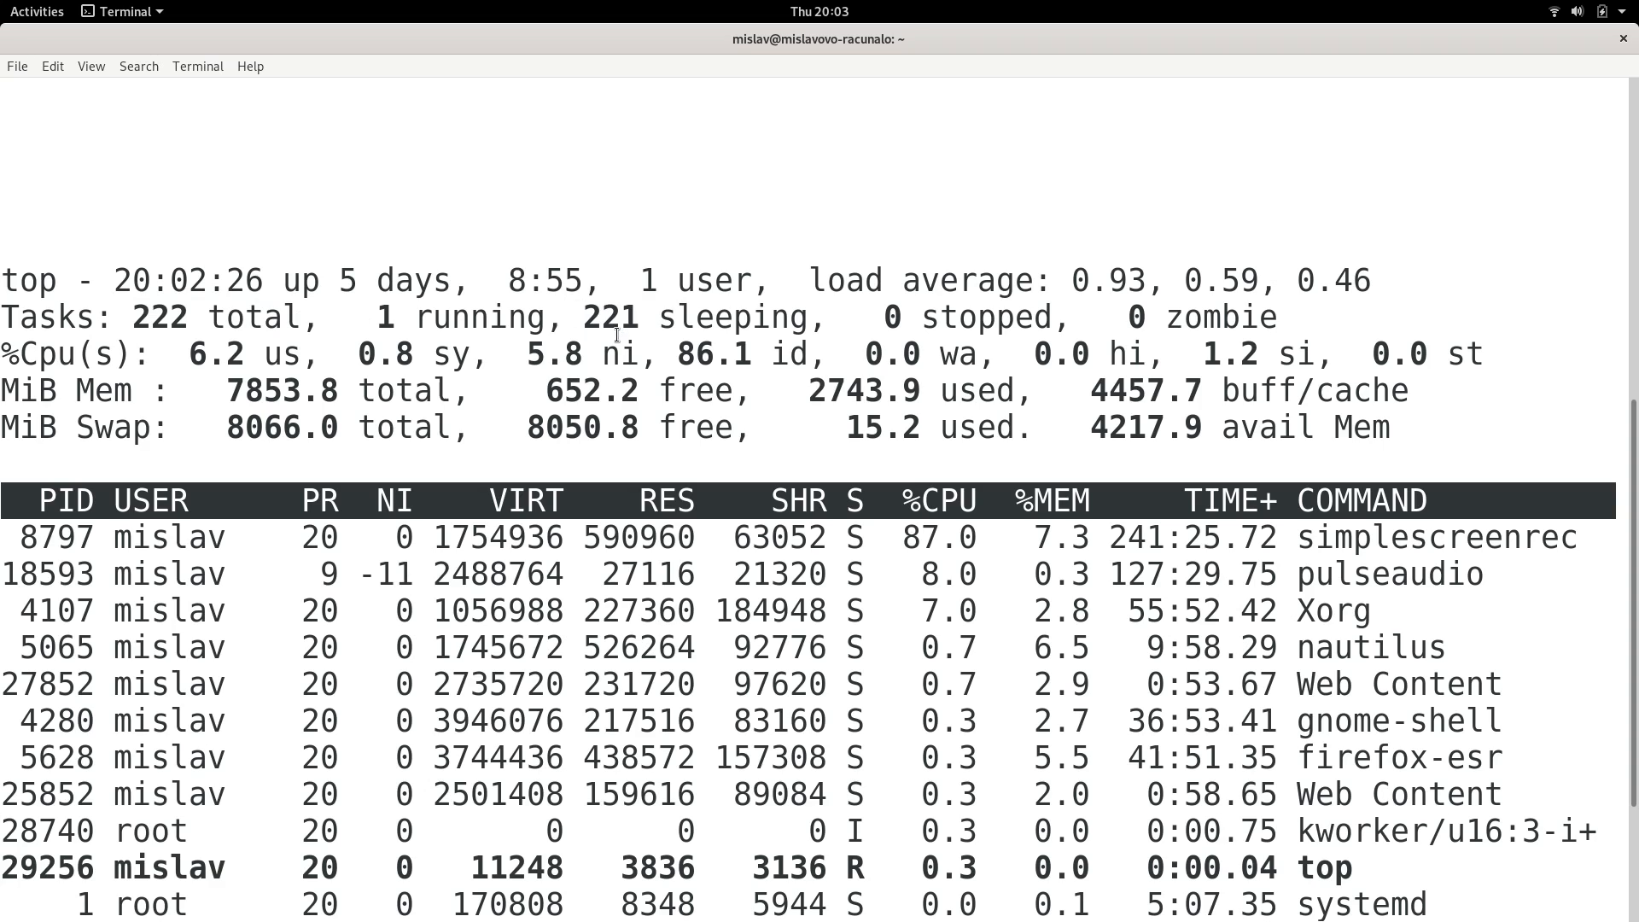
# - Highlight the sleeping, running, stopped and zombie labels in the Tasks line in turn
pyautogui.doubleClick(729, 317)
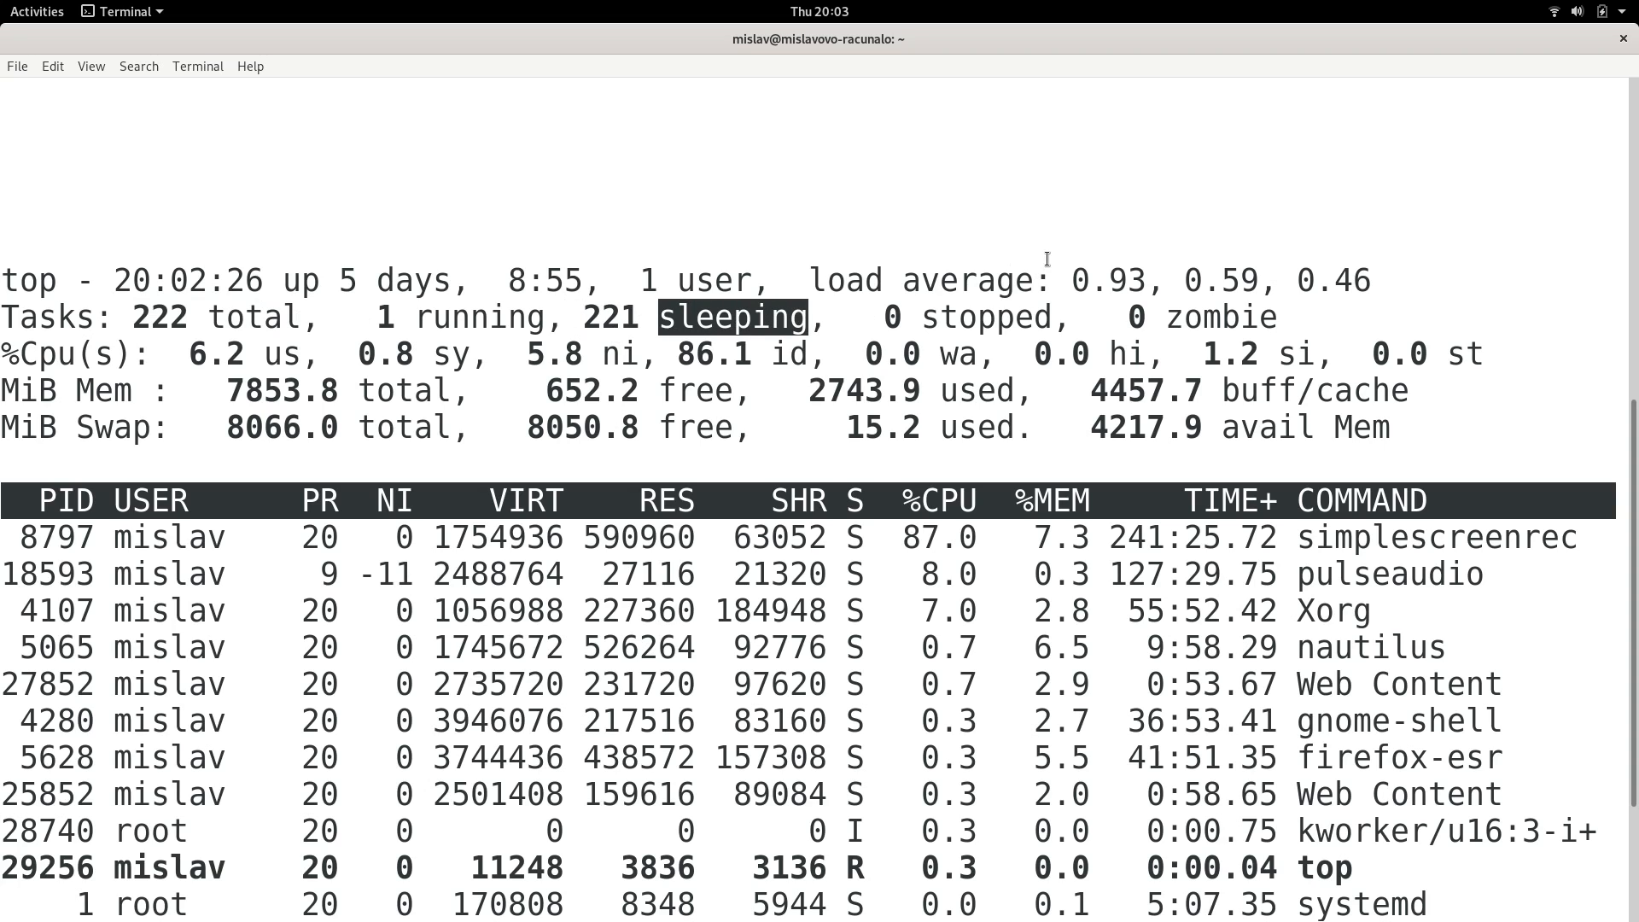
pyautogui.moveTo(1195, 317)
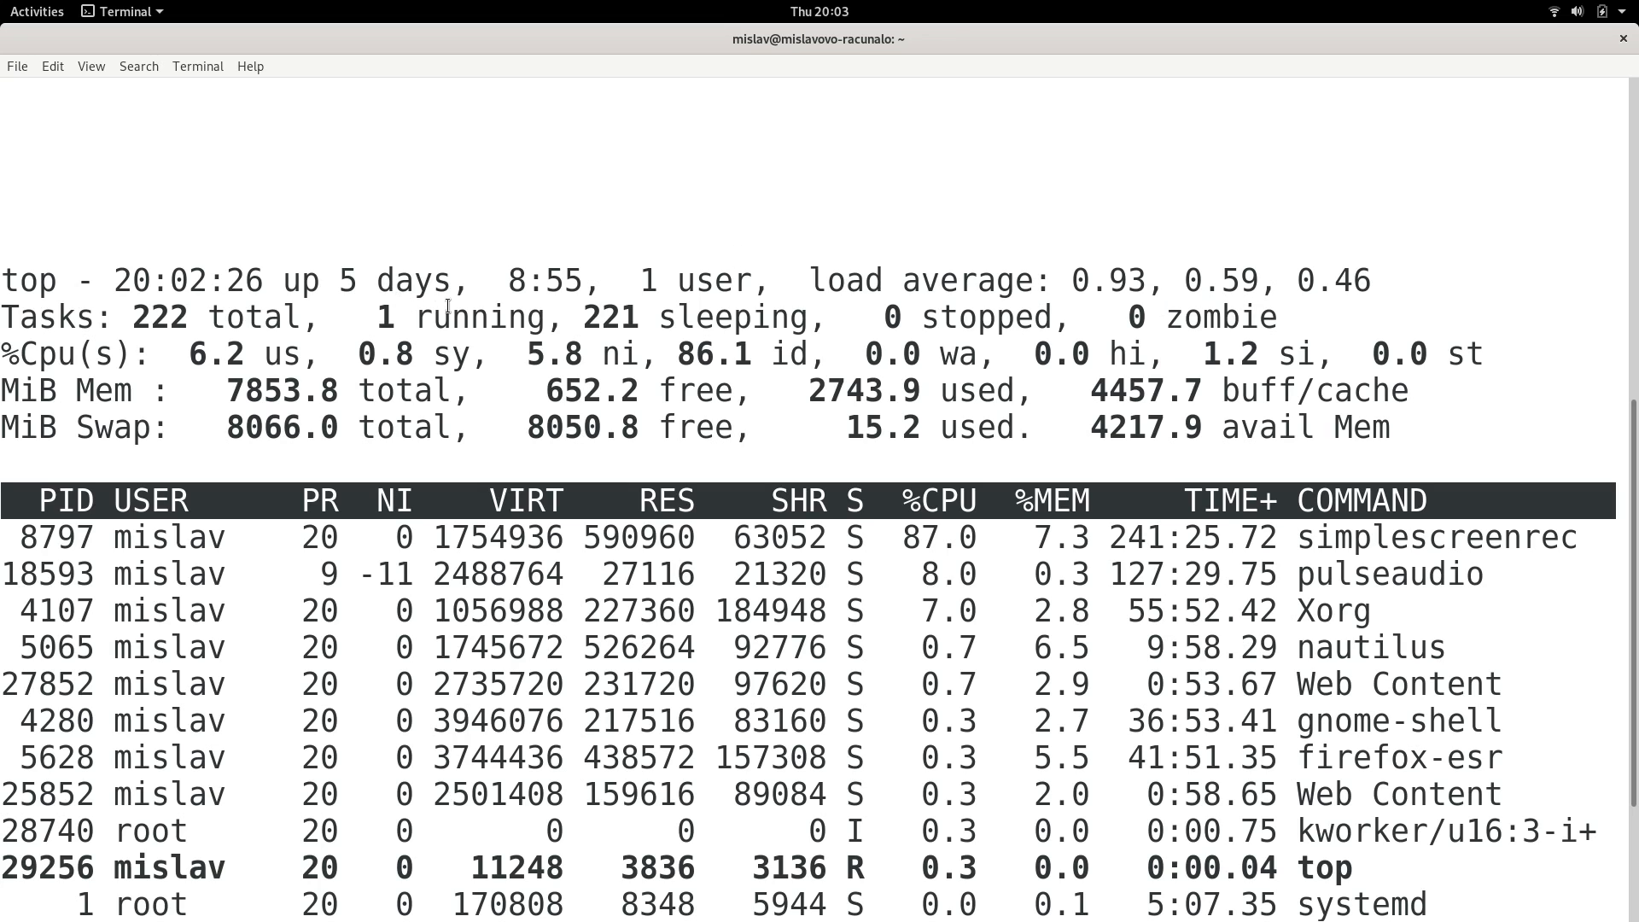
pyautogui.doubleClick(487, 318)
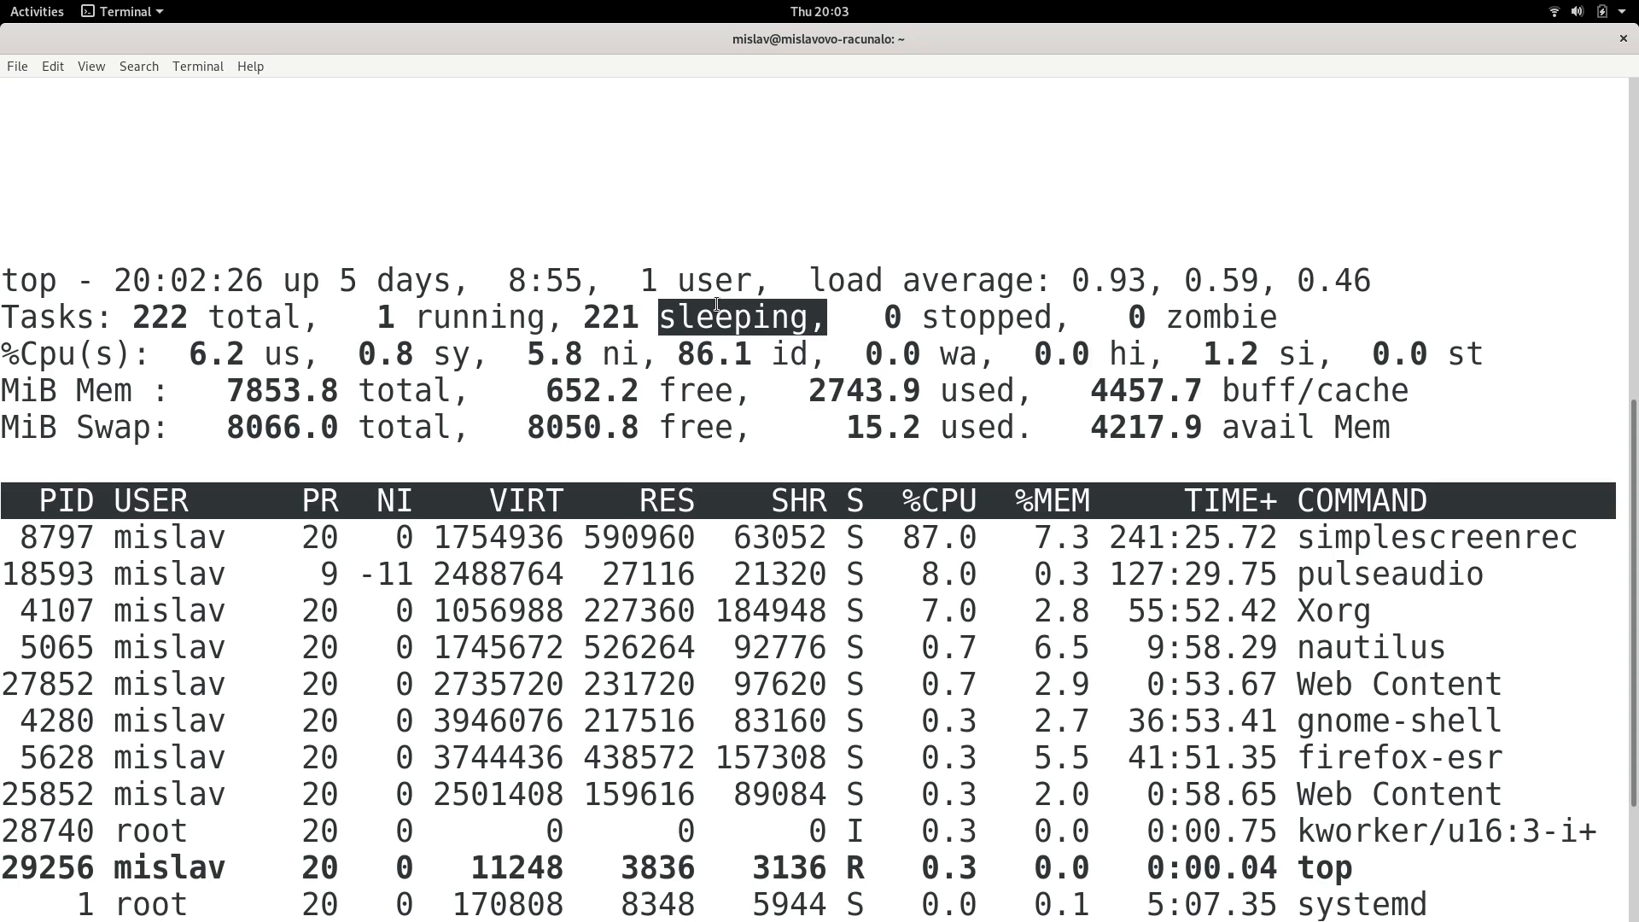
pyautogui.moveTo(720, 360)
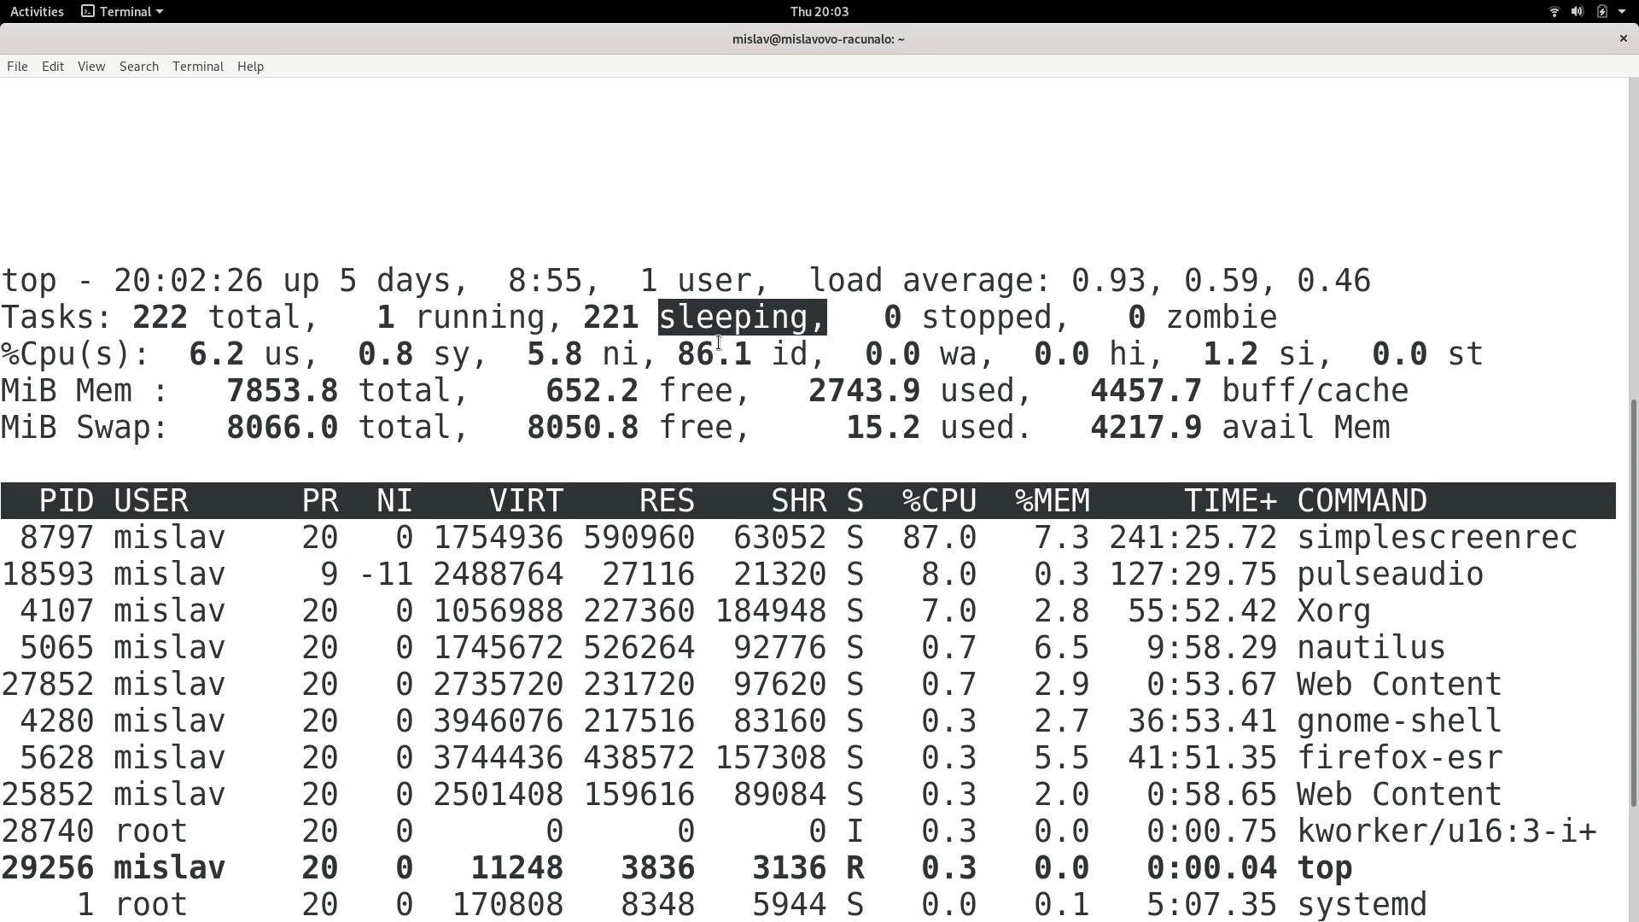
pyautogui.moveTo(835, 355)
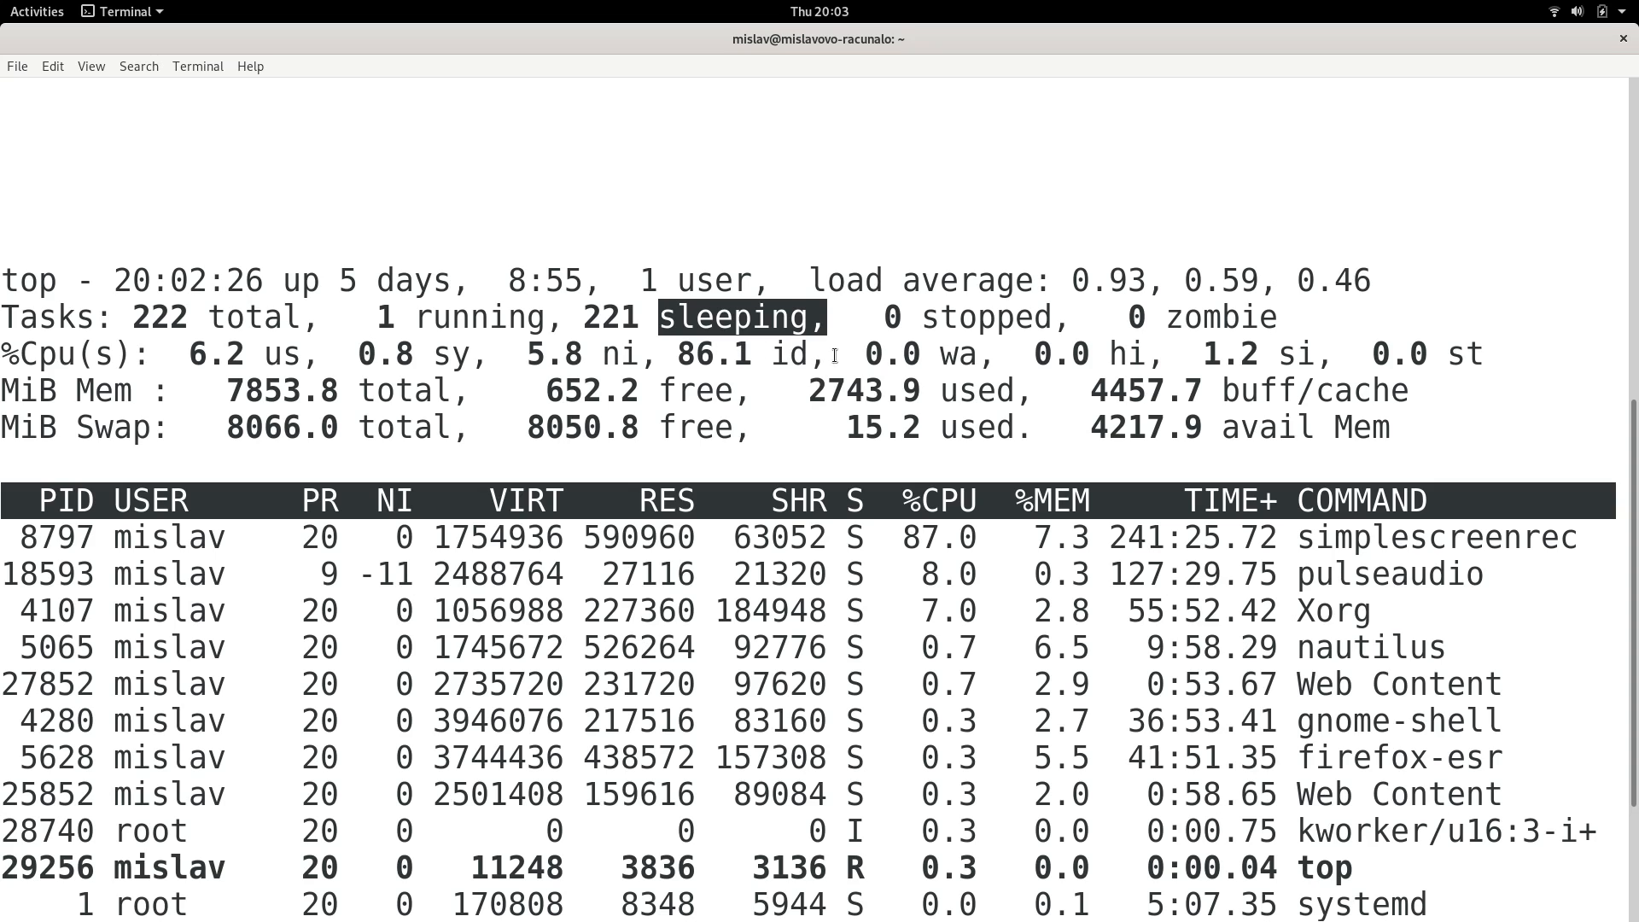
pyautogui.moveTo(938, 354)
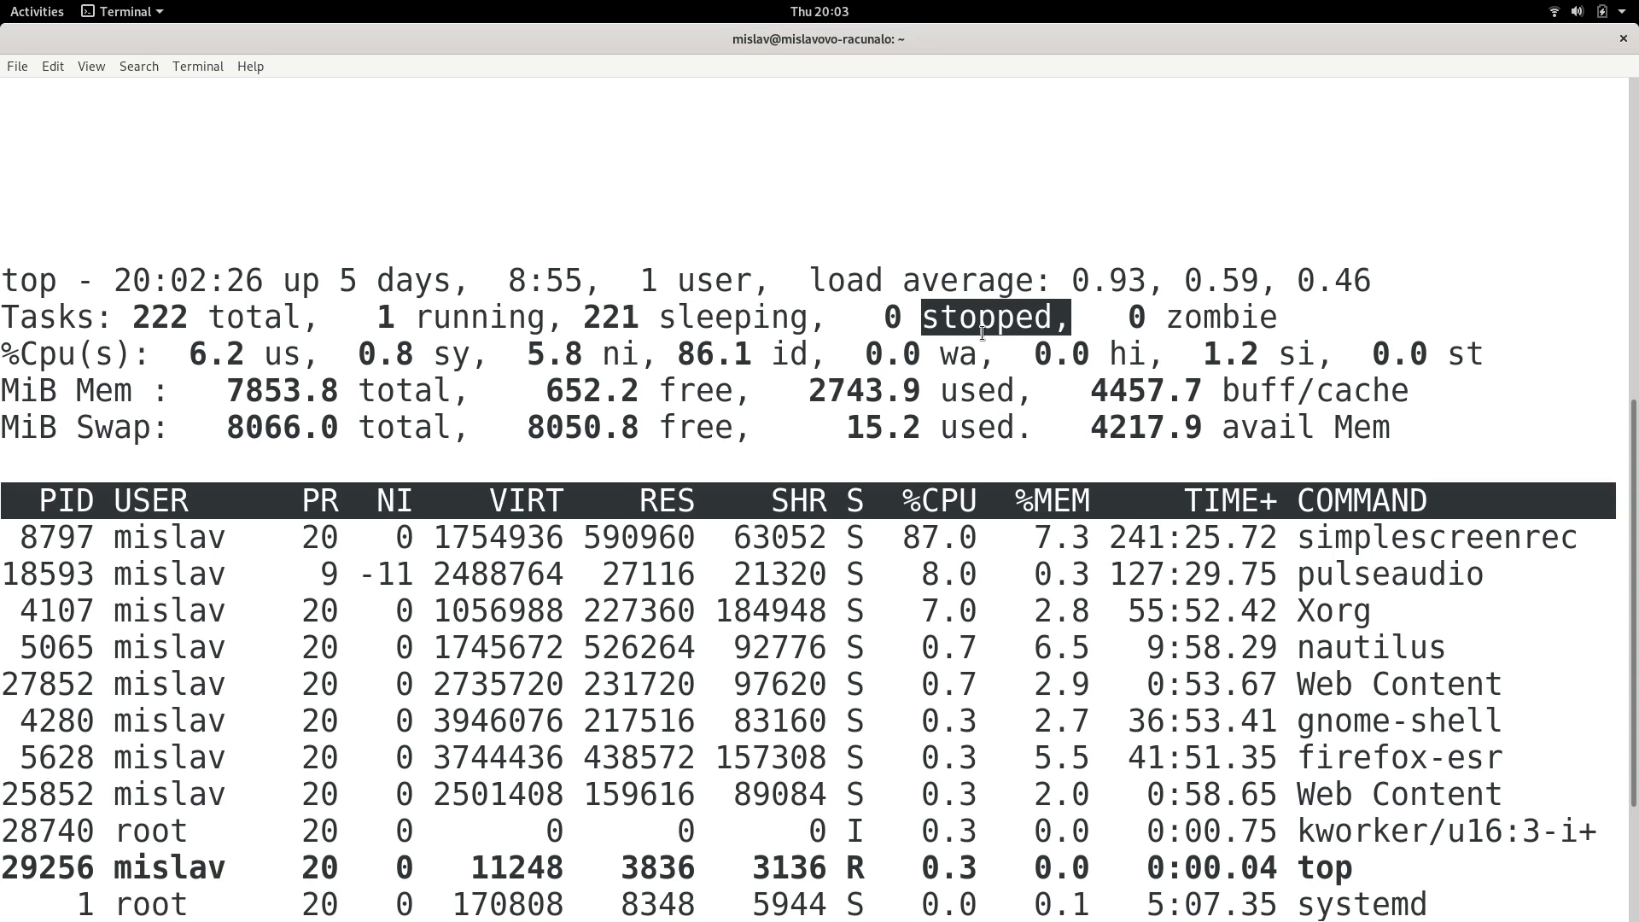
pyautogui.click(993, 318)
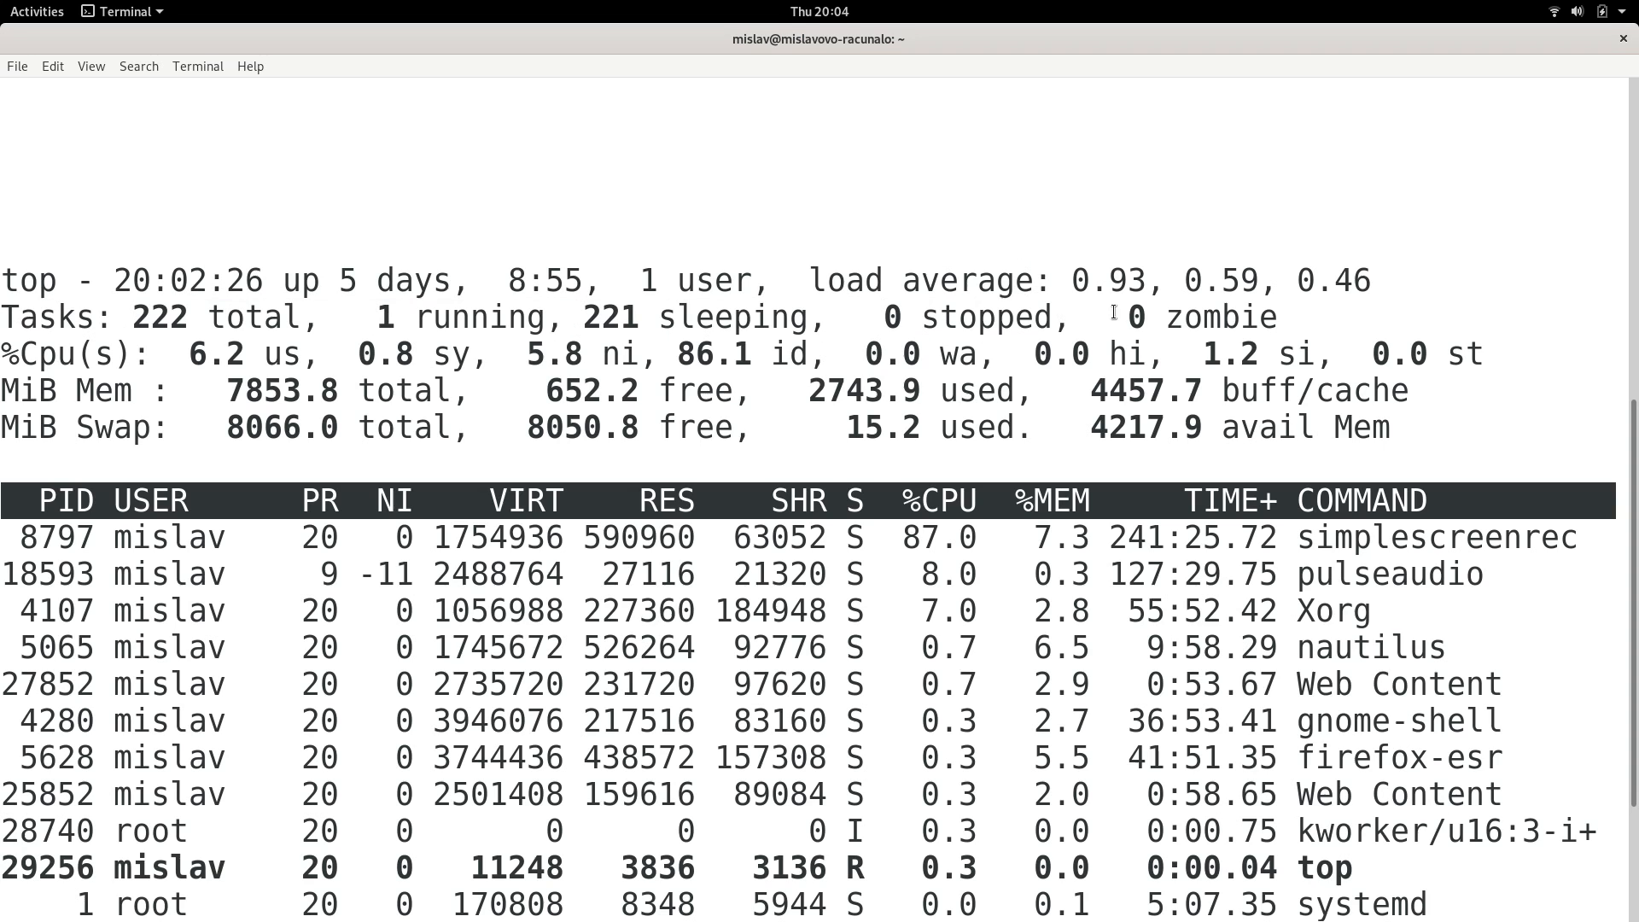
pyautogui.moveTo(1134, 315)
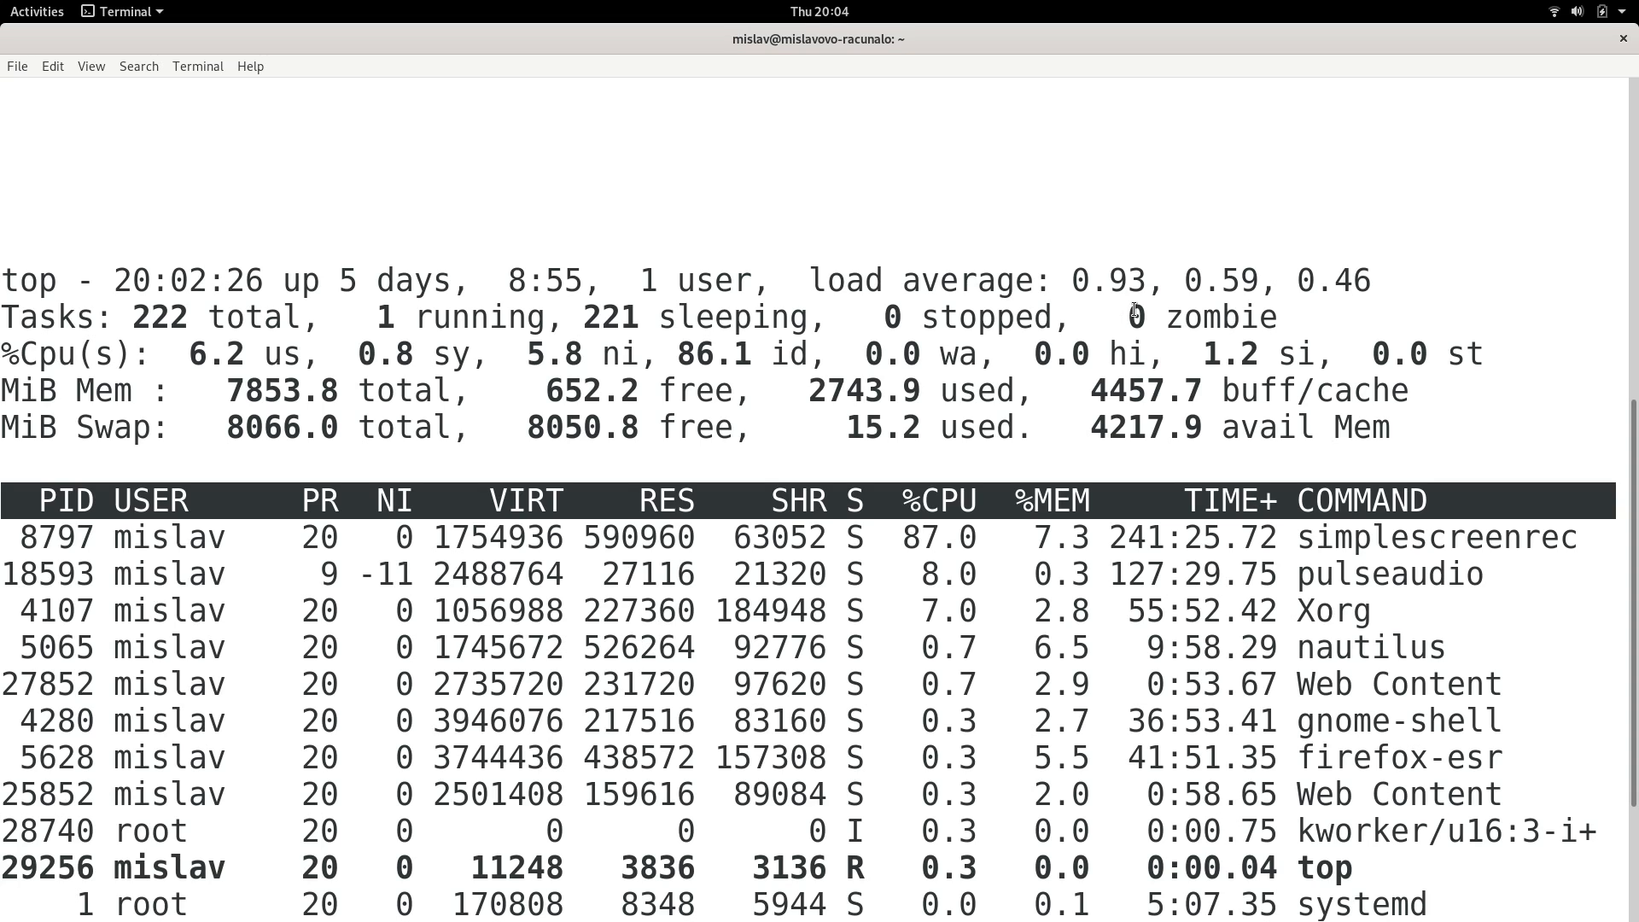
pyautogui.moveTo(1286, 324)
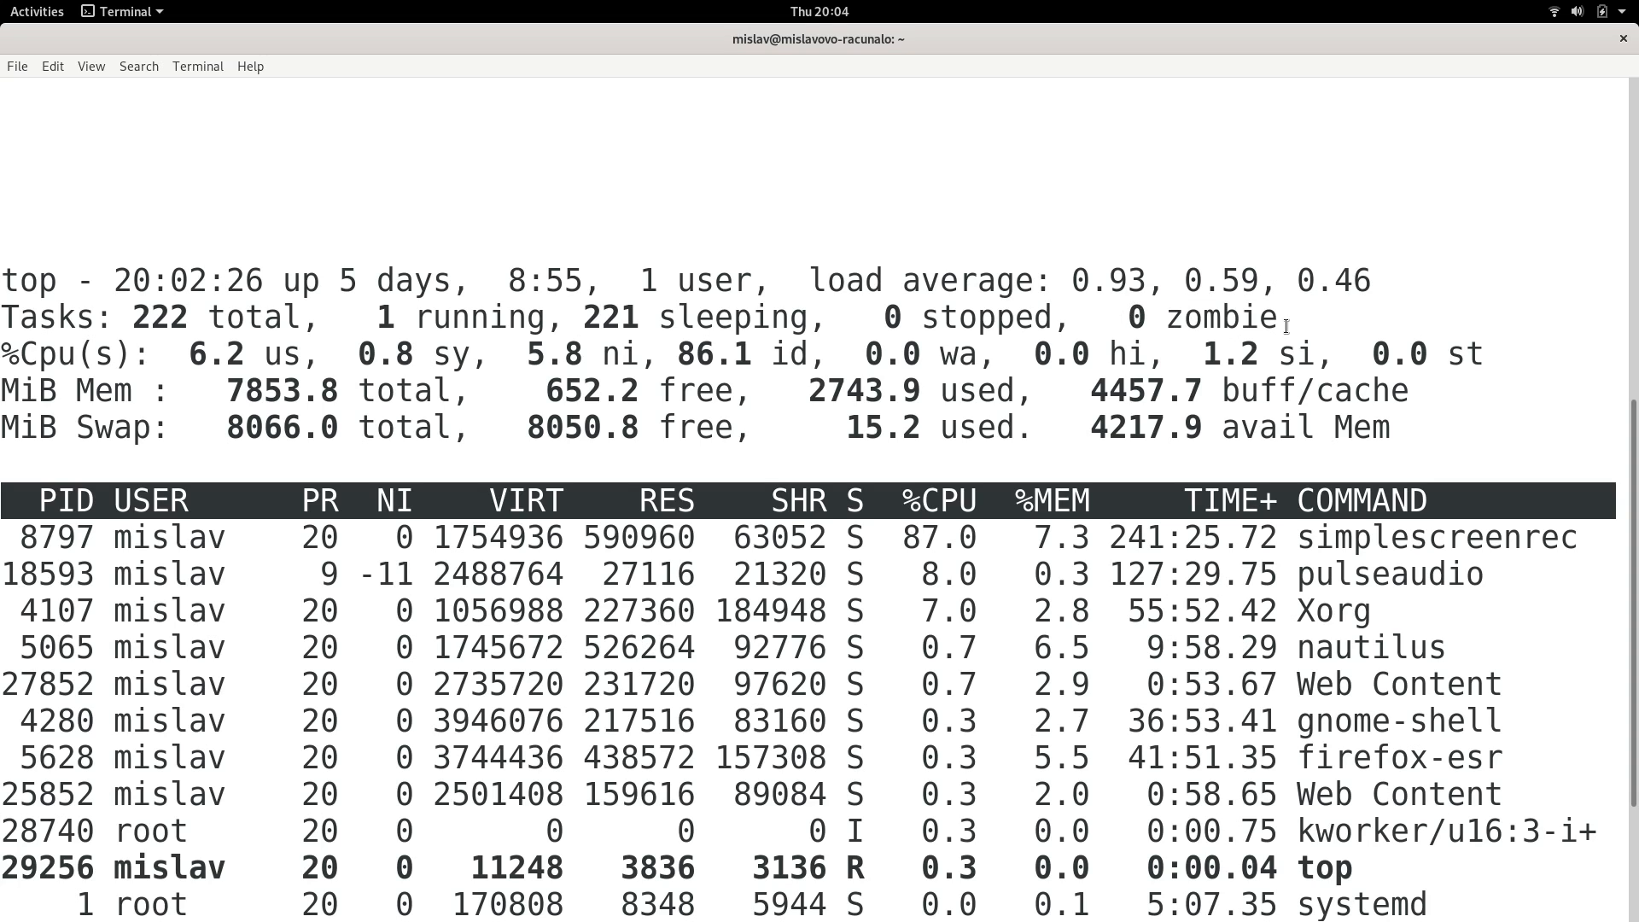
pyautogui.doubleClick(1219, 318)
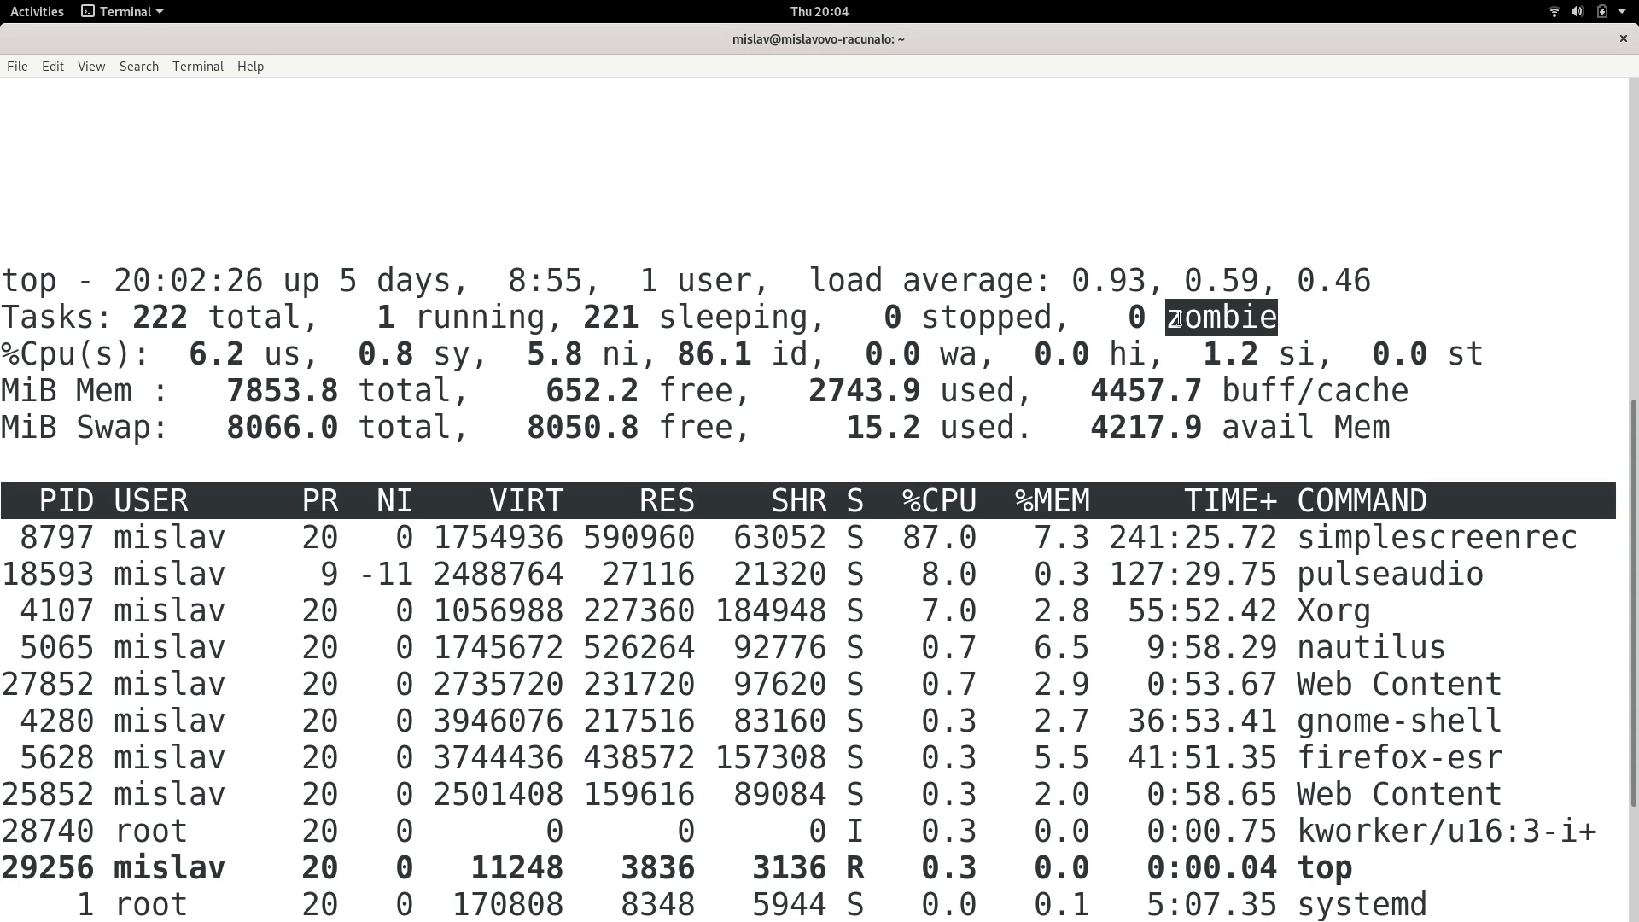
pyautogui.moveTo(1024, 320)
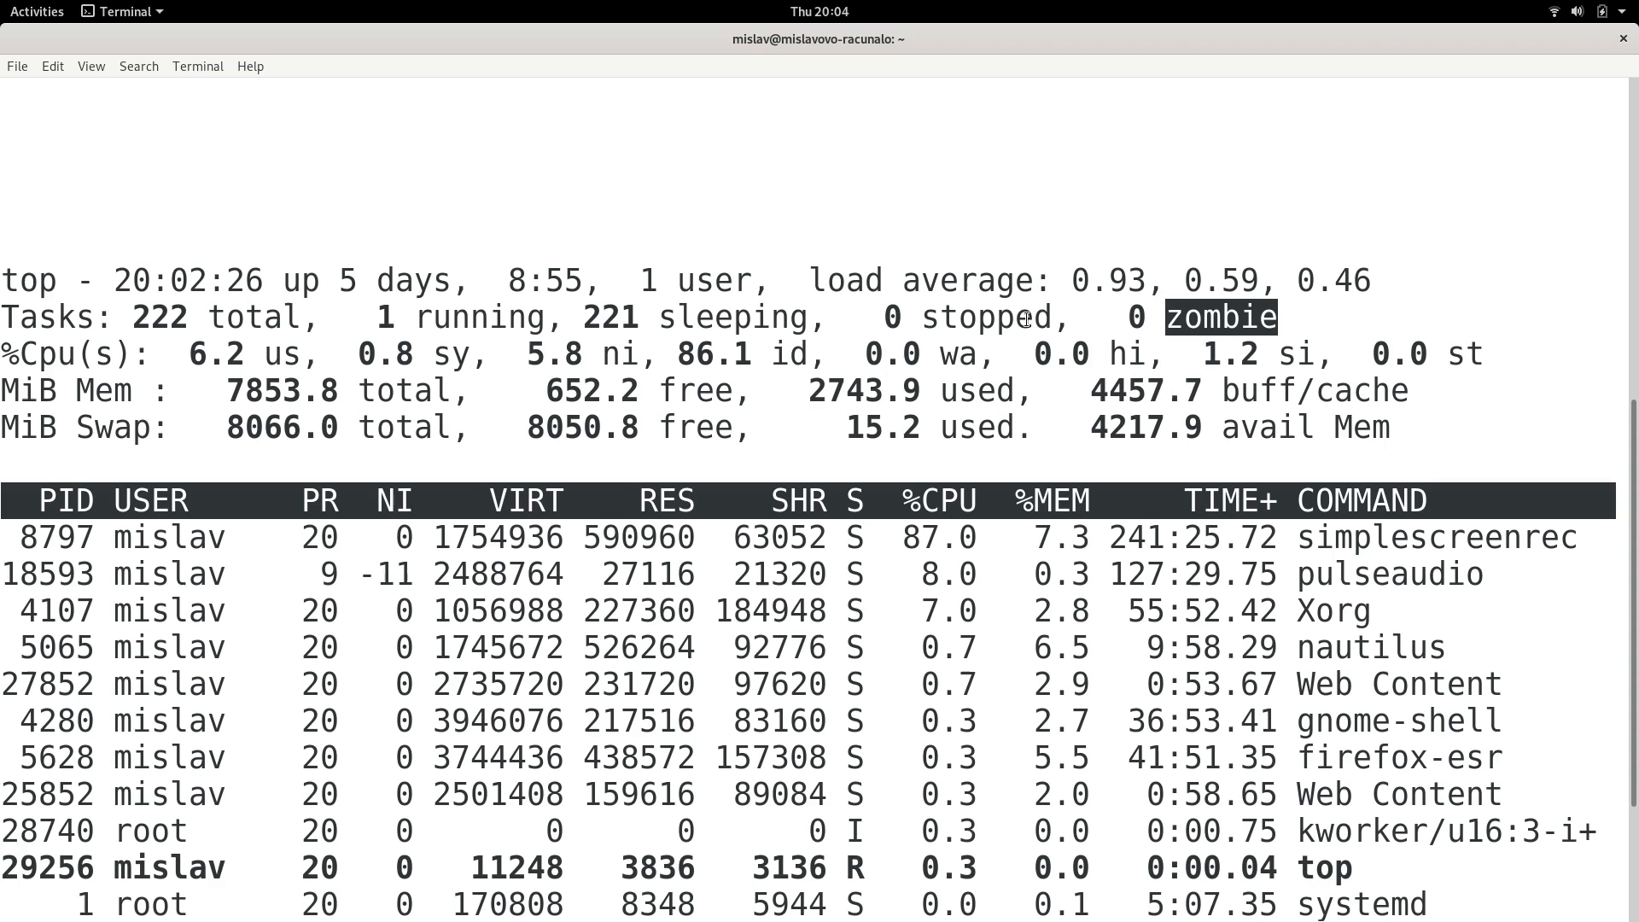
pyautogui.moveTo(183, 382)
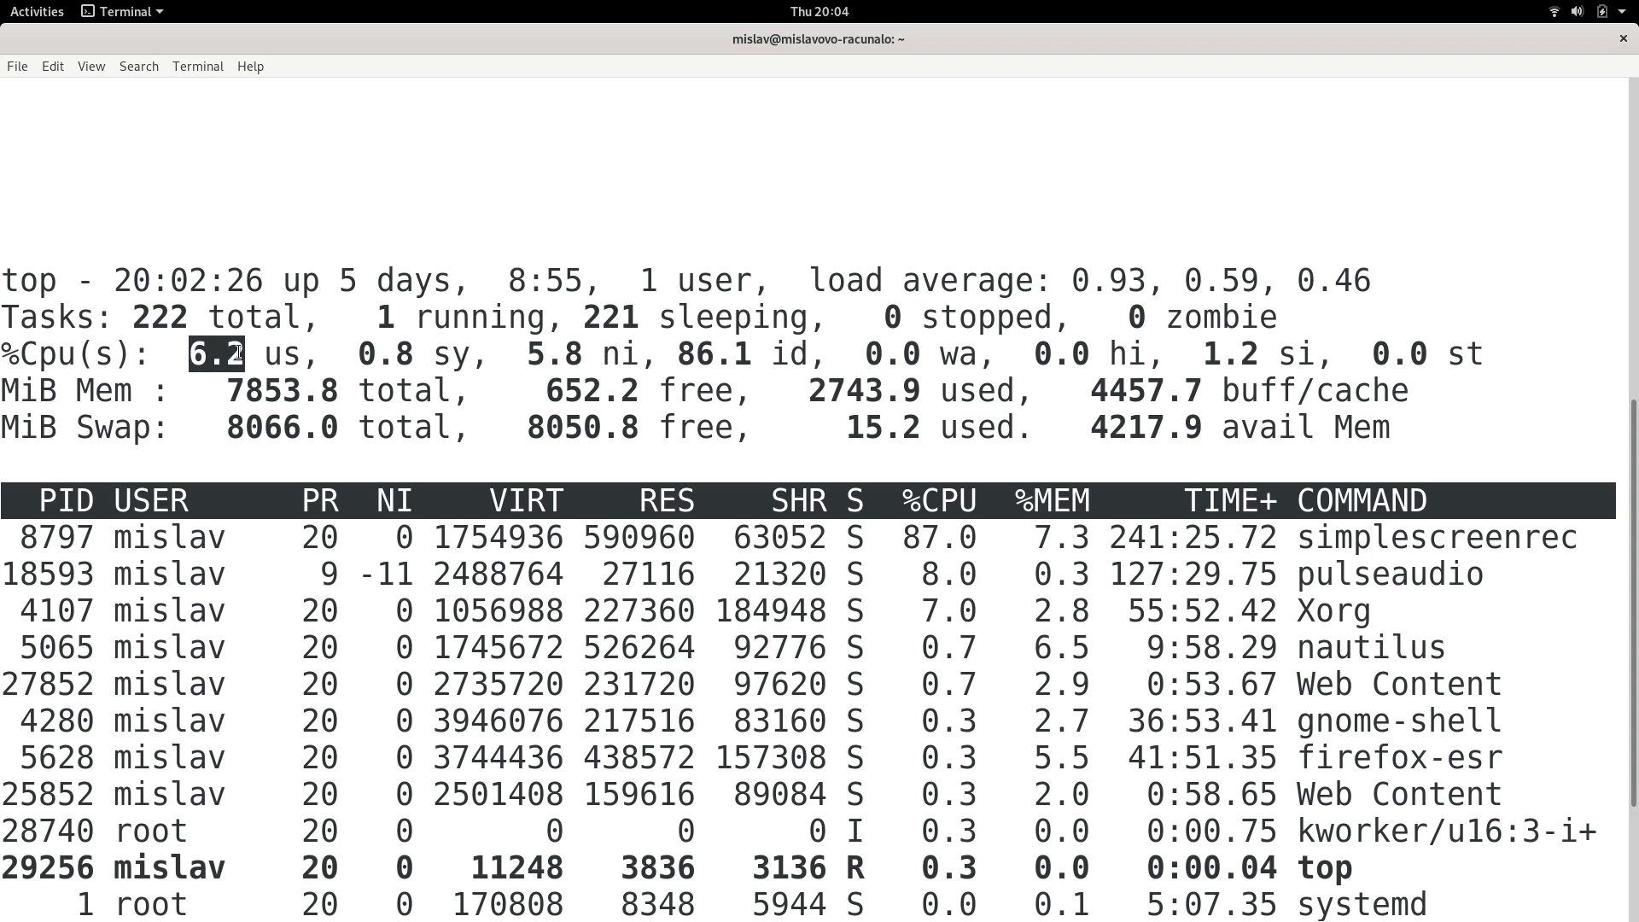
pyautogui.moveTo(361, 355)
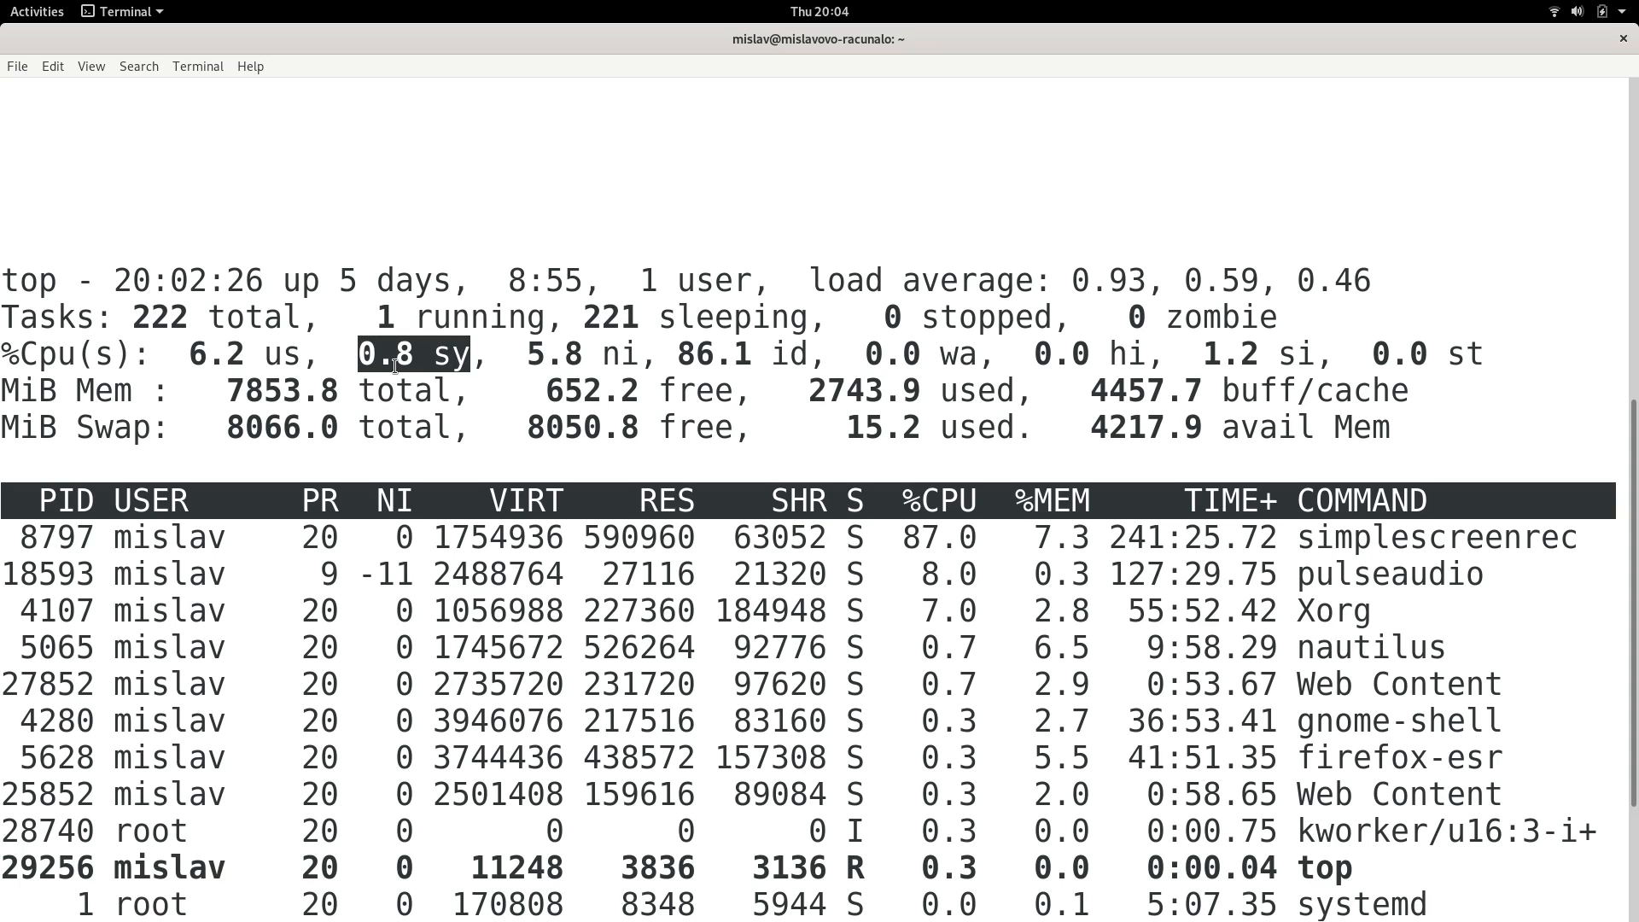
pyautogui.moveTo(478, 364)
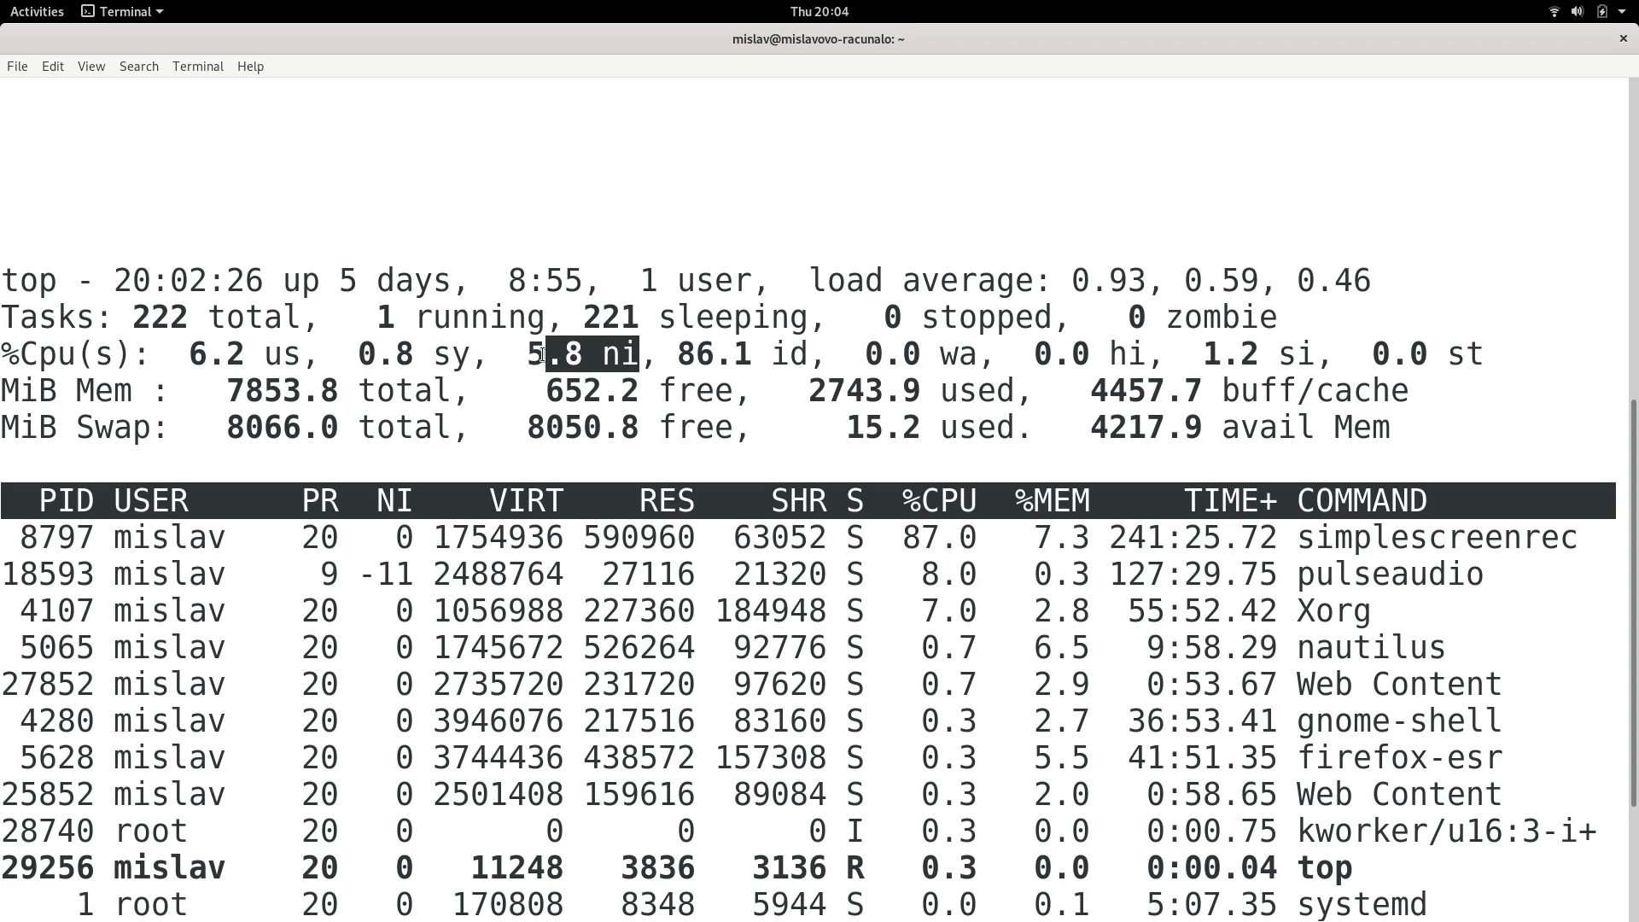
pyautogui.moveTo(523, 355)
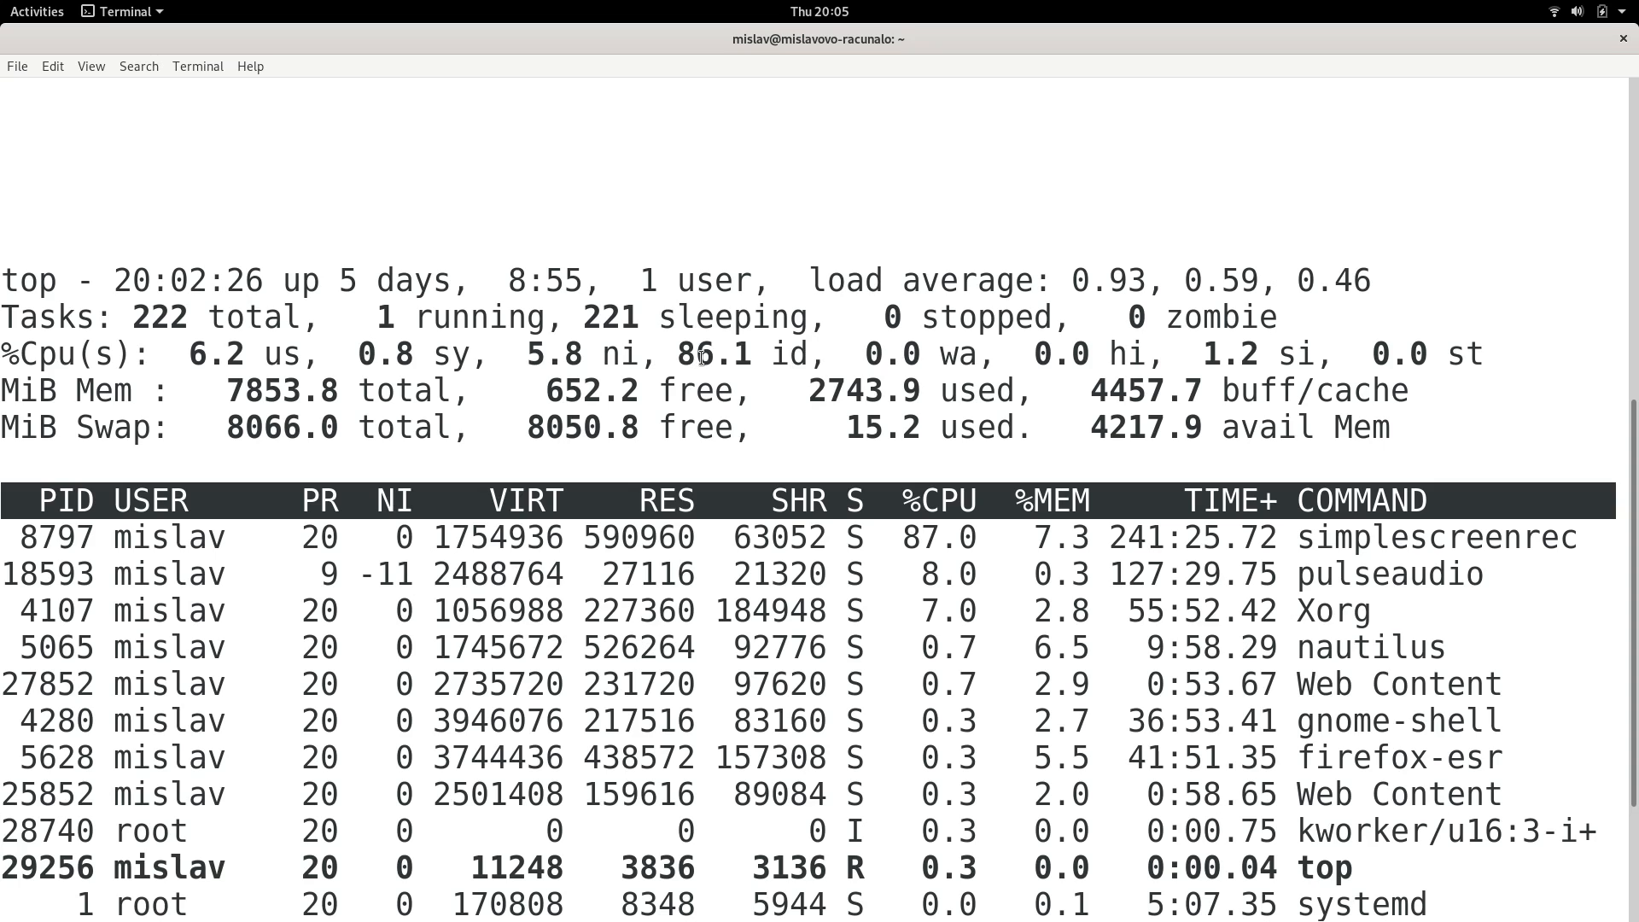
pyautogui.moveTo(765, 351)
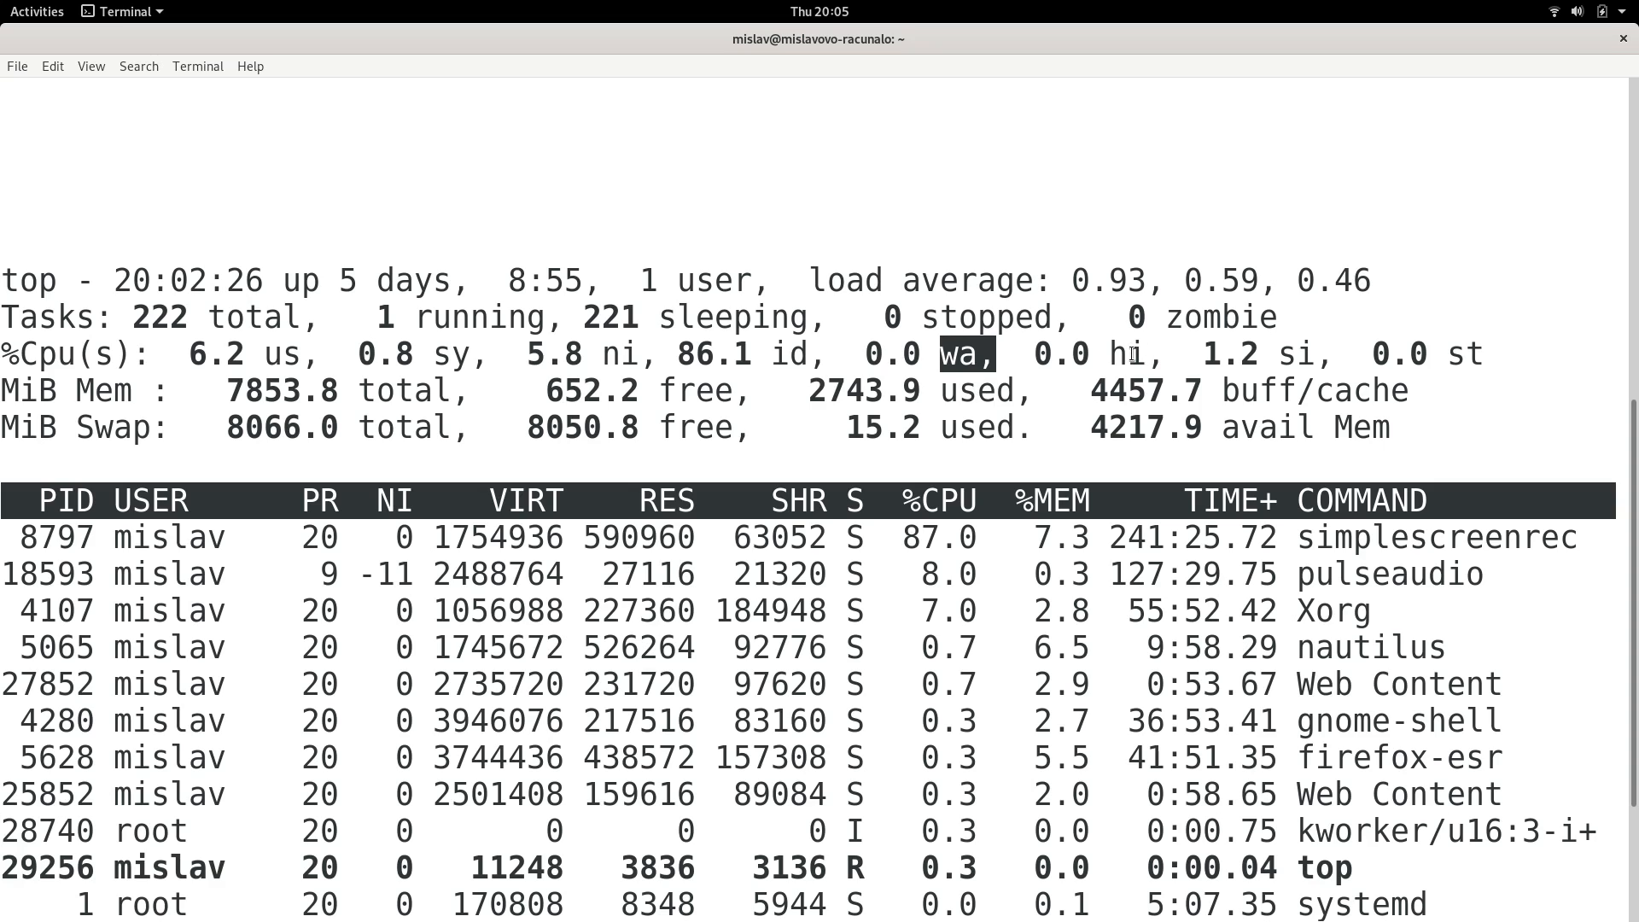
pyautogui.moveTo(1134, 353)
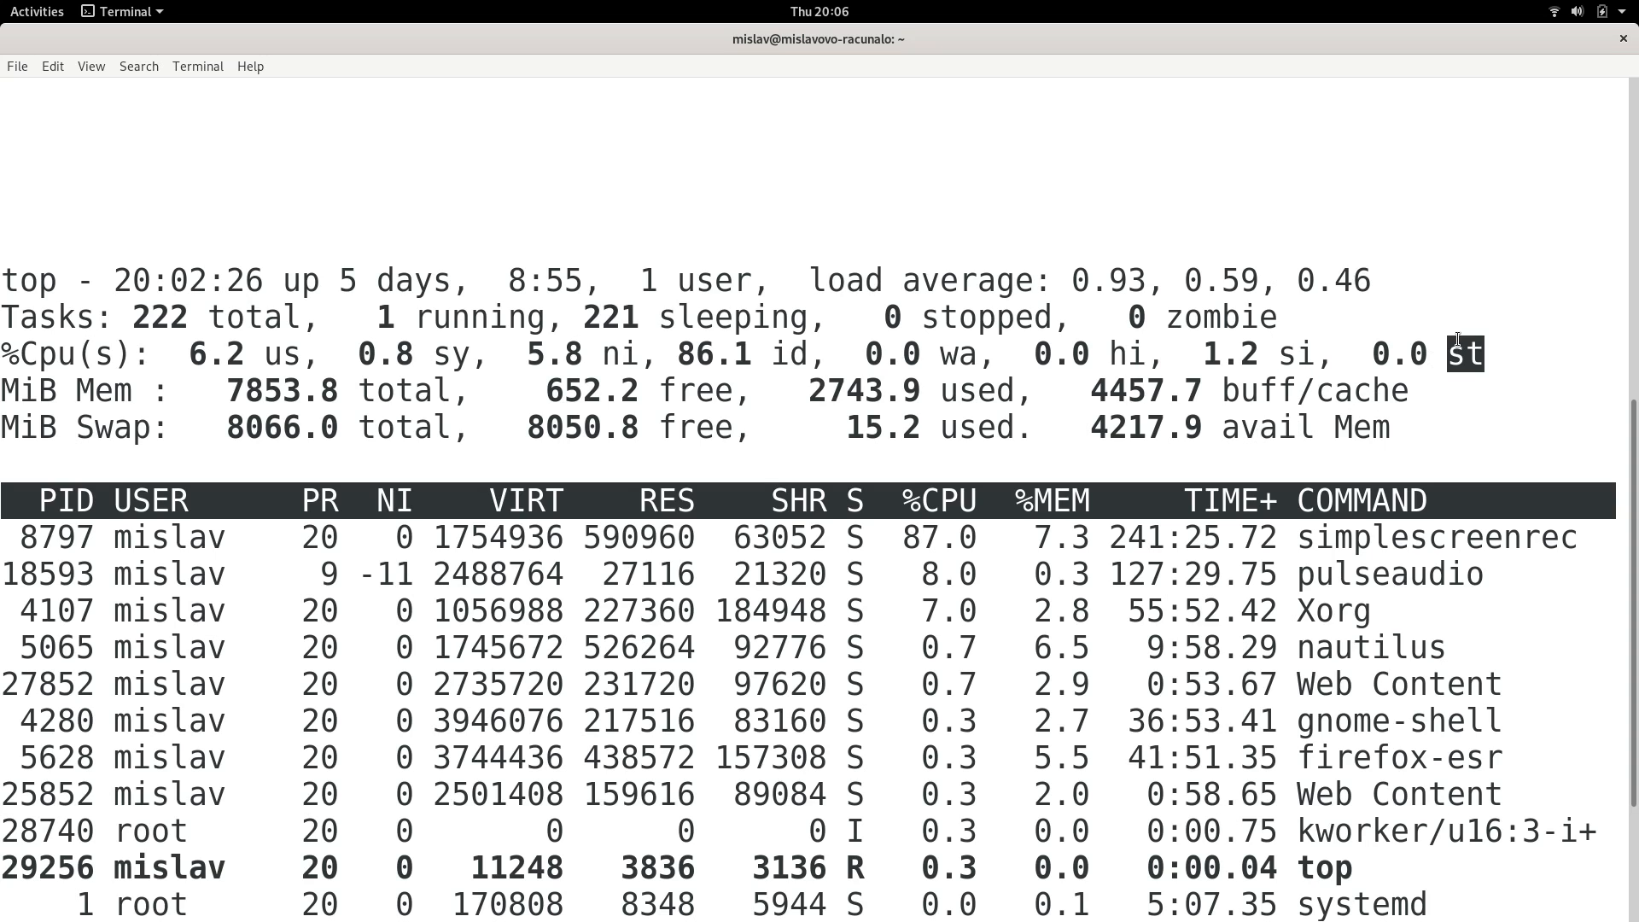
pyautogui.moveTo(1320, 384)
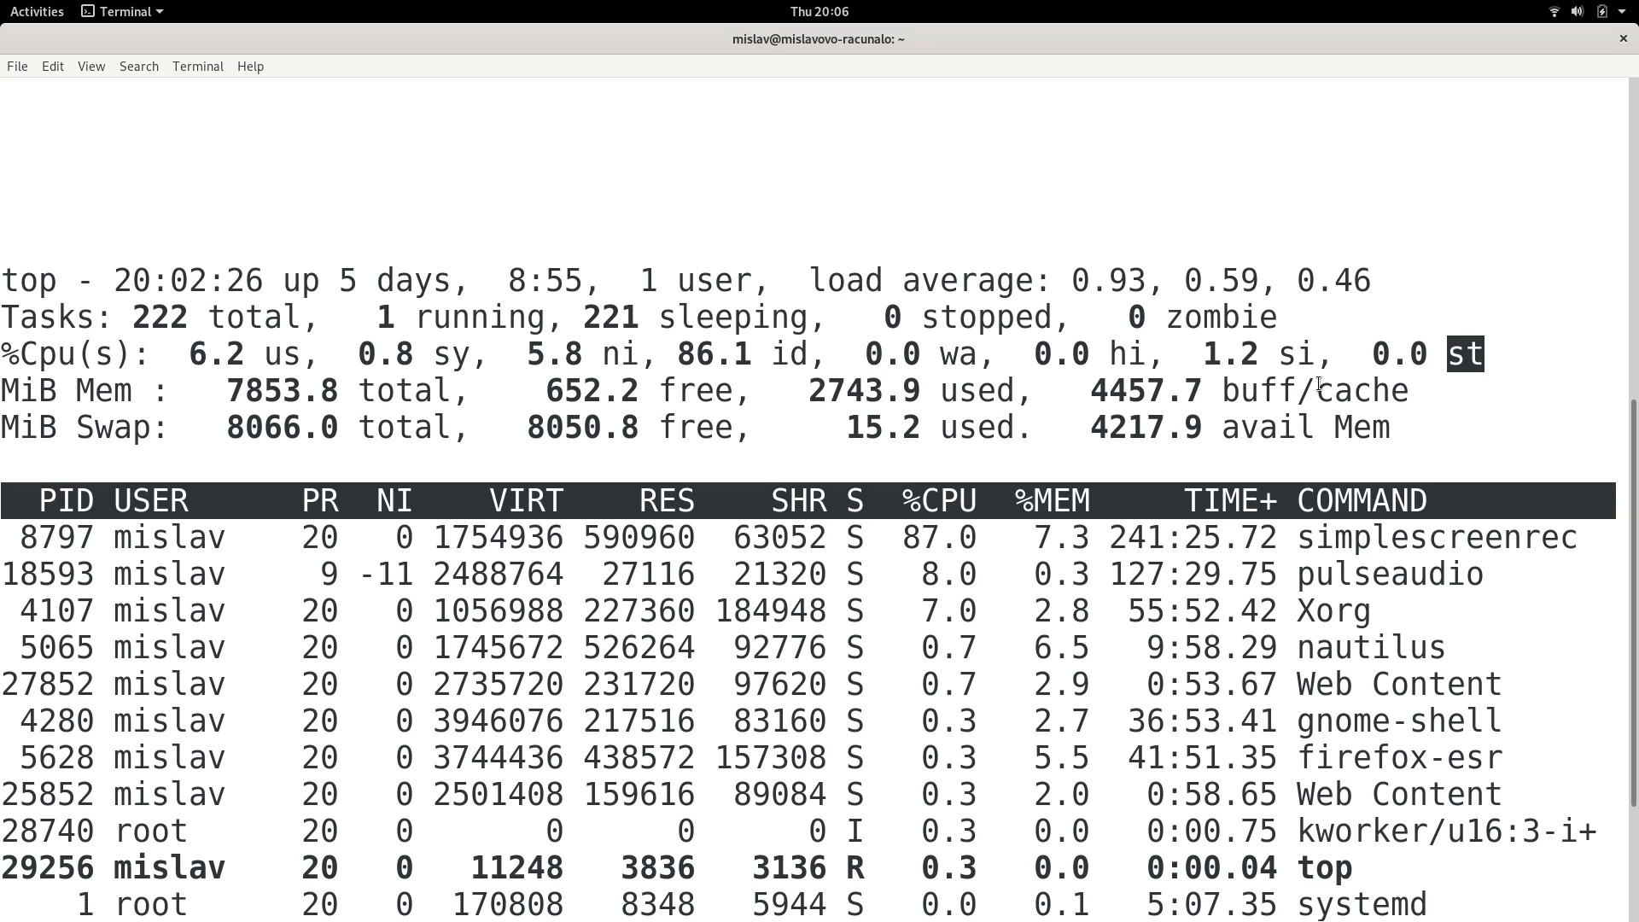
pyautogui.moveTo(1329, 403)
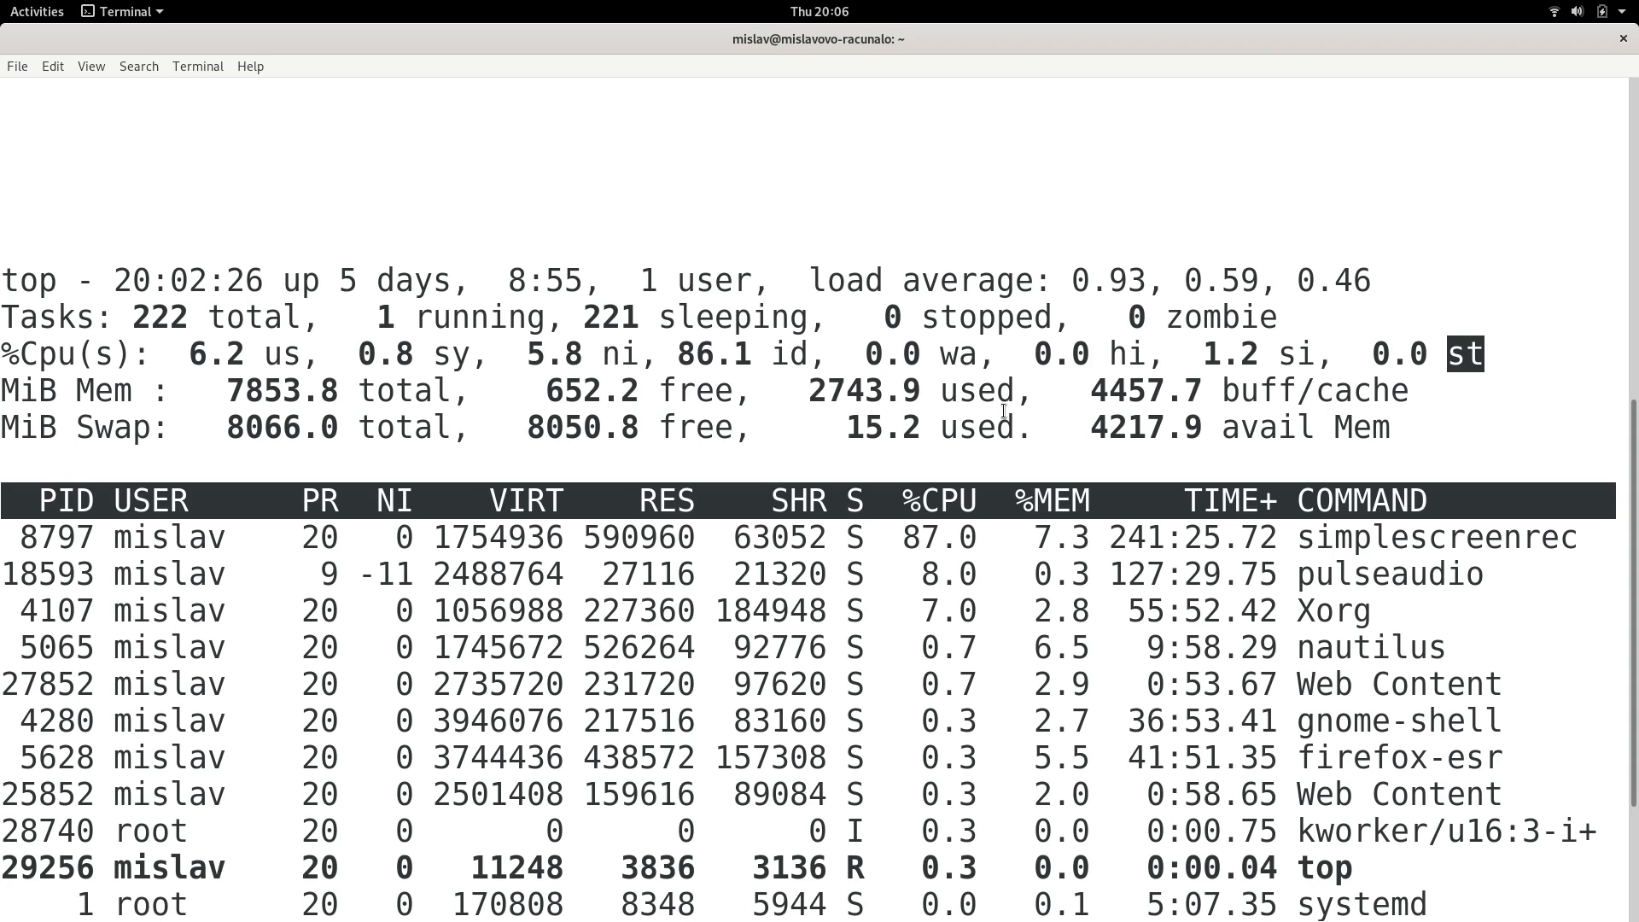
pyautogui.moveTo(227, 389)
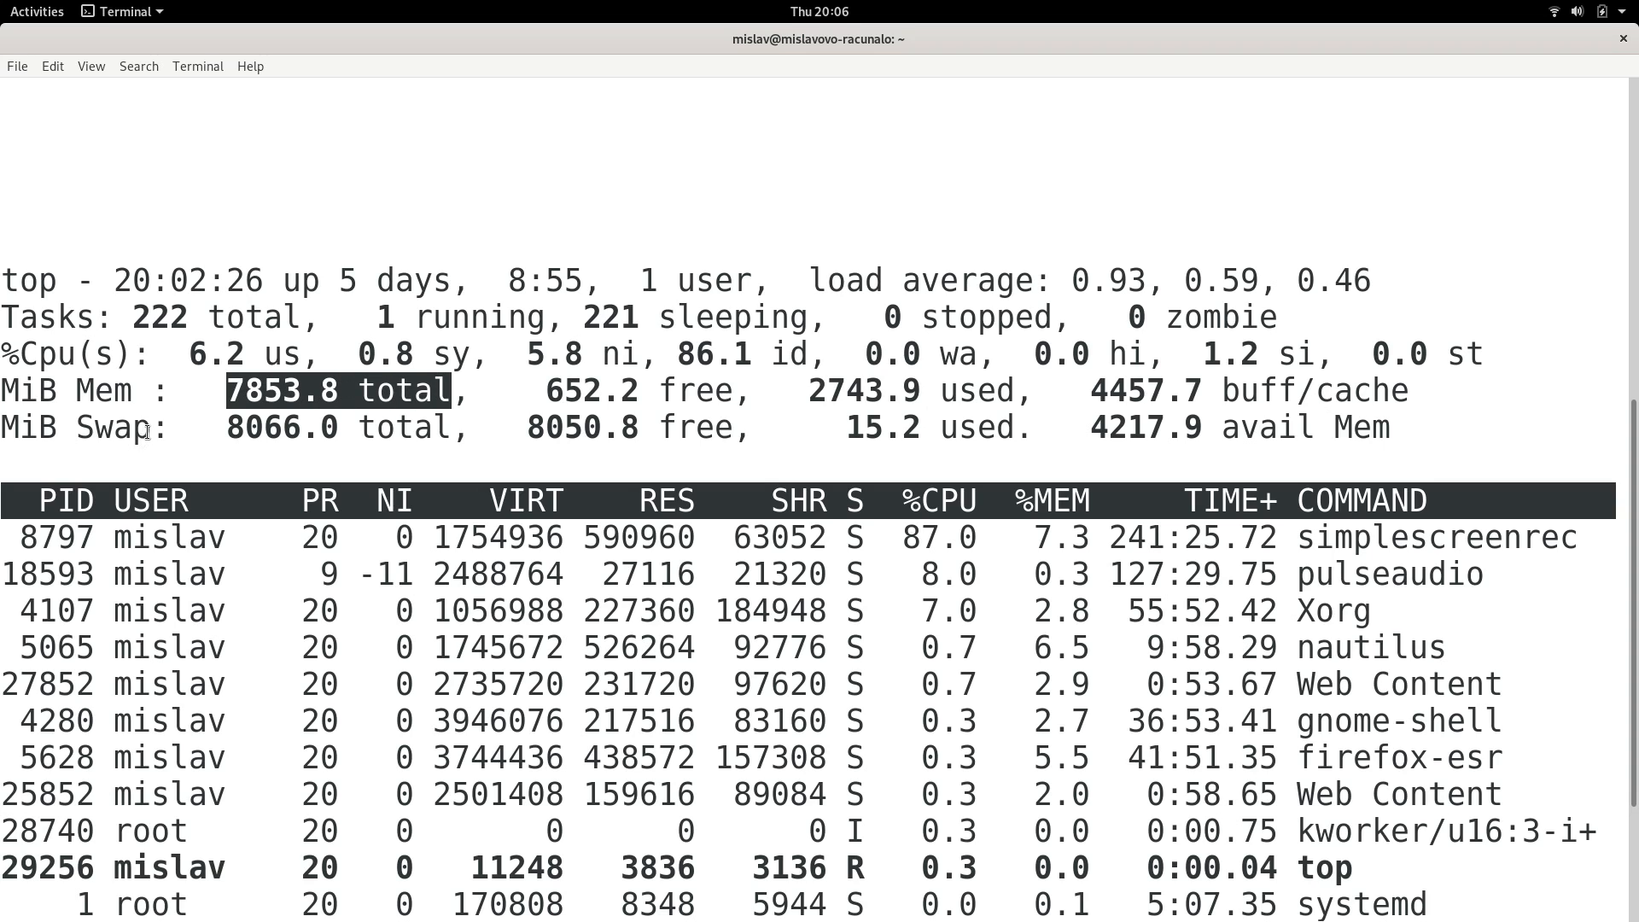
pyautogui.click(73, 427)
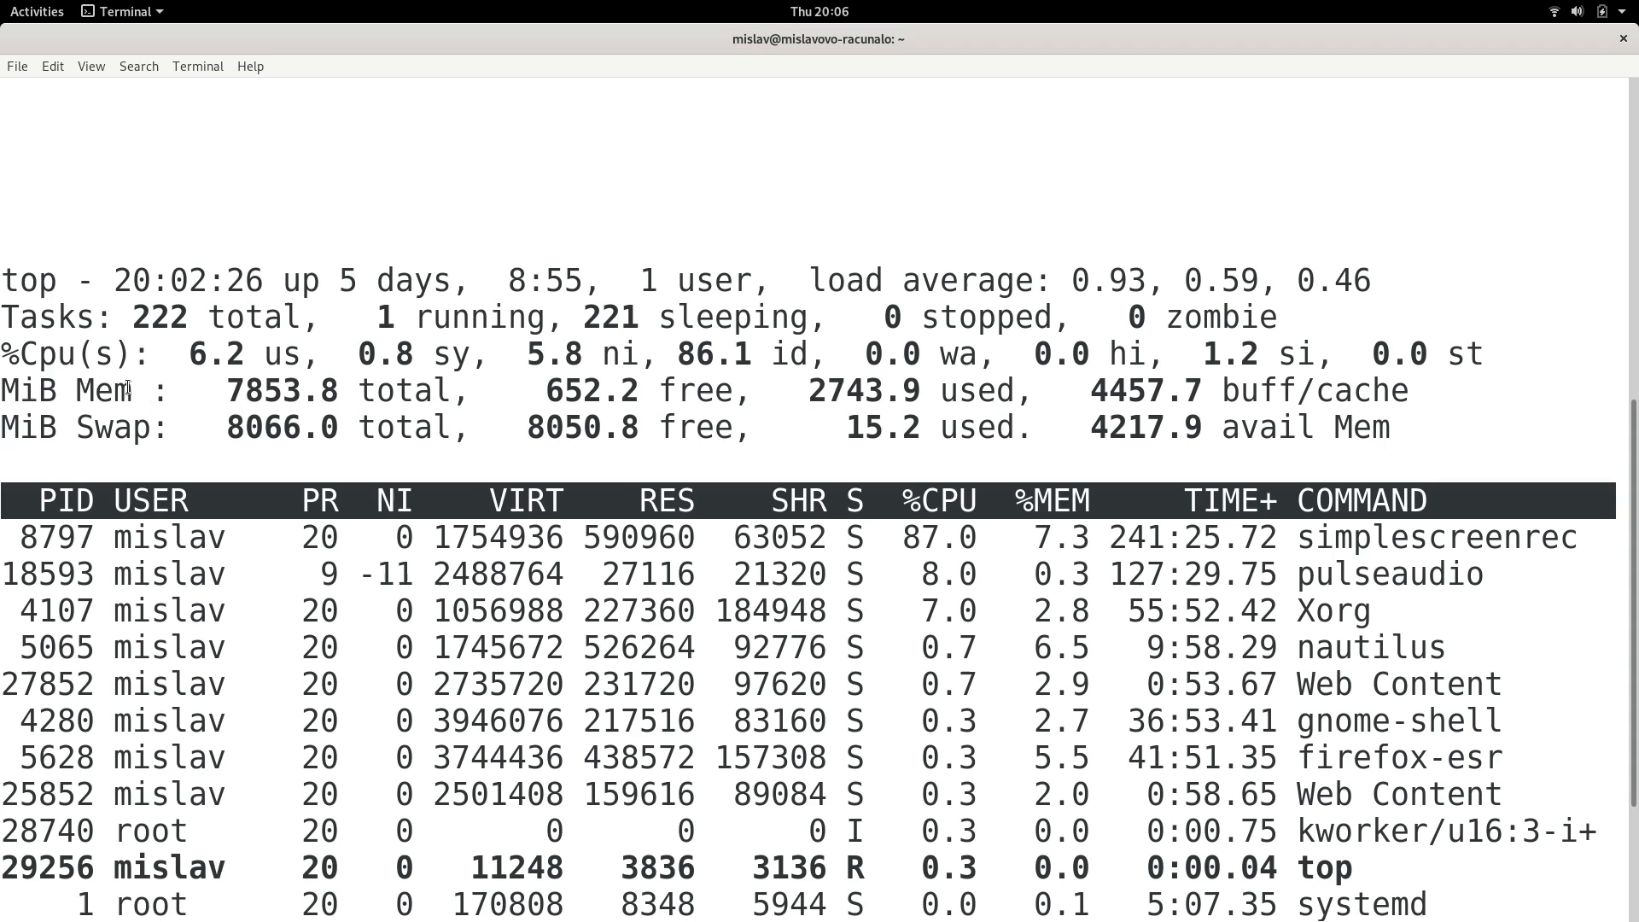
pyautogui.doubleClick(74, 425)
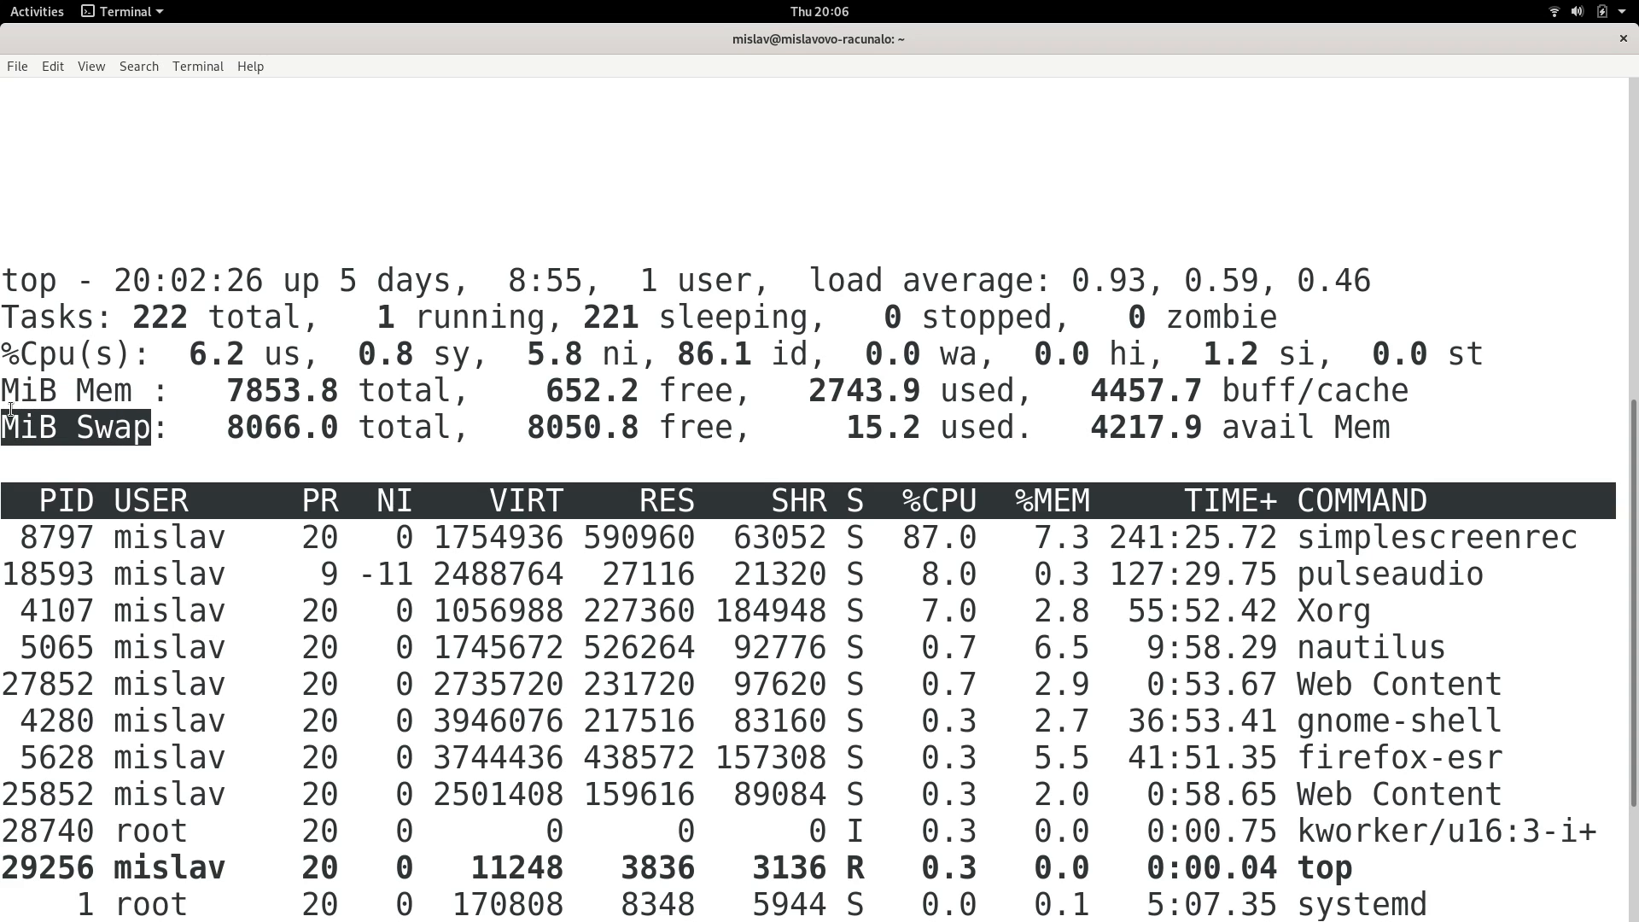
pyautogui.moveTo(217, 389)
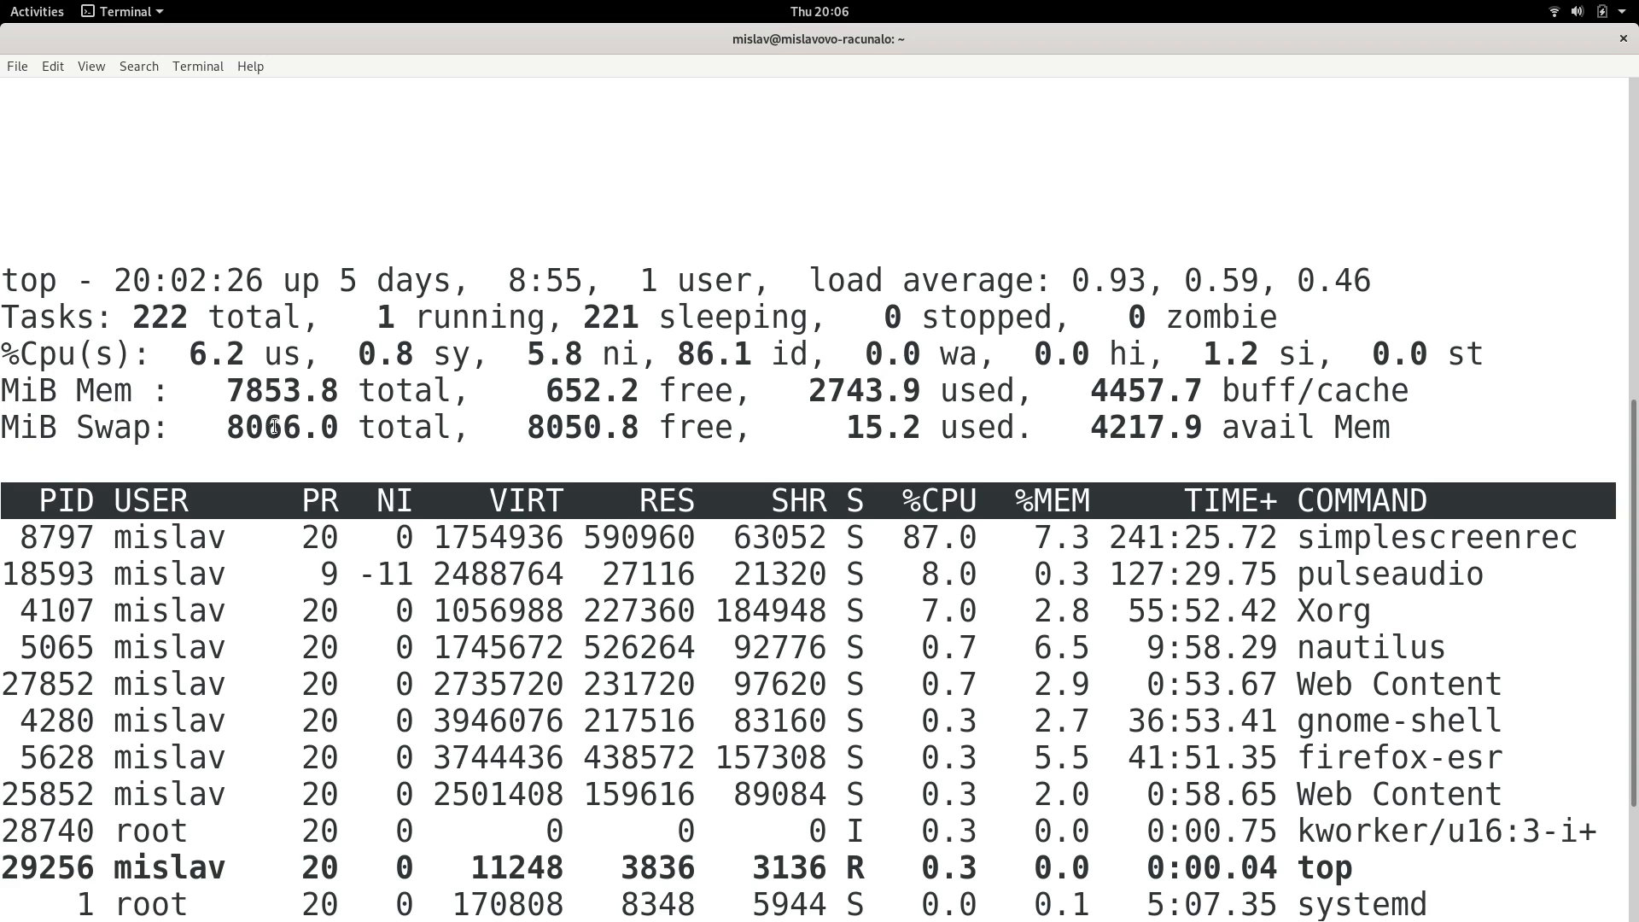
pyautogui.doubleClick(282, 389)
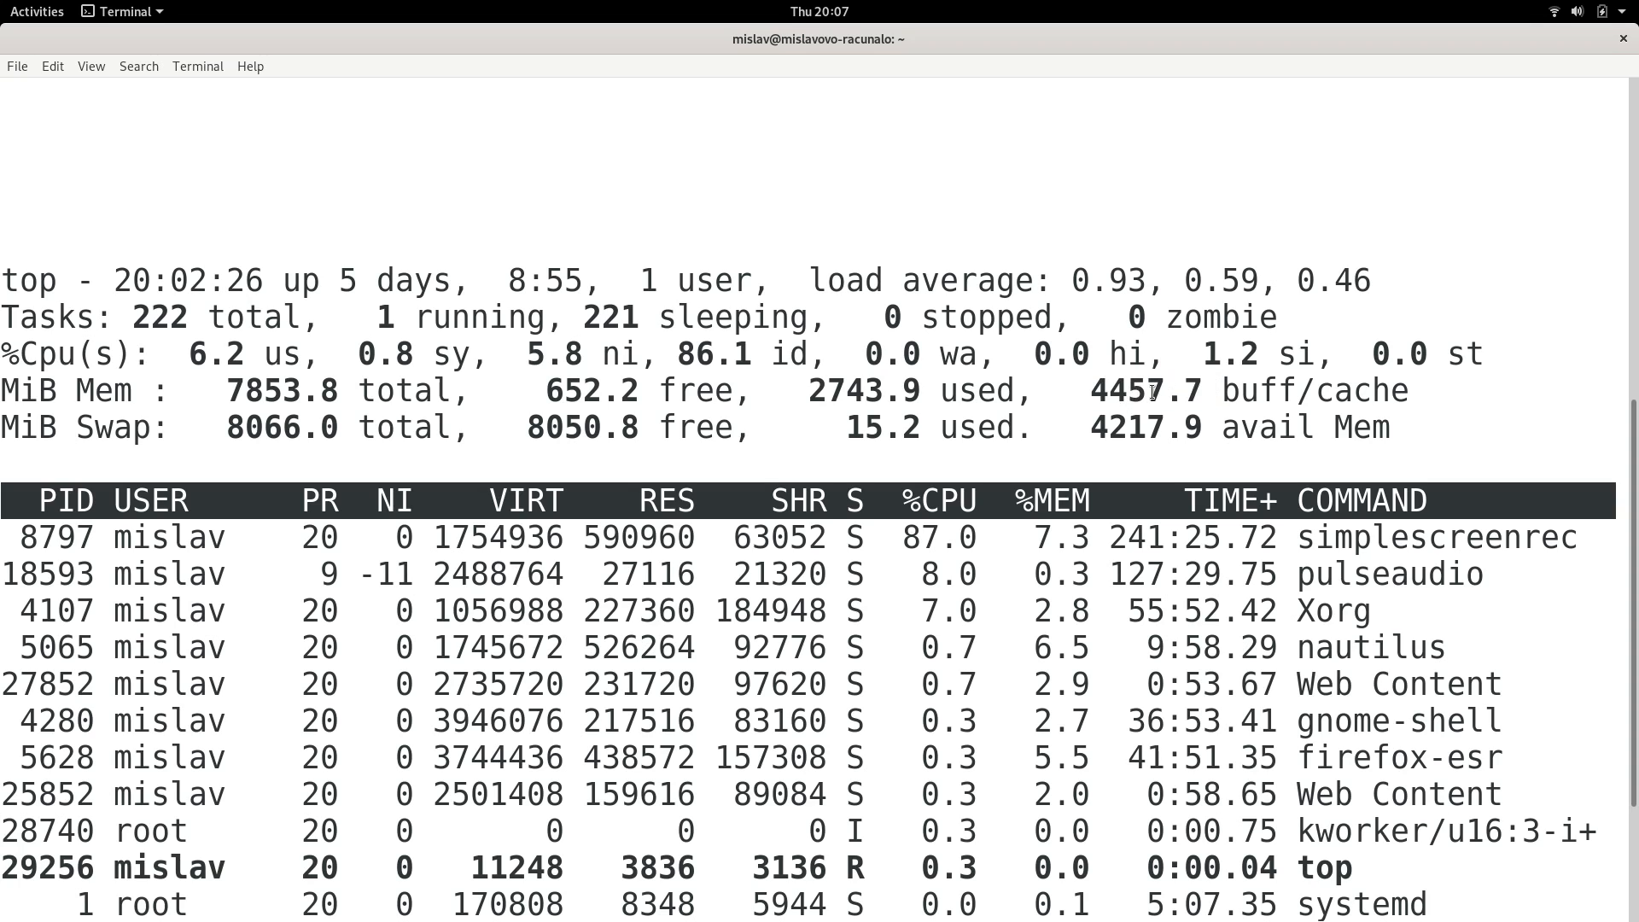
pyautogui.doubleClick(1315, 389)
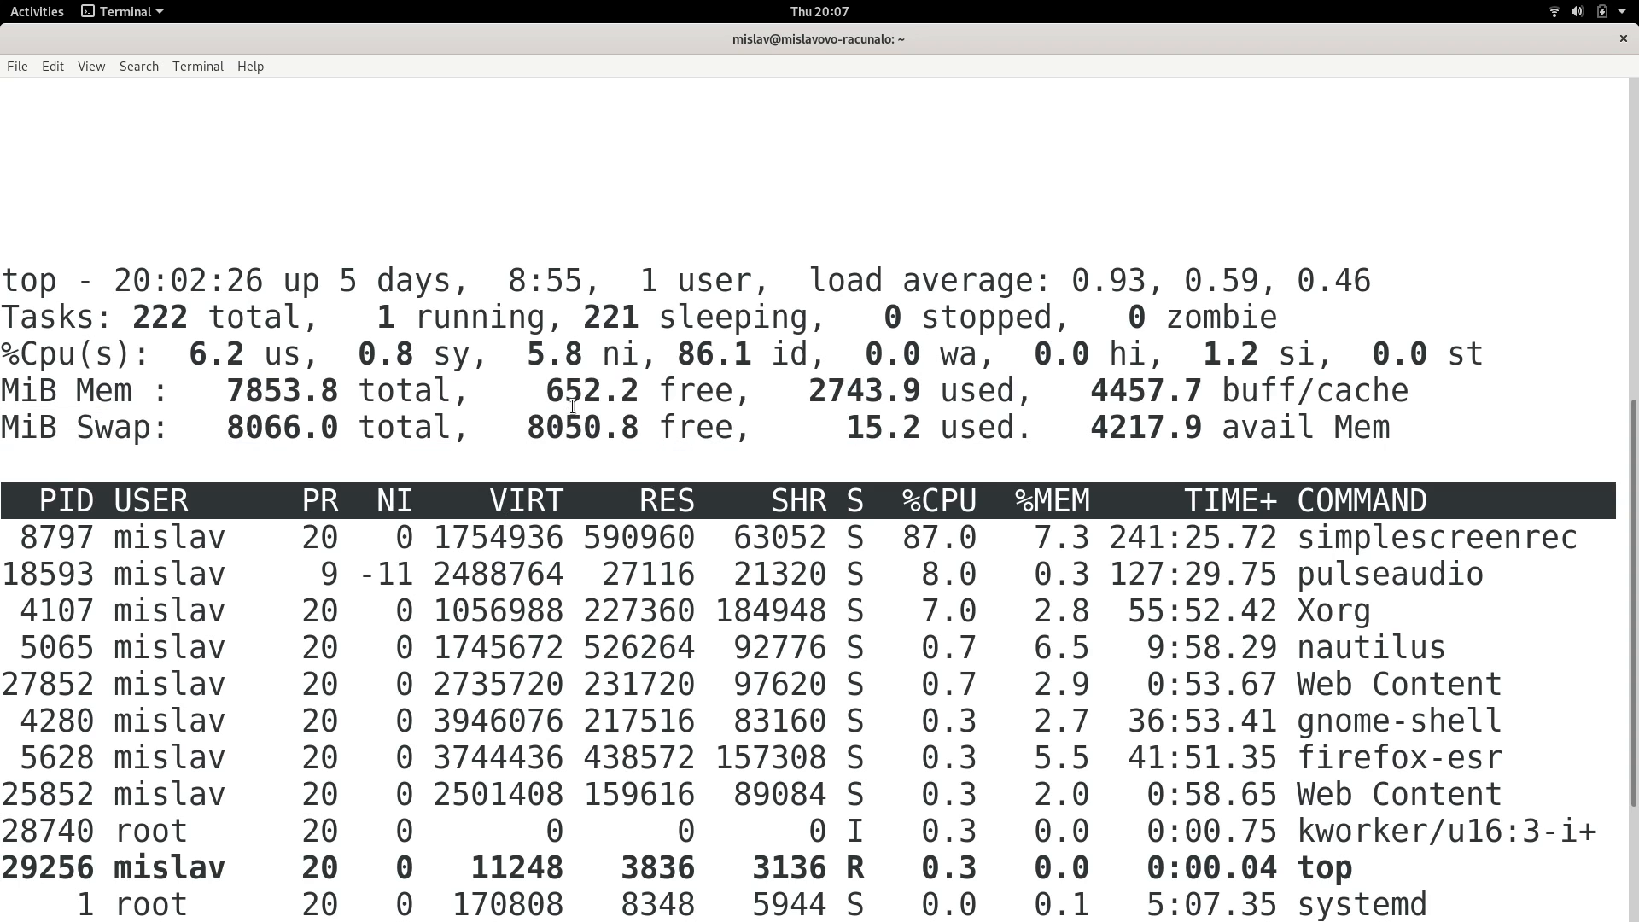
pyautogui.doubleClick(695, 389)
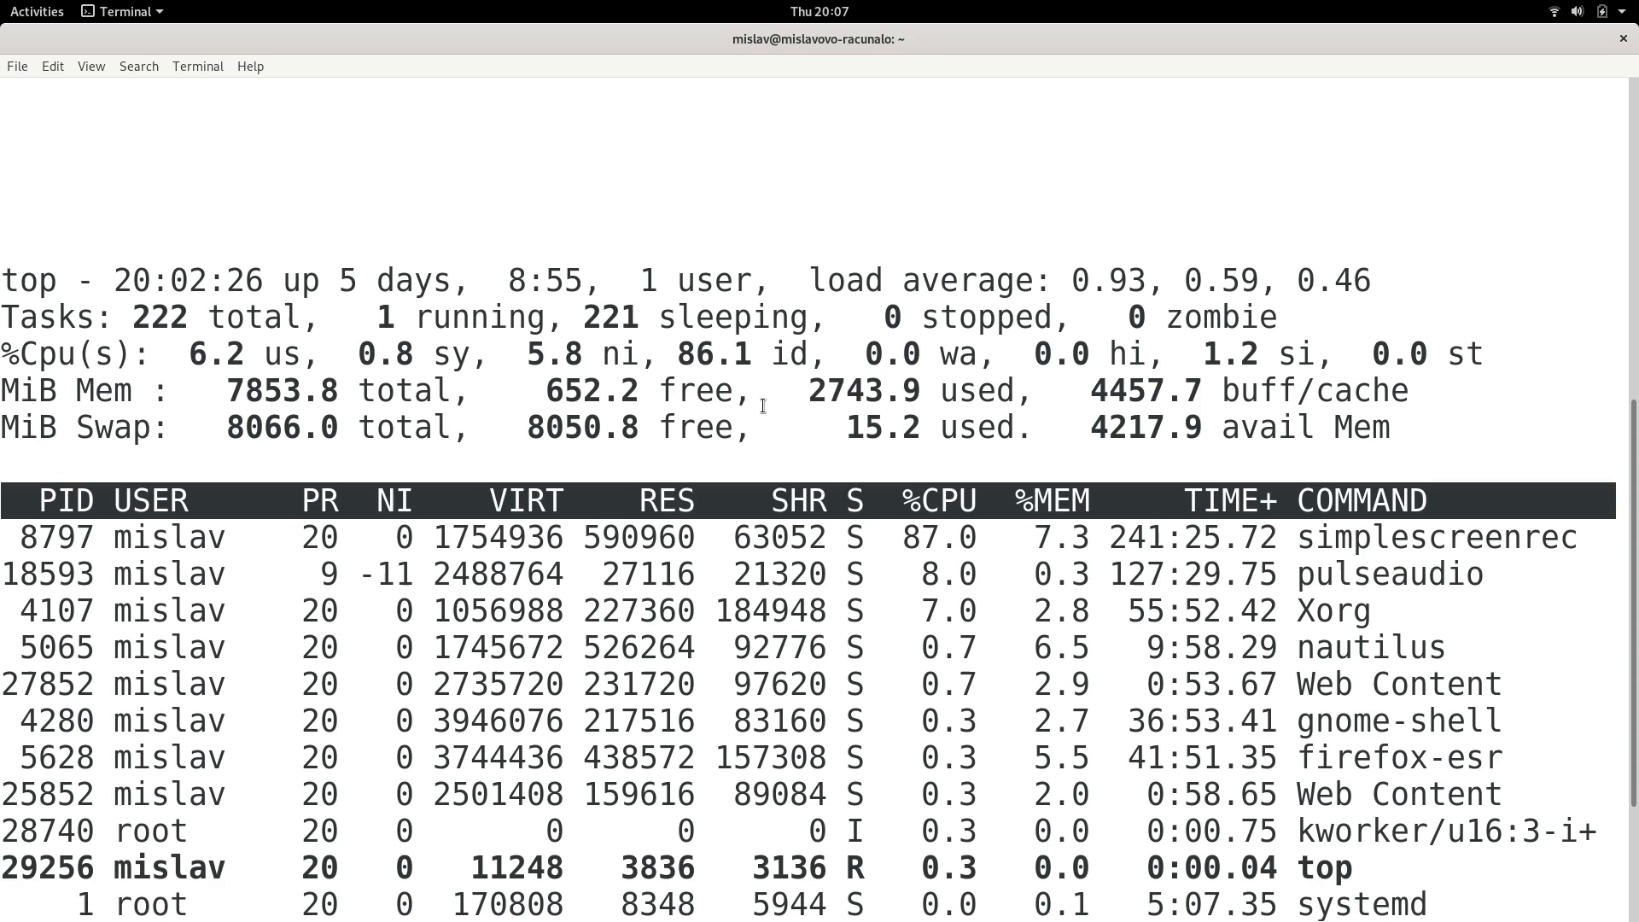
pyautogui.moveTo(710, 393)
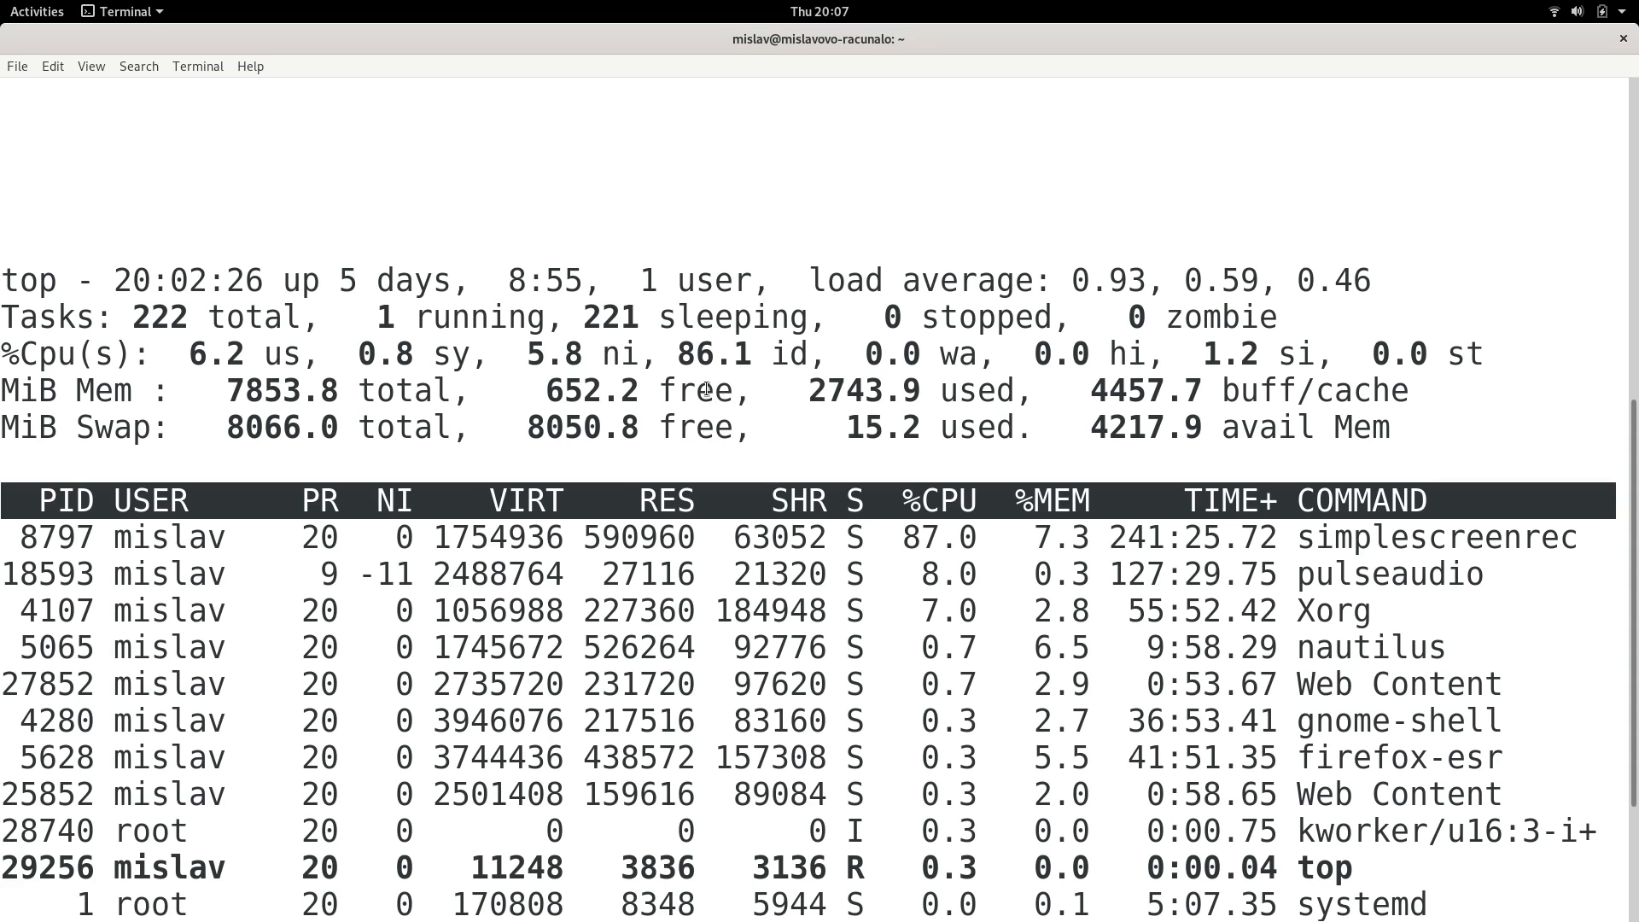
pyautogui.moveTo(720, 371)
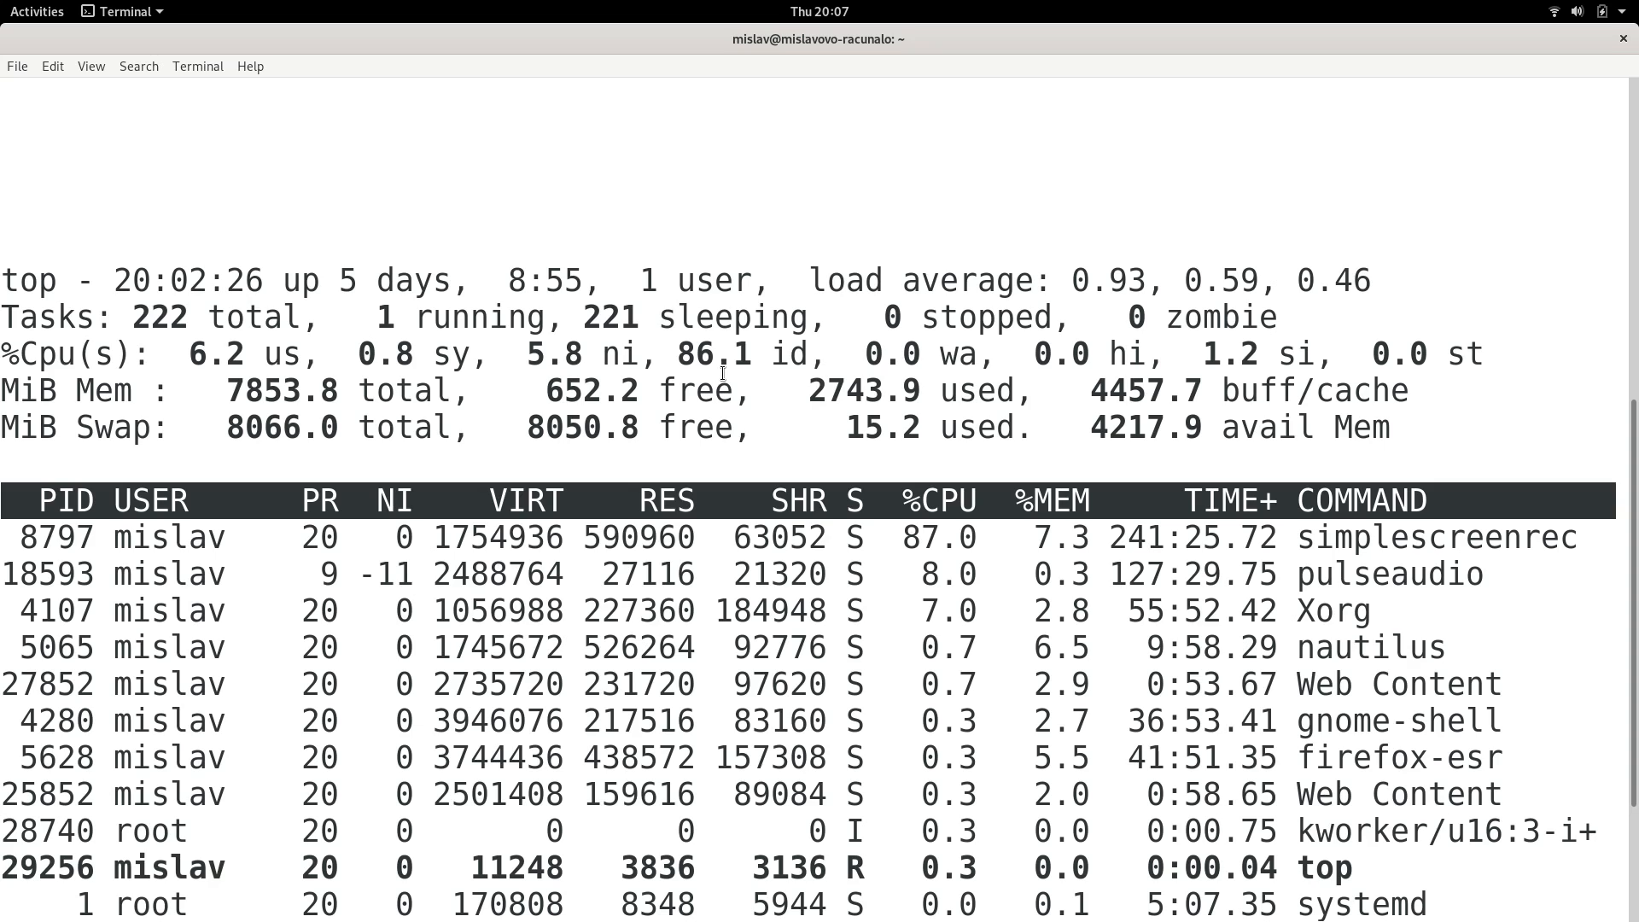
pyautogui.moveTo(1020, 429)
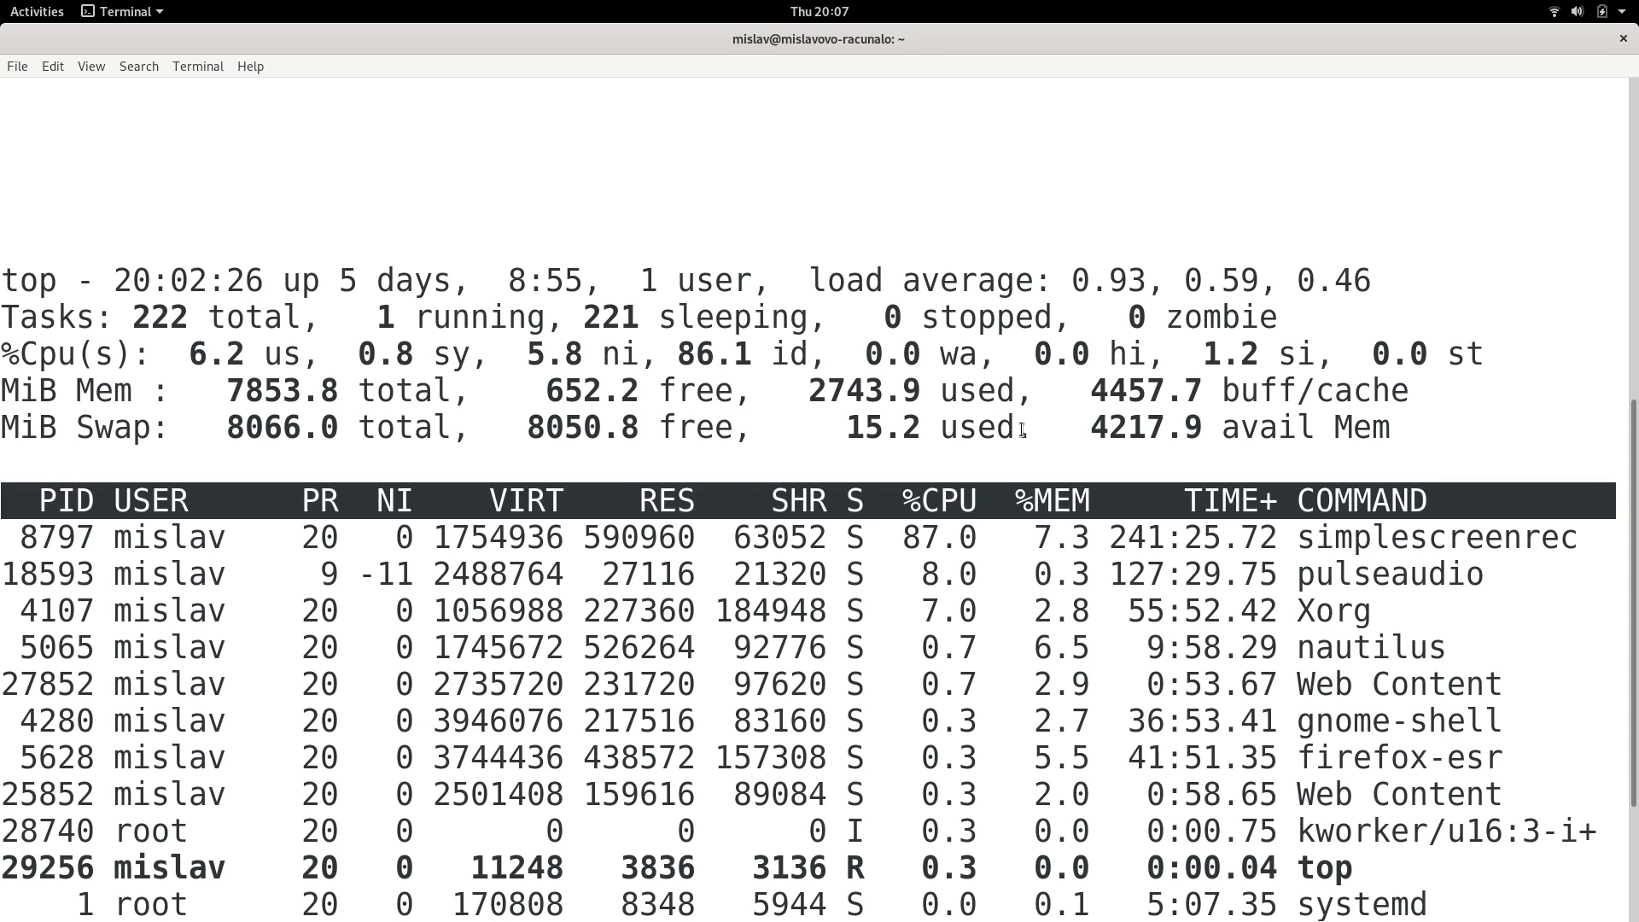
pyautogui.moveTo(860, 392)
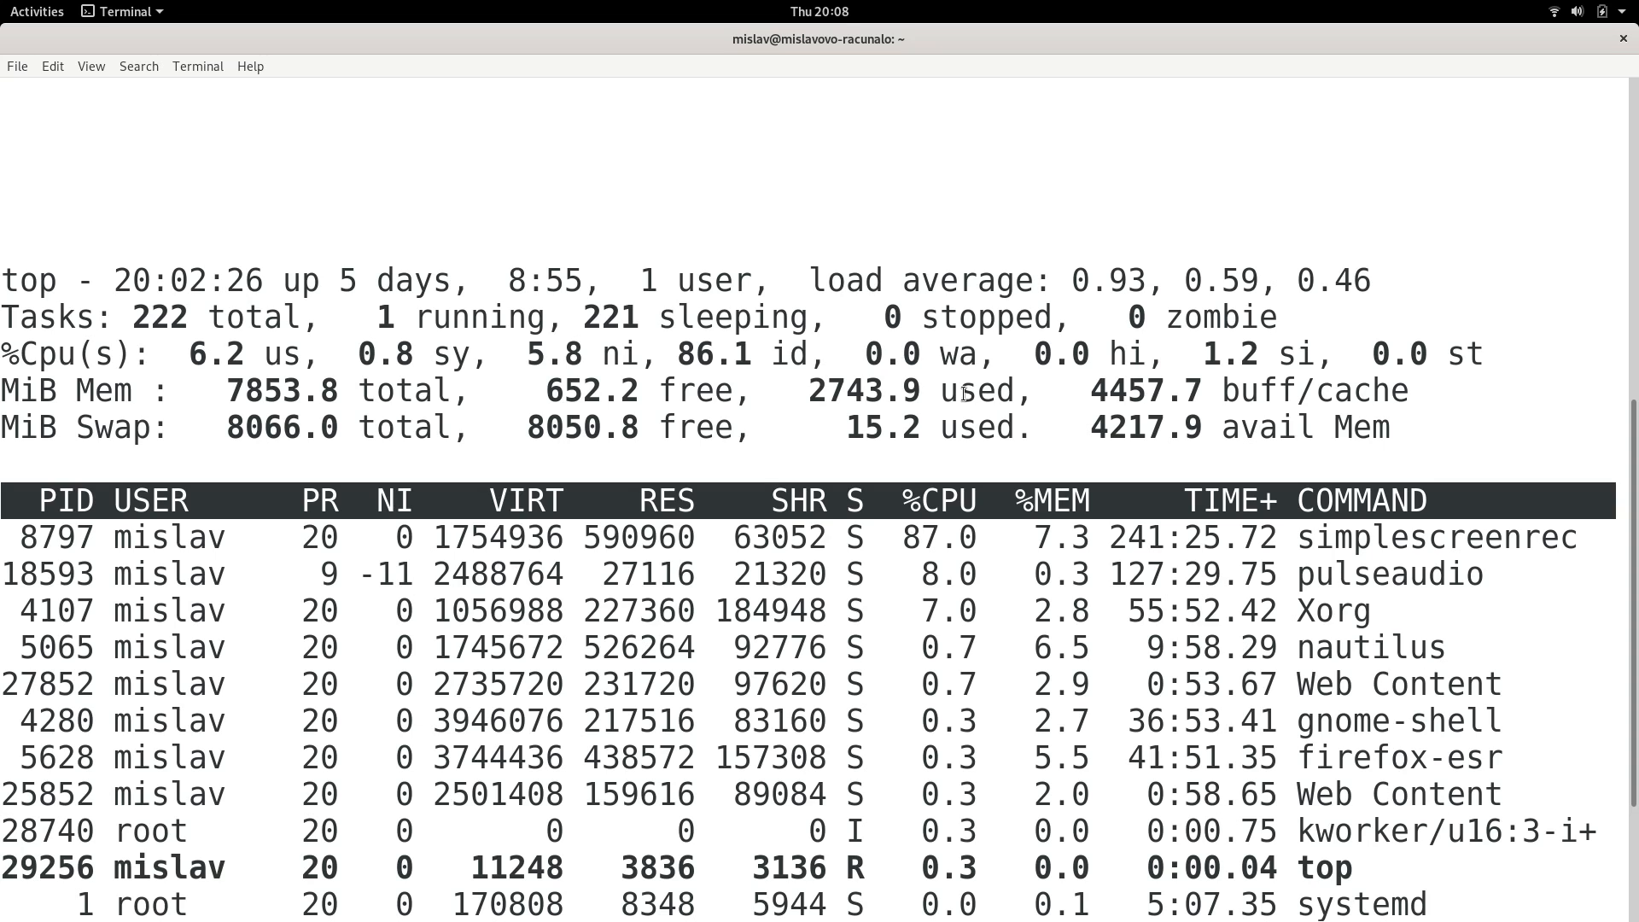
pyautogui.moveTo(655, 463)
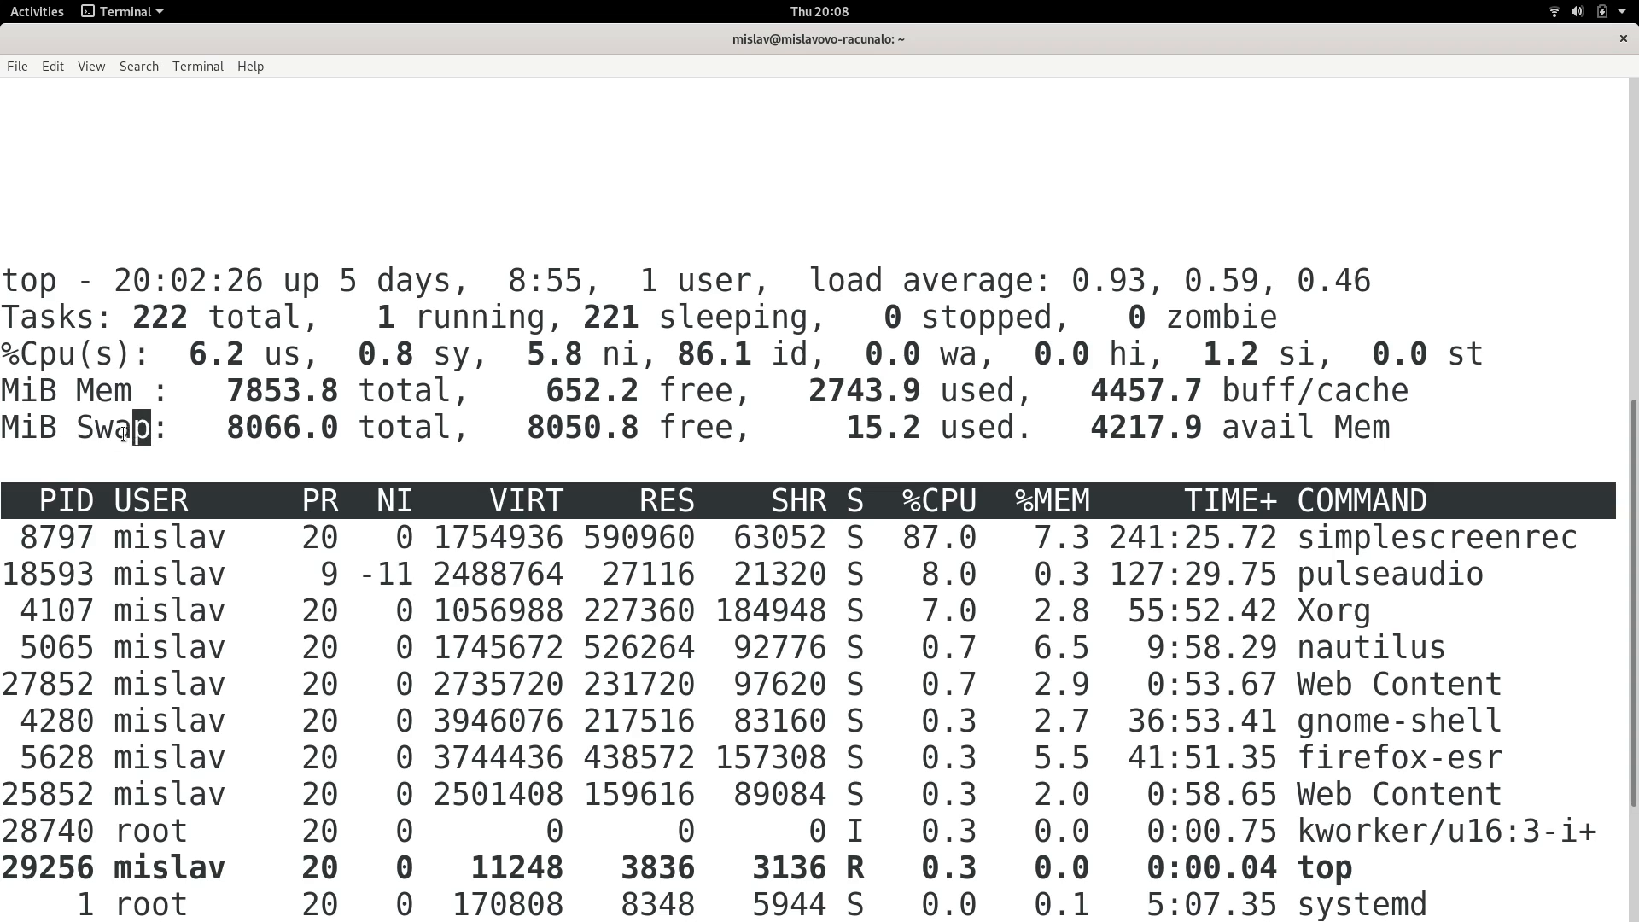
pyautogui.moveTo(172, 426)
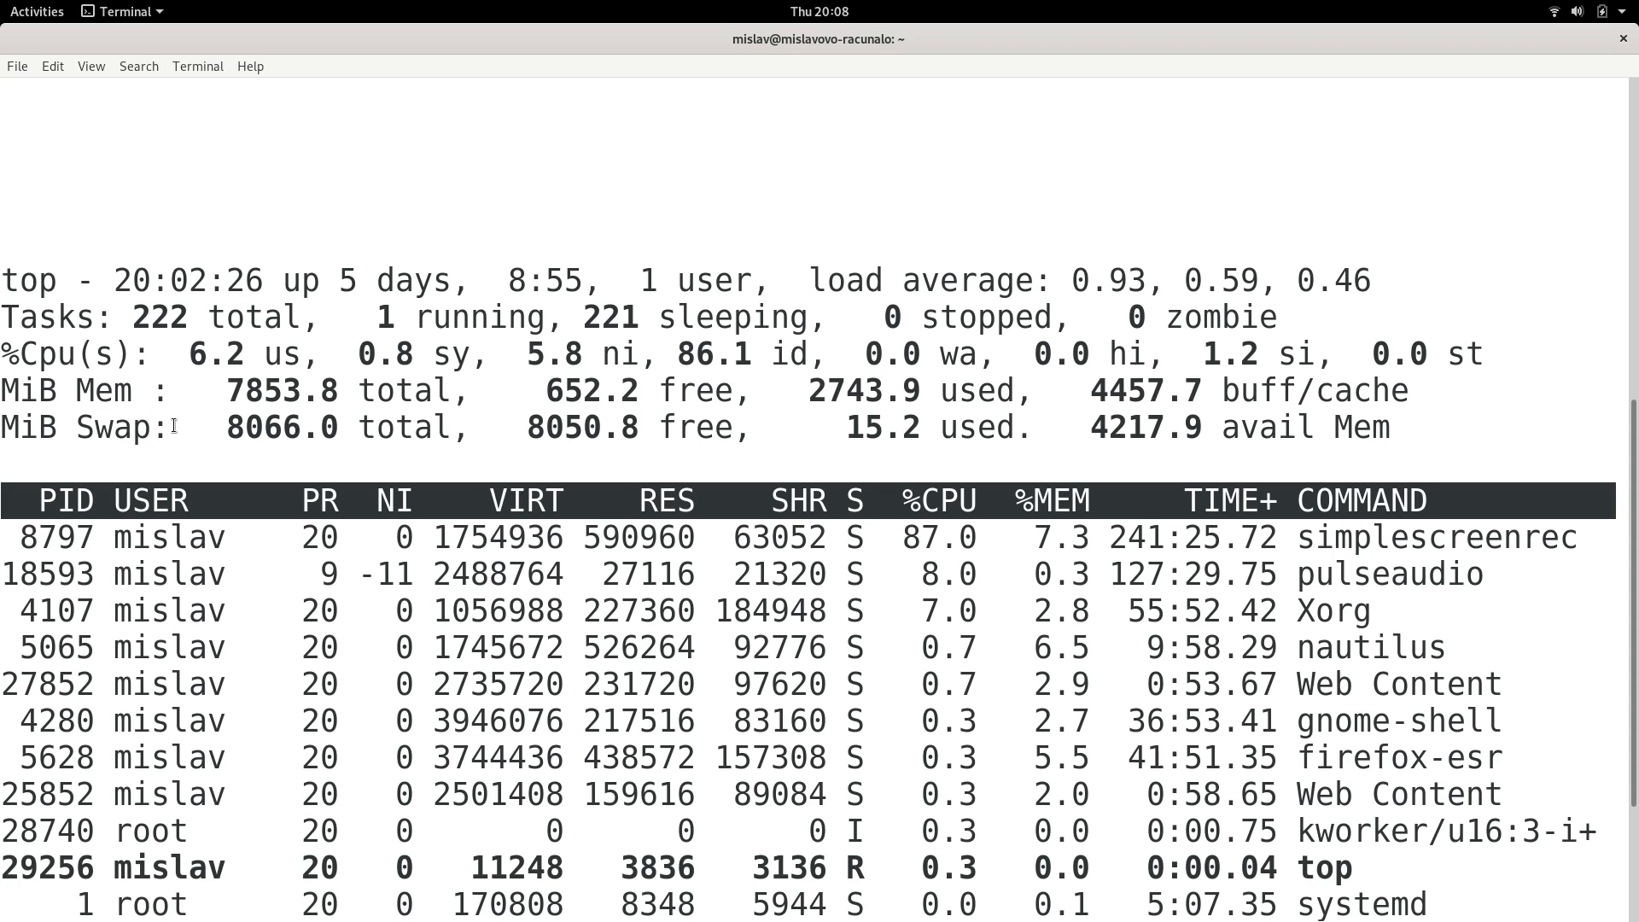
pyautogui.doubleClick(112, 426)
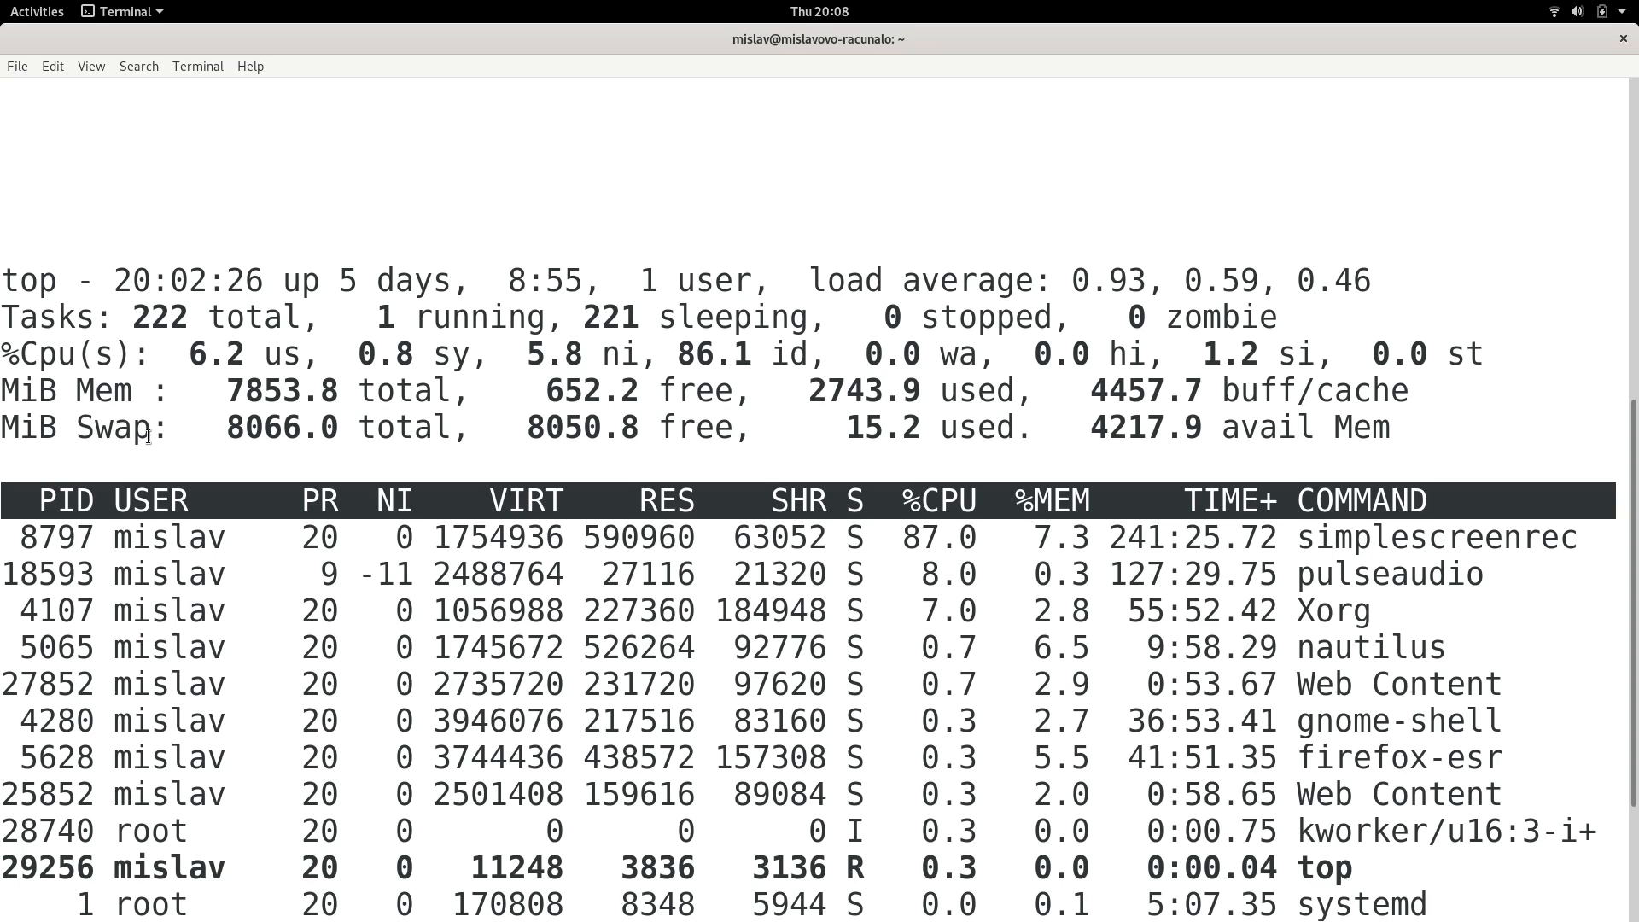
pyautogui.moveTo(147, 432)
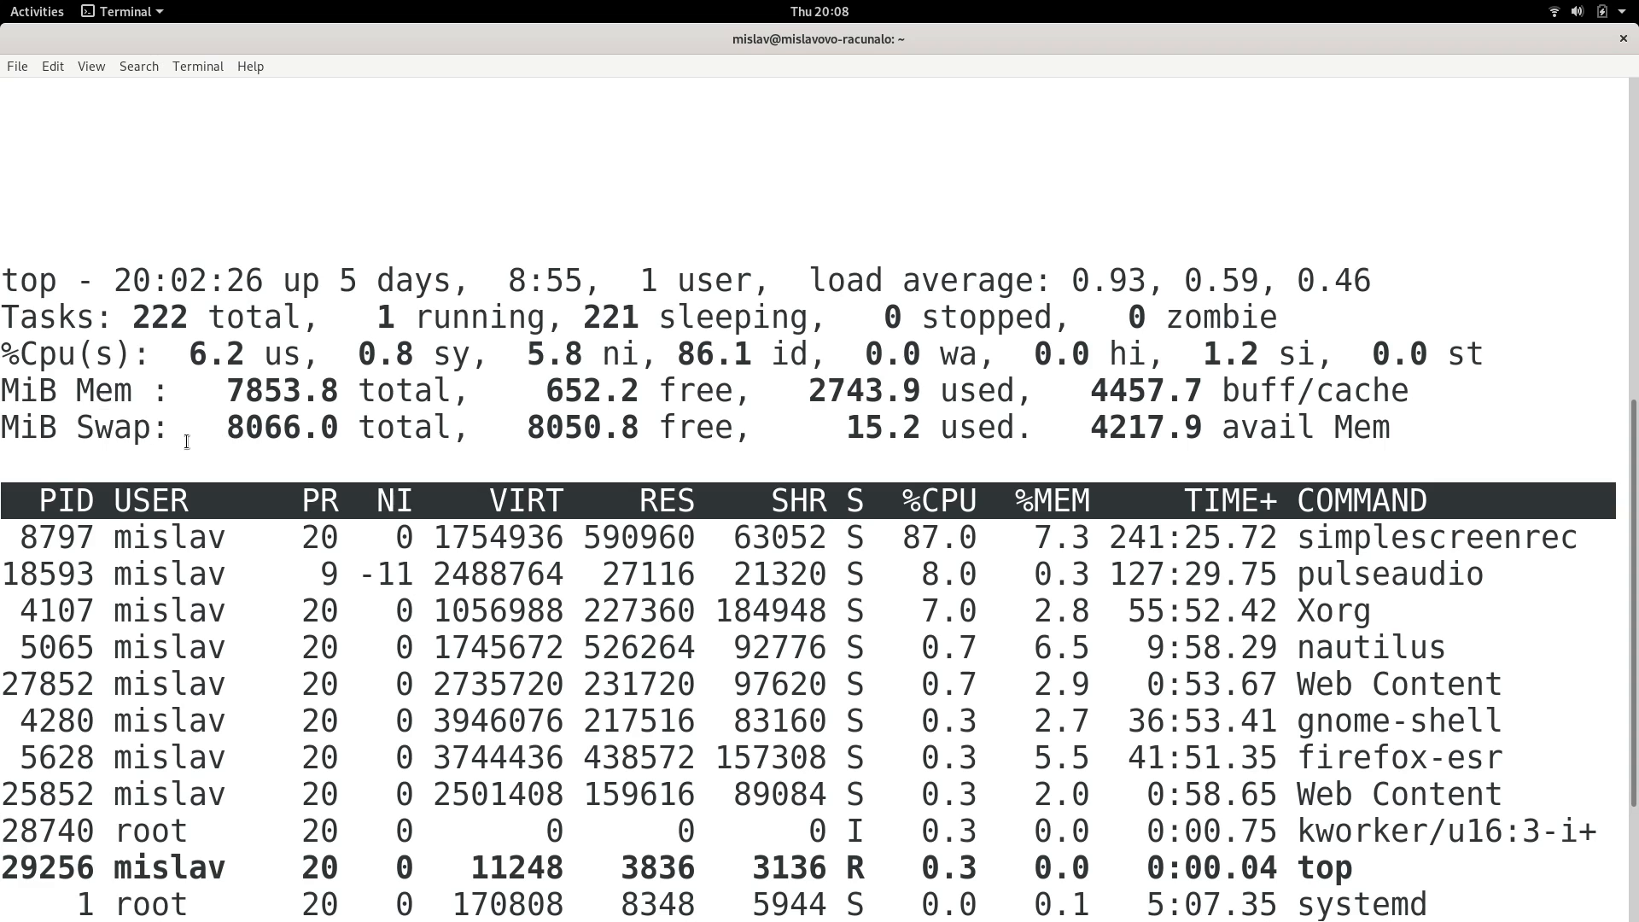
pyautogui.doubleClick(70, 389)
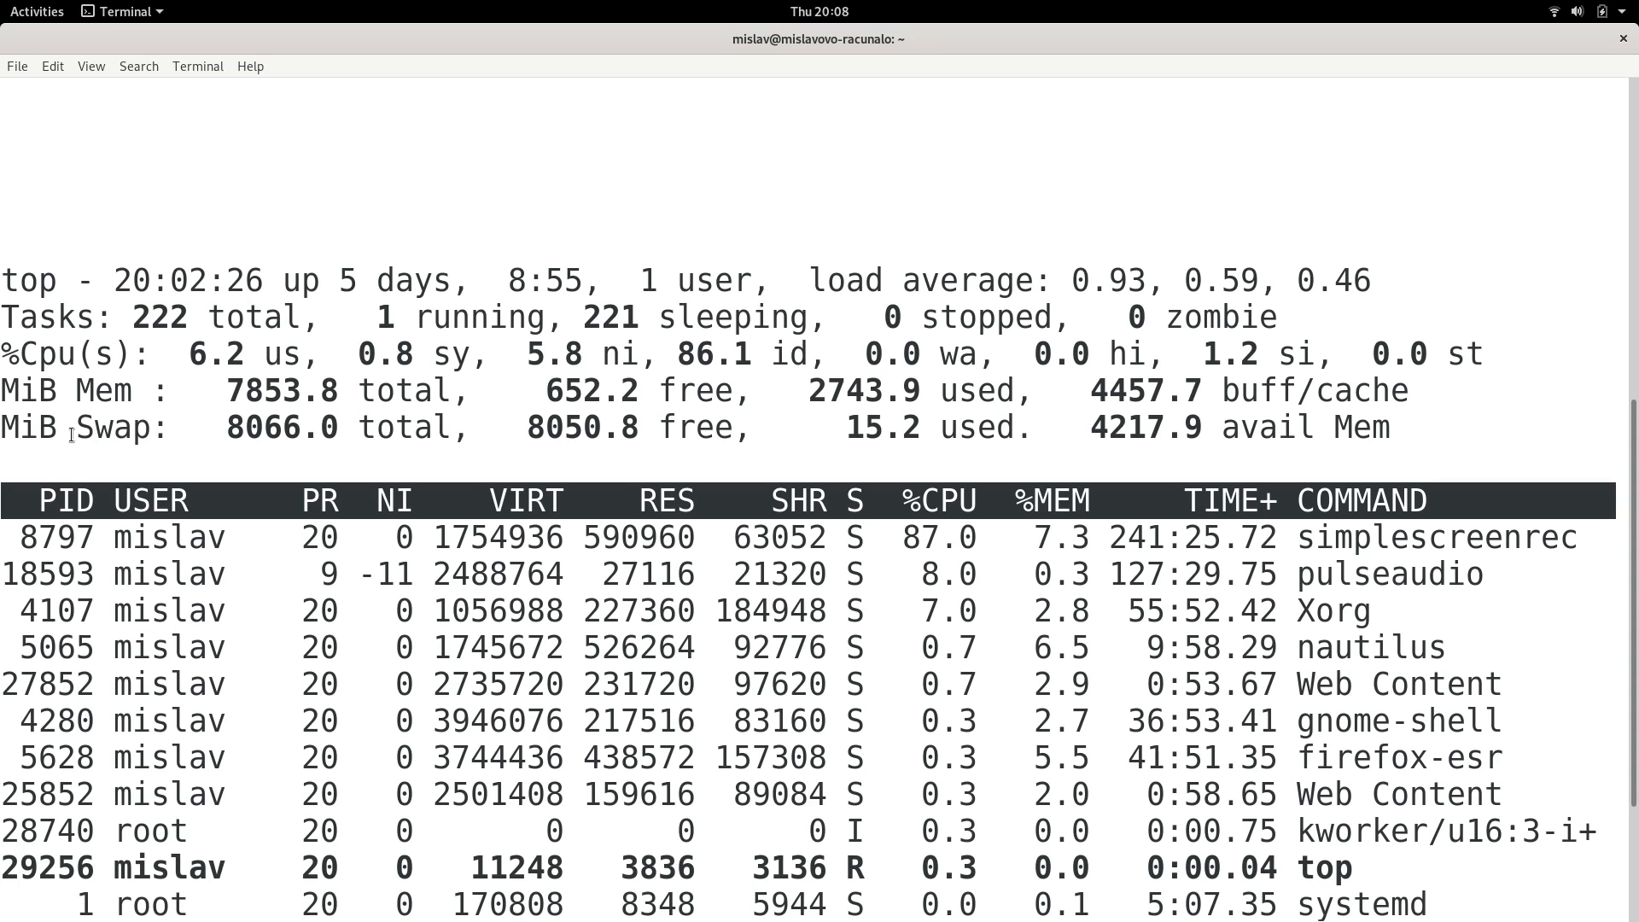
pyautogui.doubleClick(111, 426)
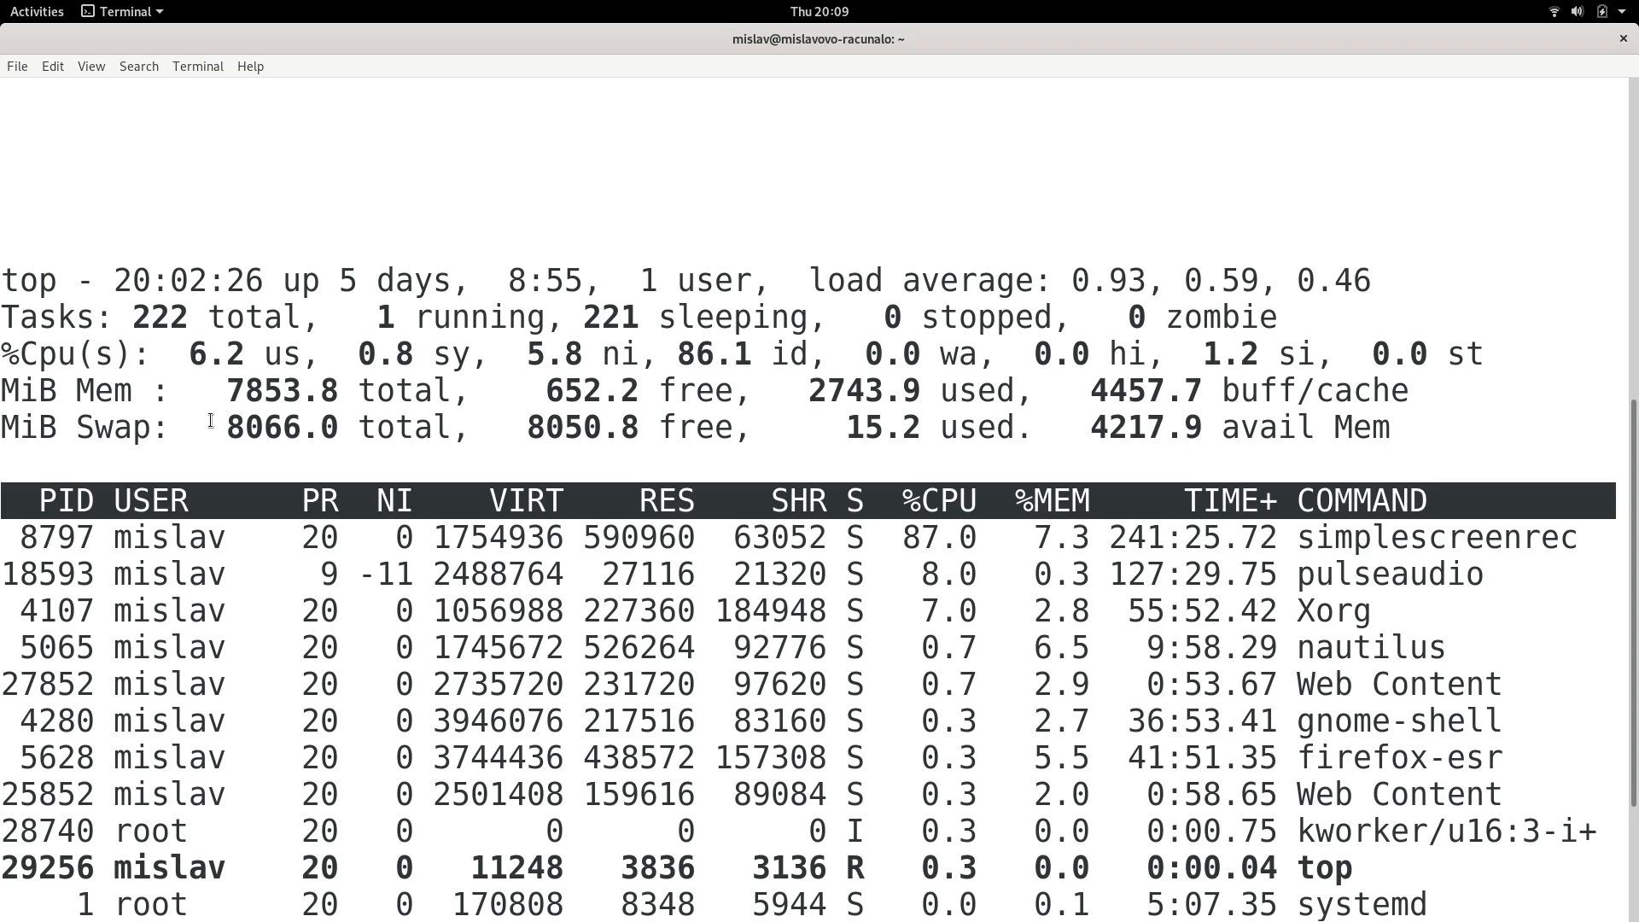
pyautogui.doubleClick(66, 389)
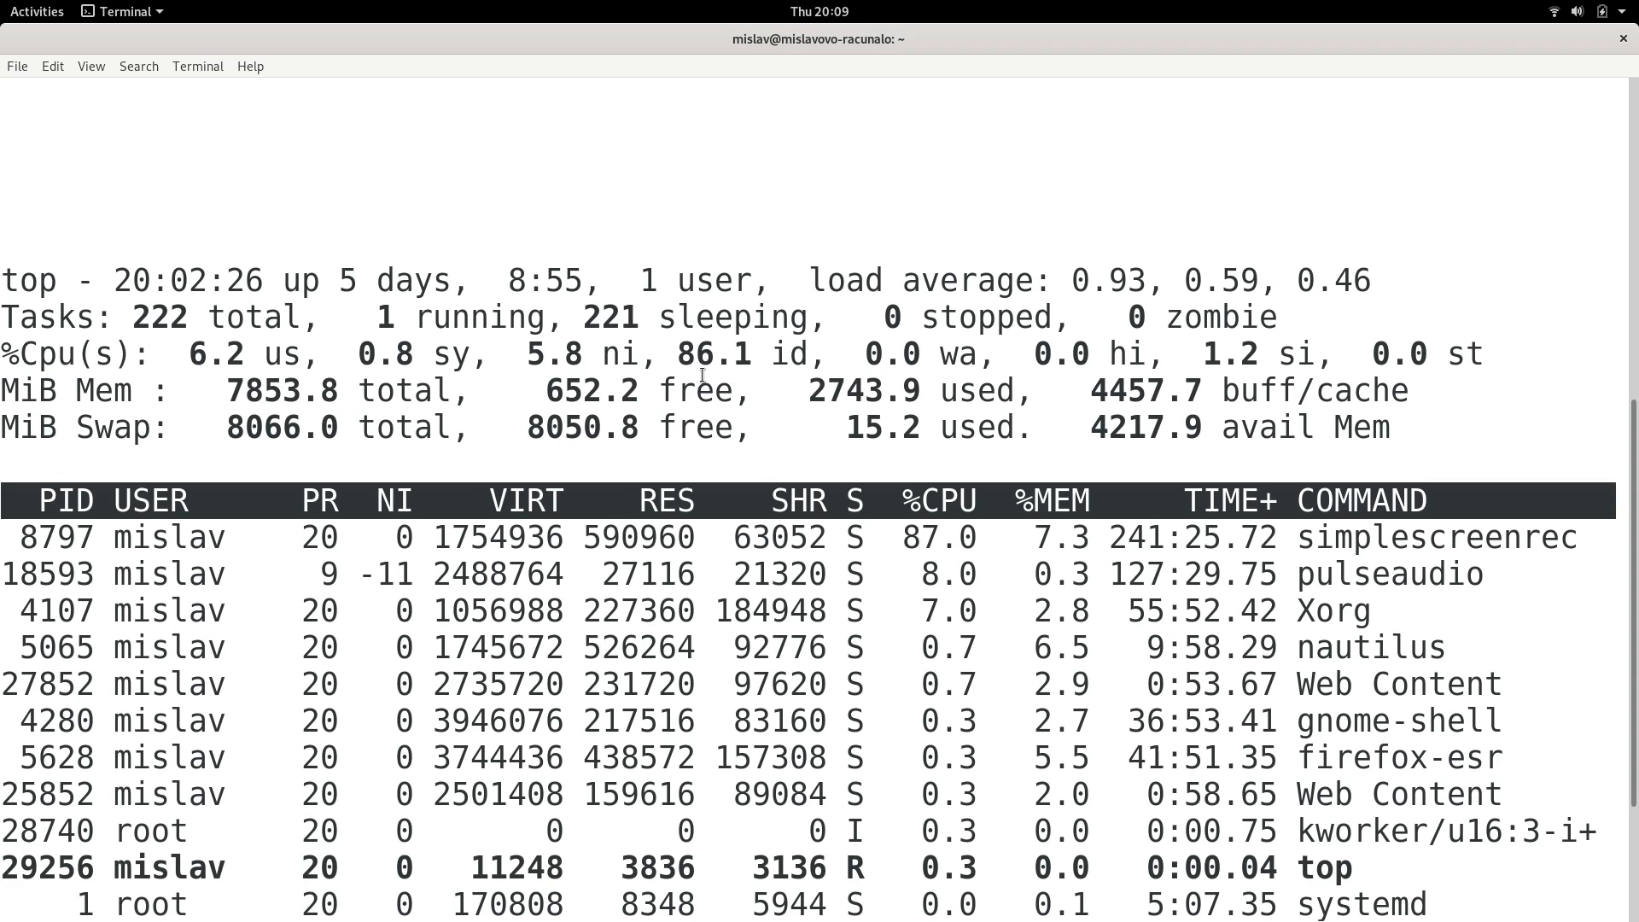
pyautogui.moveTo(517, 478)
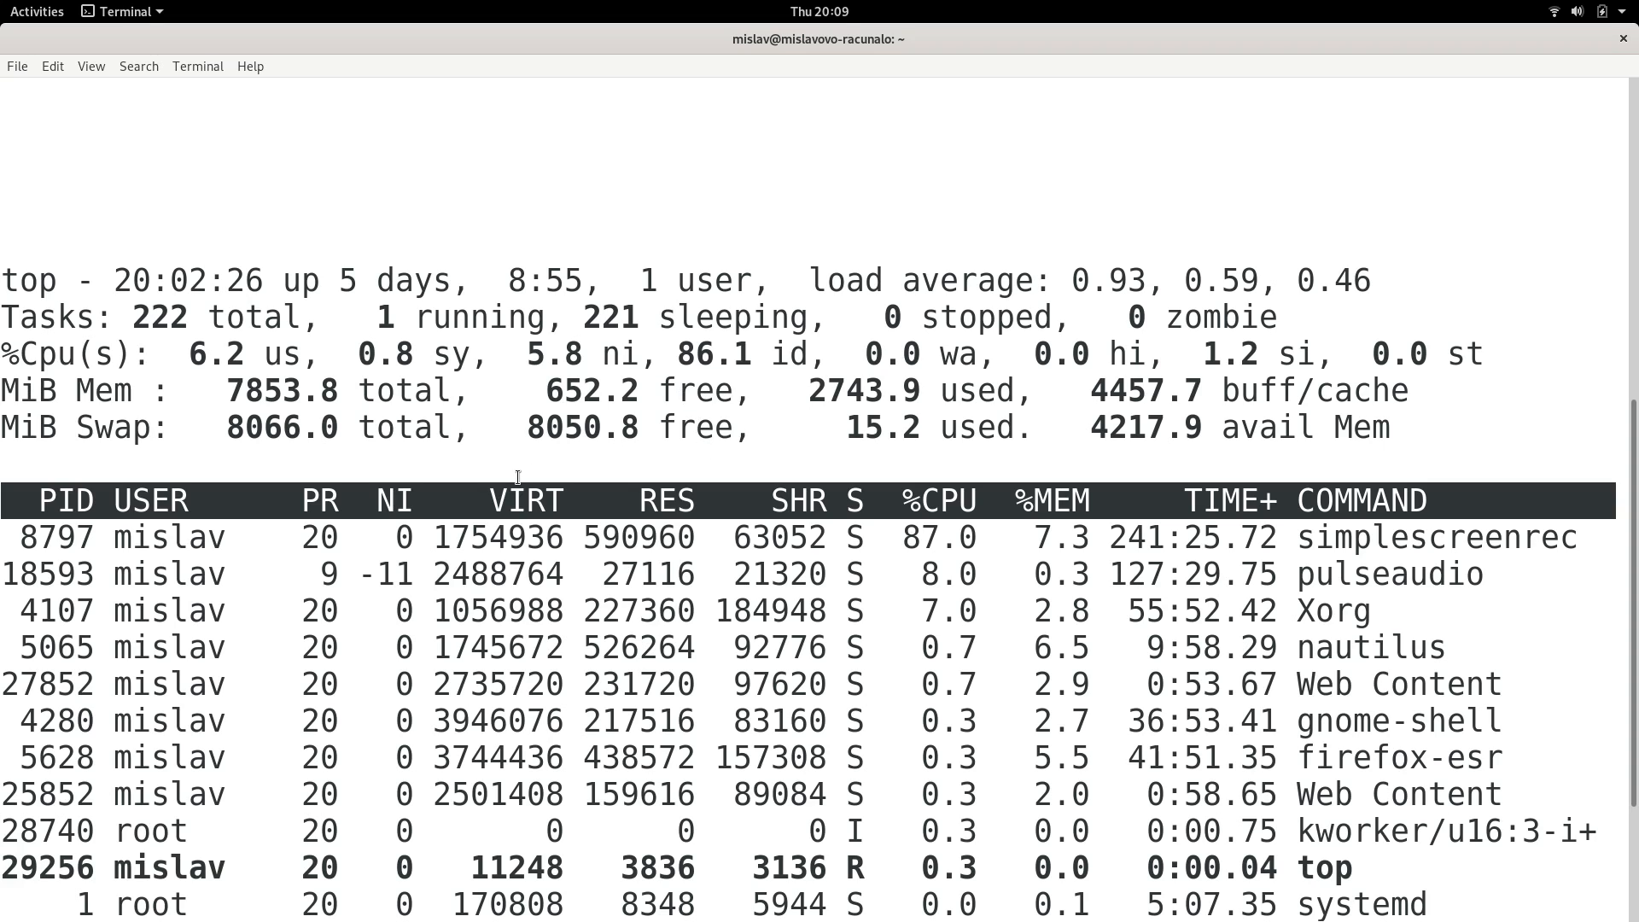
pyautogui.doubleClick(975, 427)
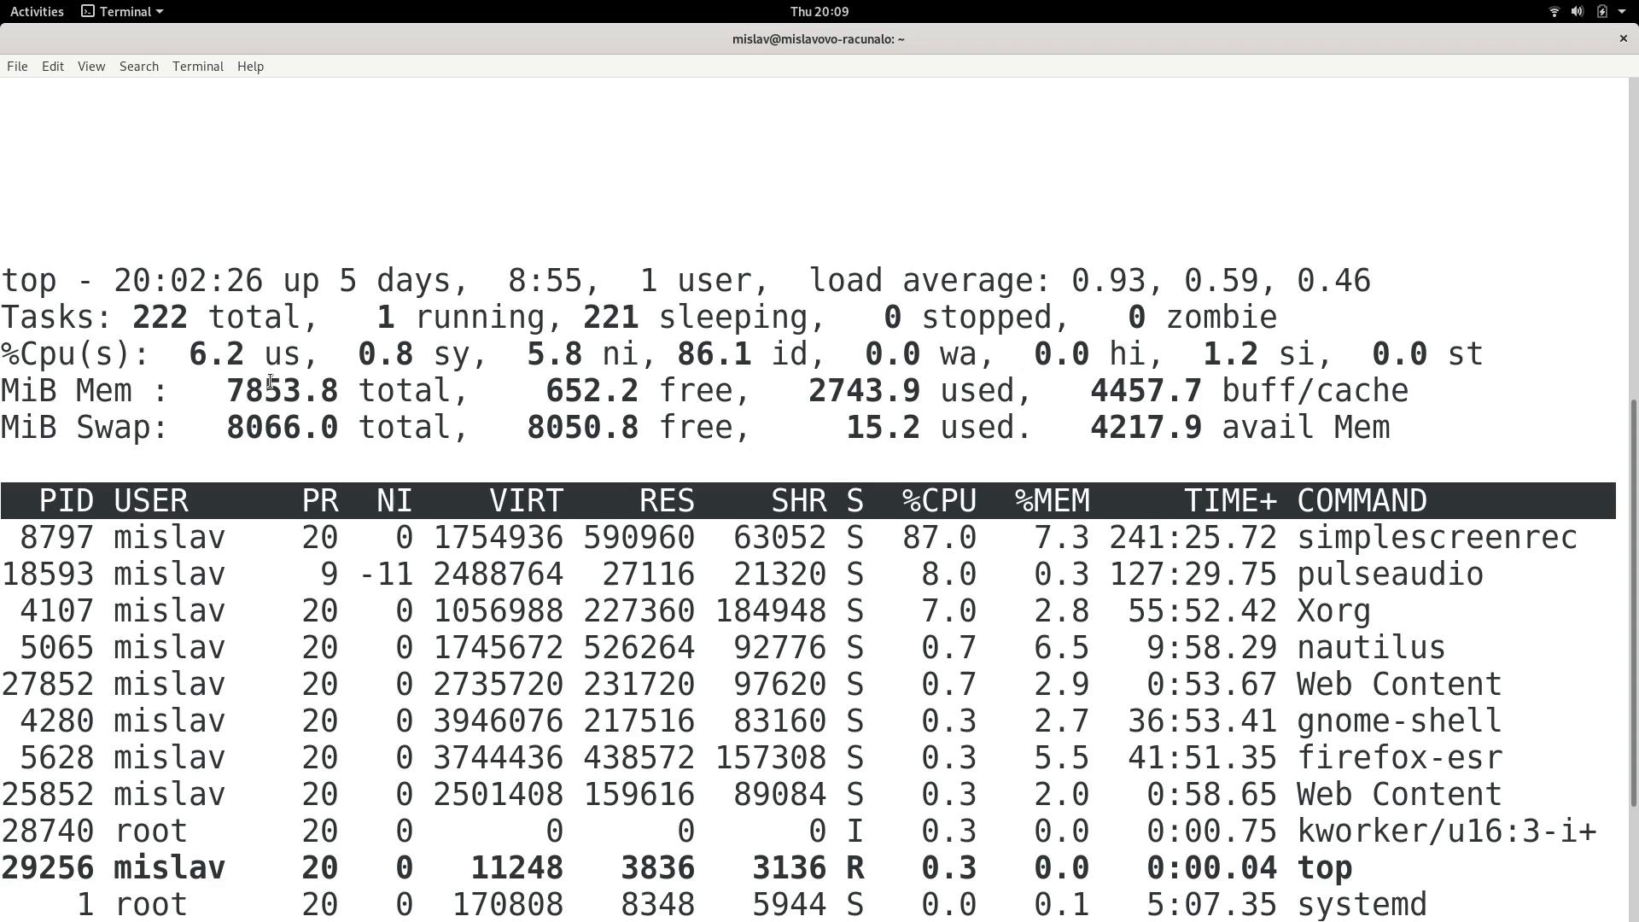
pyautogui.doubleClick(983, 427)
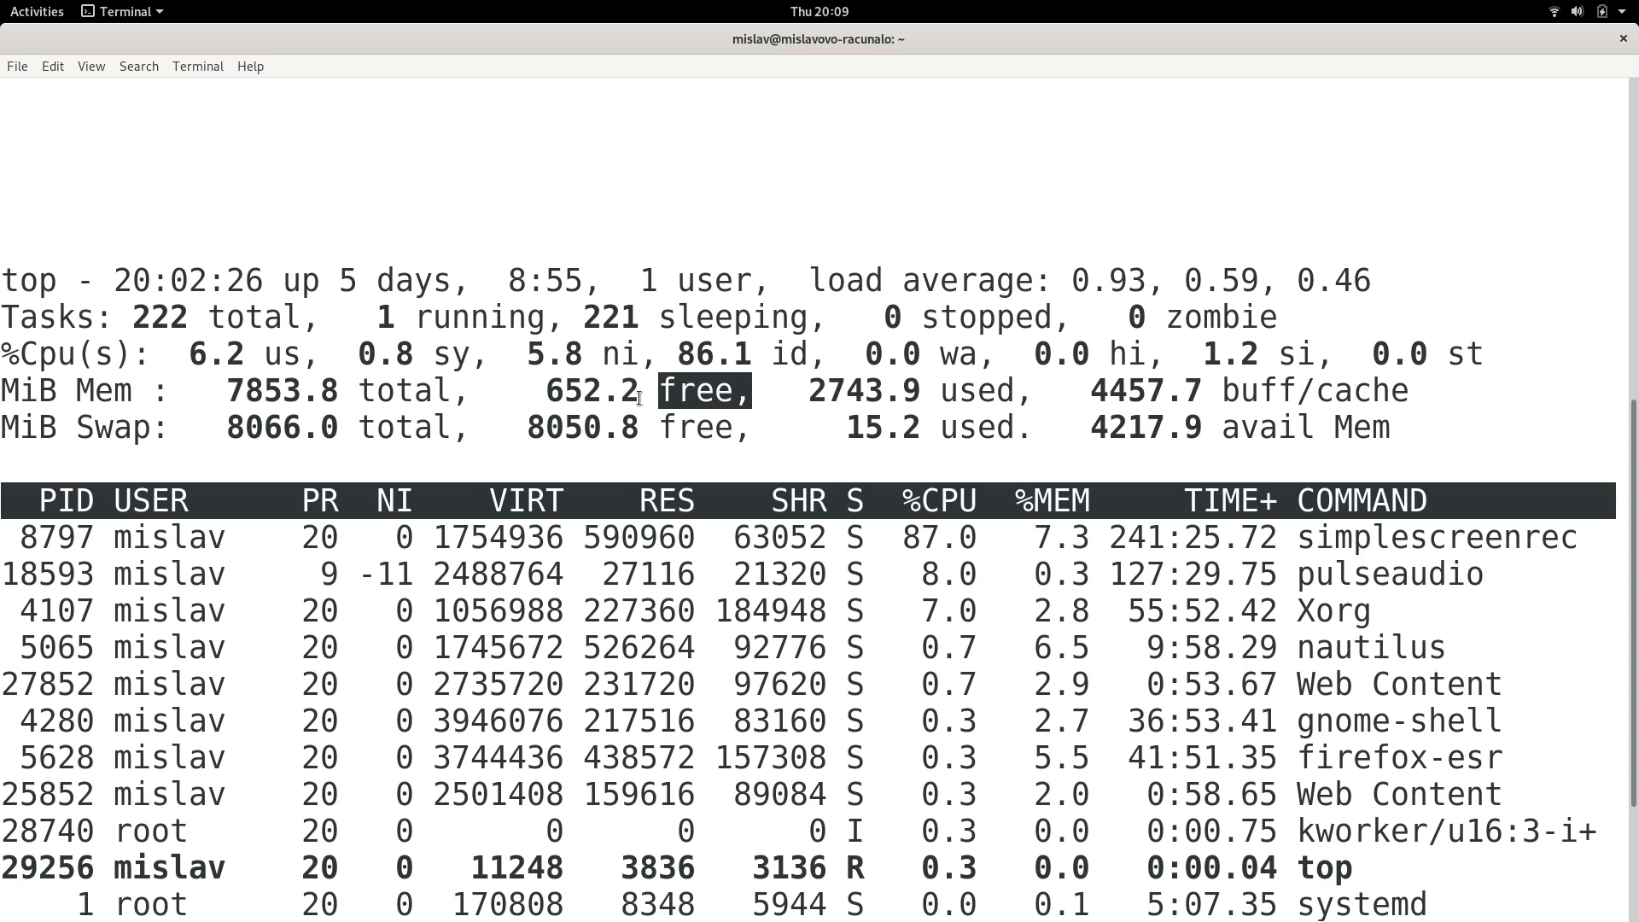
pyautogui.moveTo(609, 396)
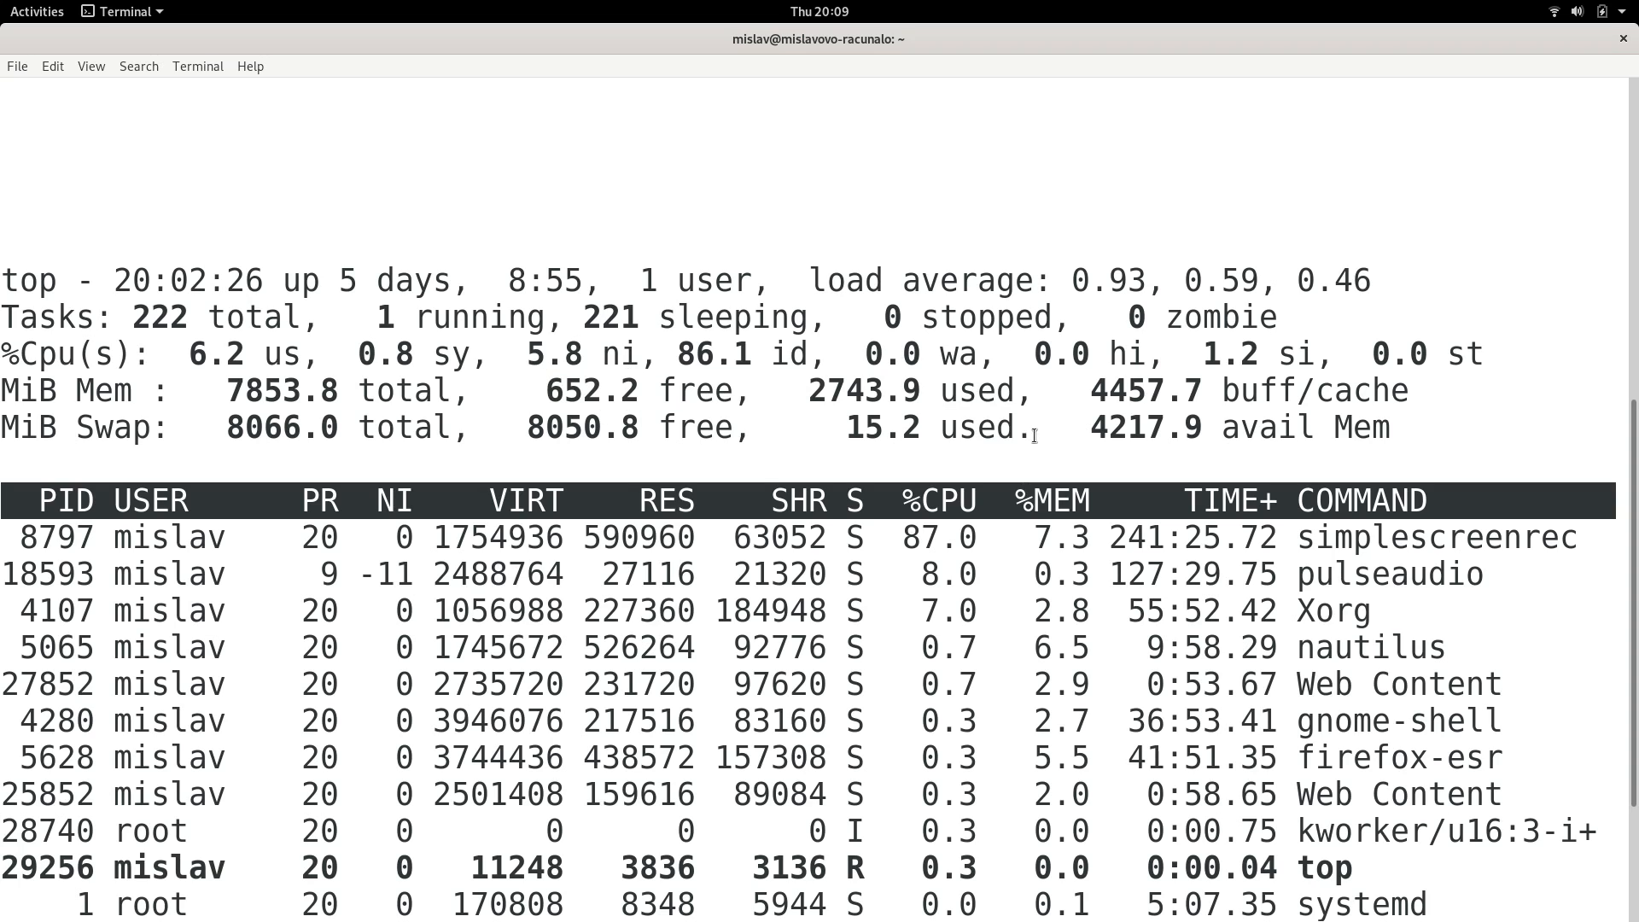
pyautogui.doubleClick(983, 427)
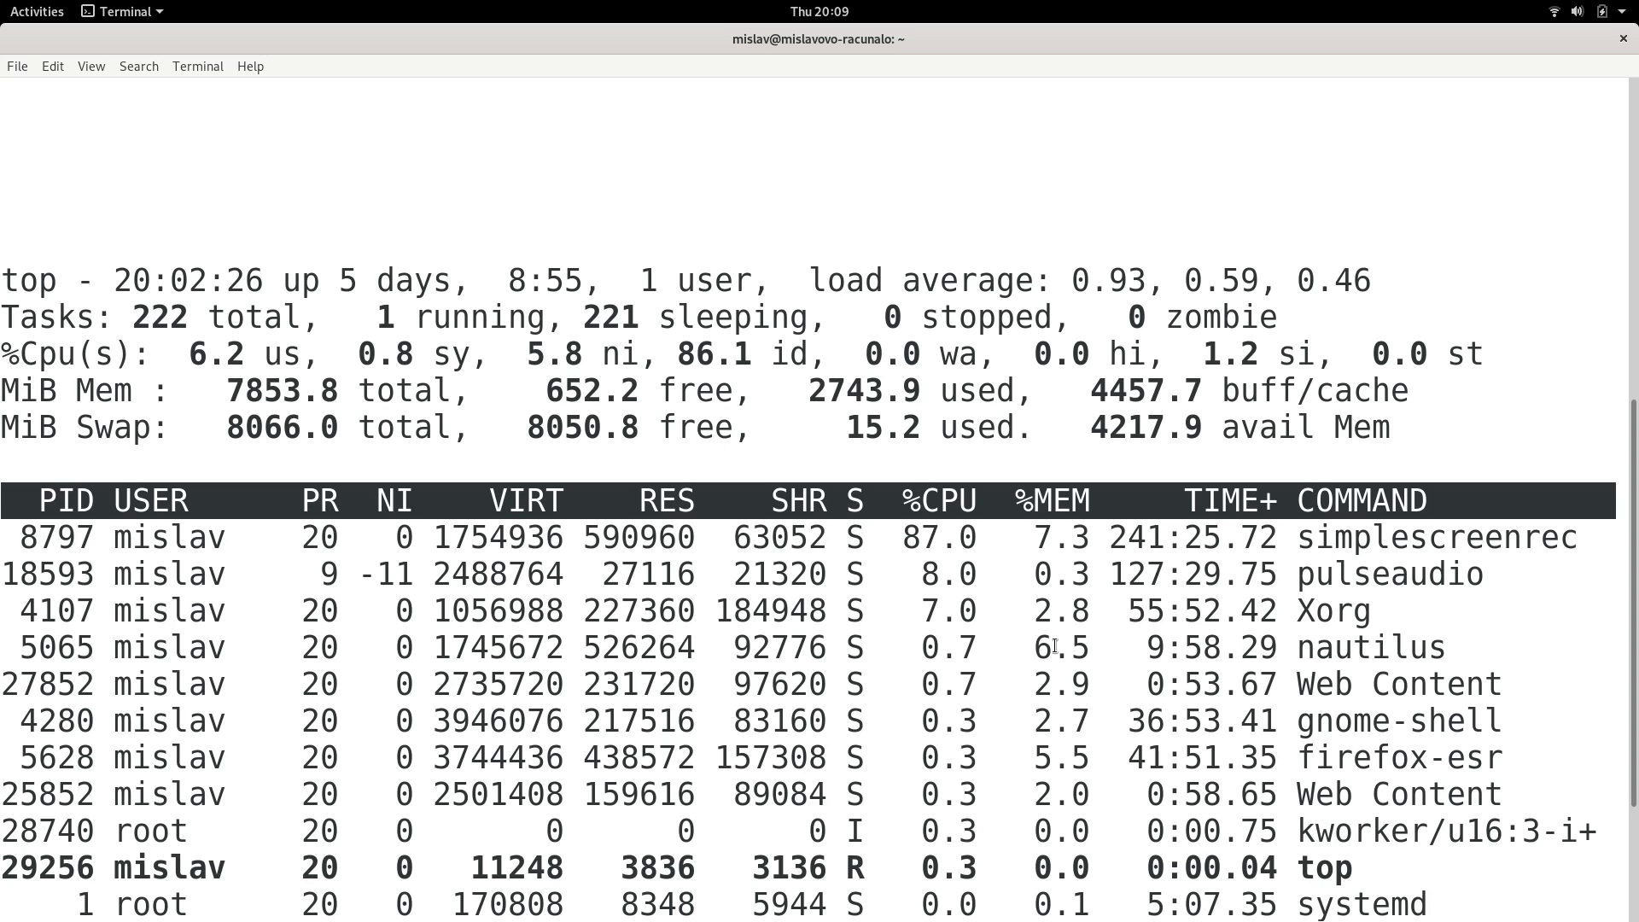
pyautogui.moveTo(994, 644)
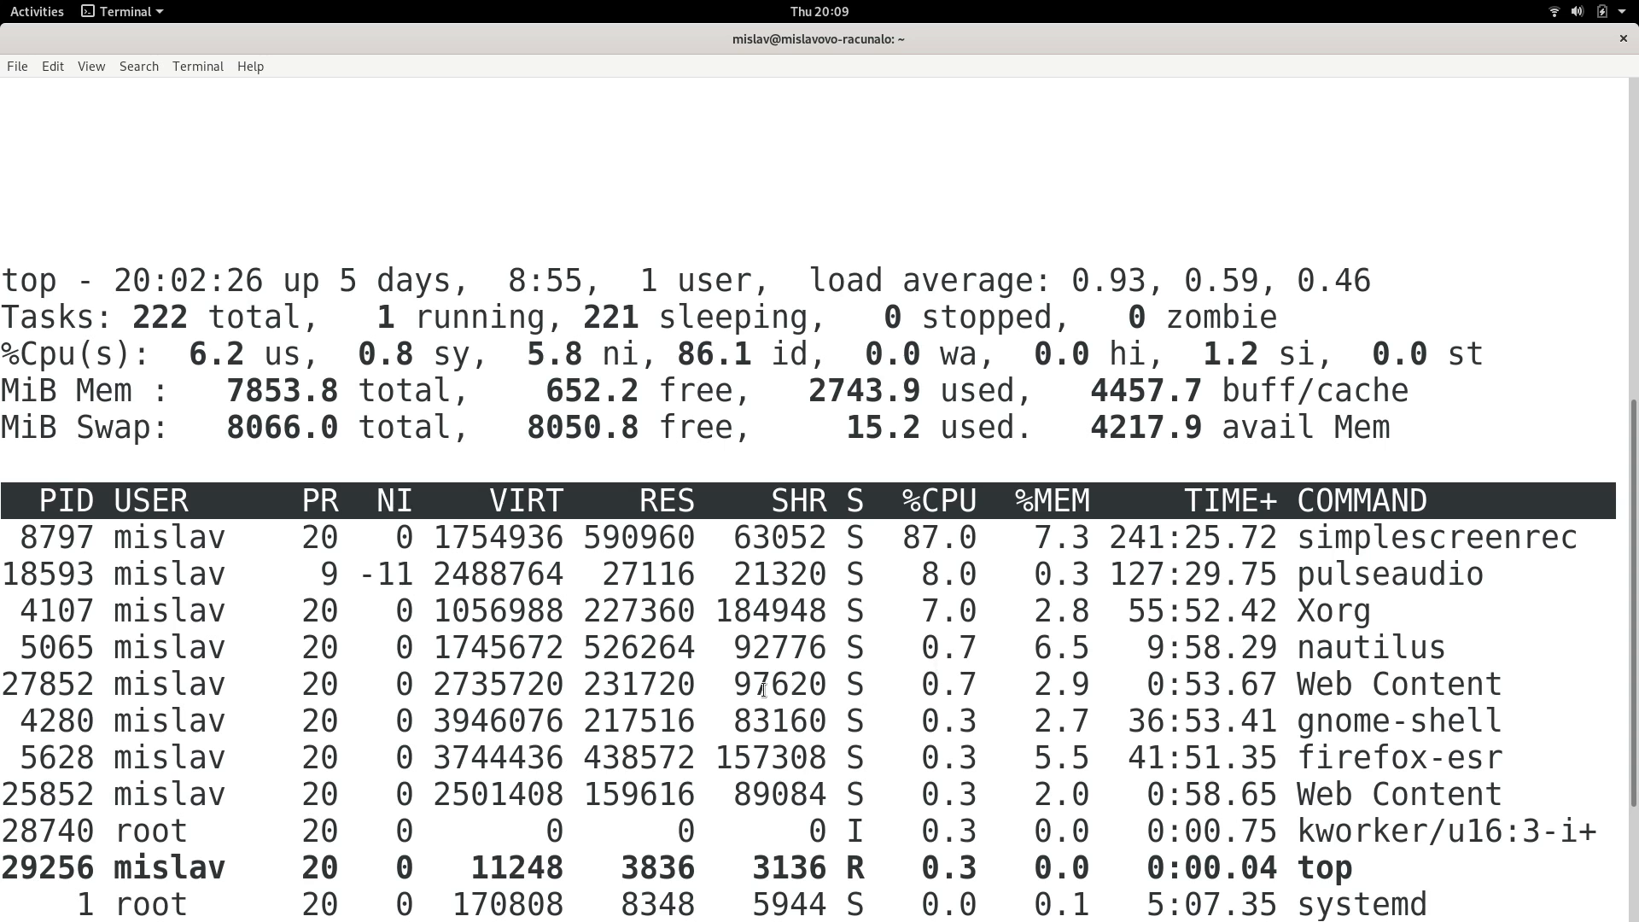
# - Bring the end of the top table with the shell prompt into view and highlight the Swap label
pyautogui.press('q')
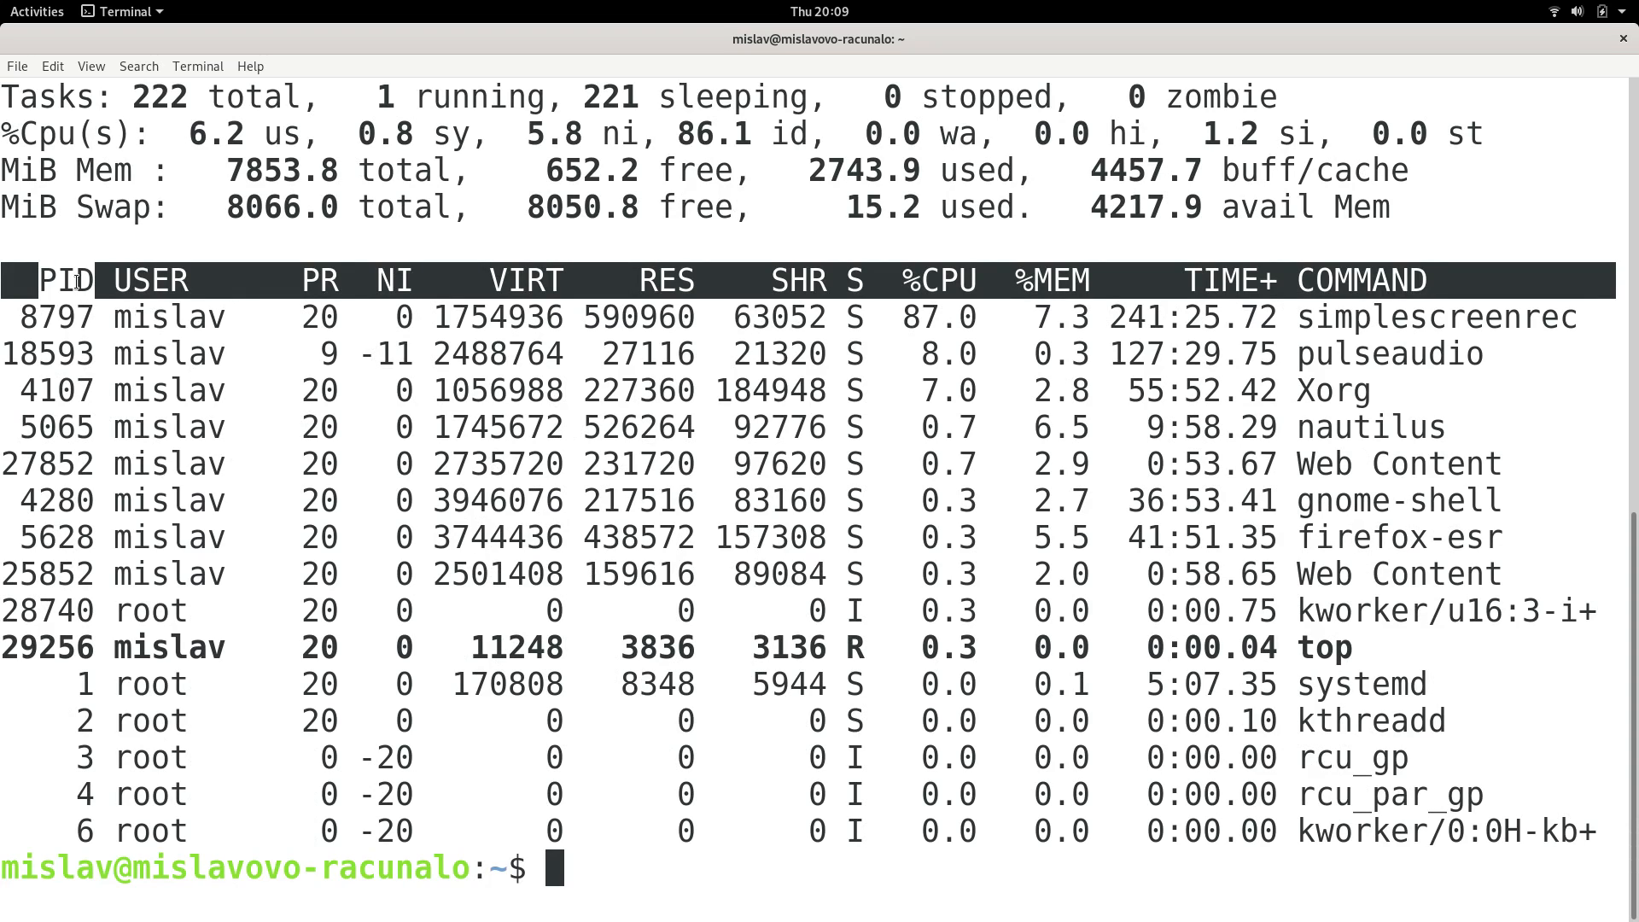
pyautogui.moveTo(230, 285)
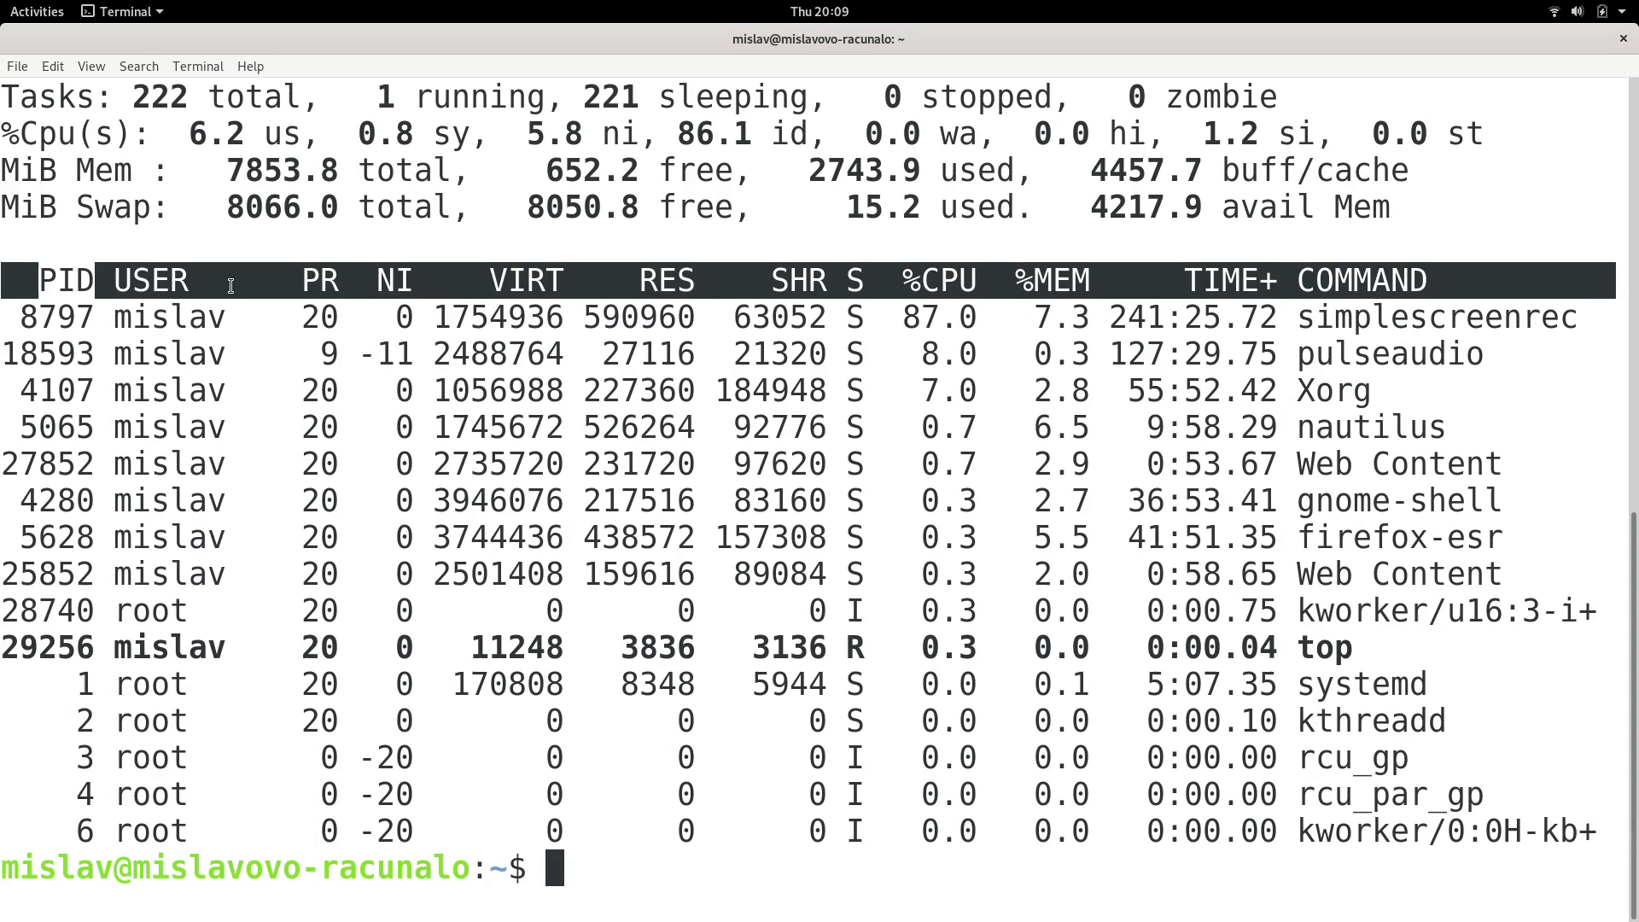
pyautogui.moveTo(325, 280)
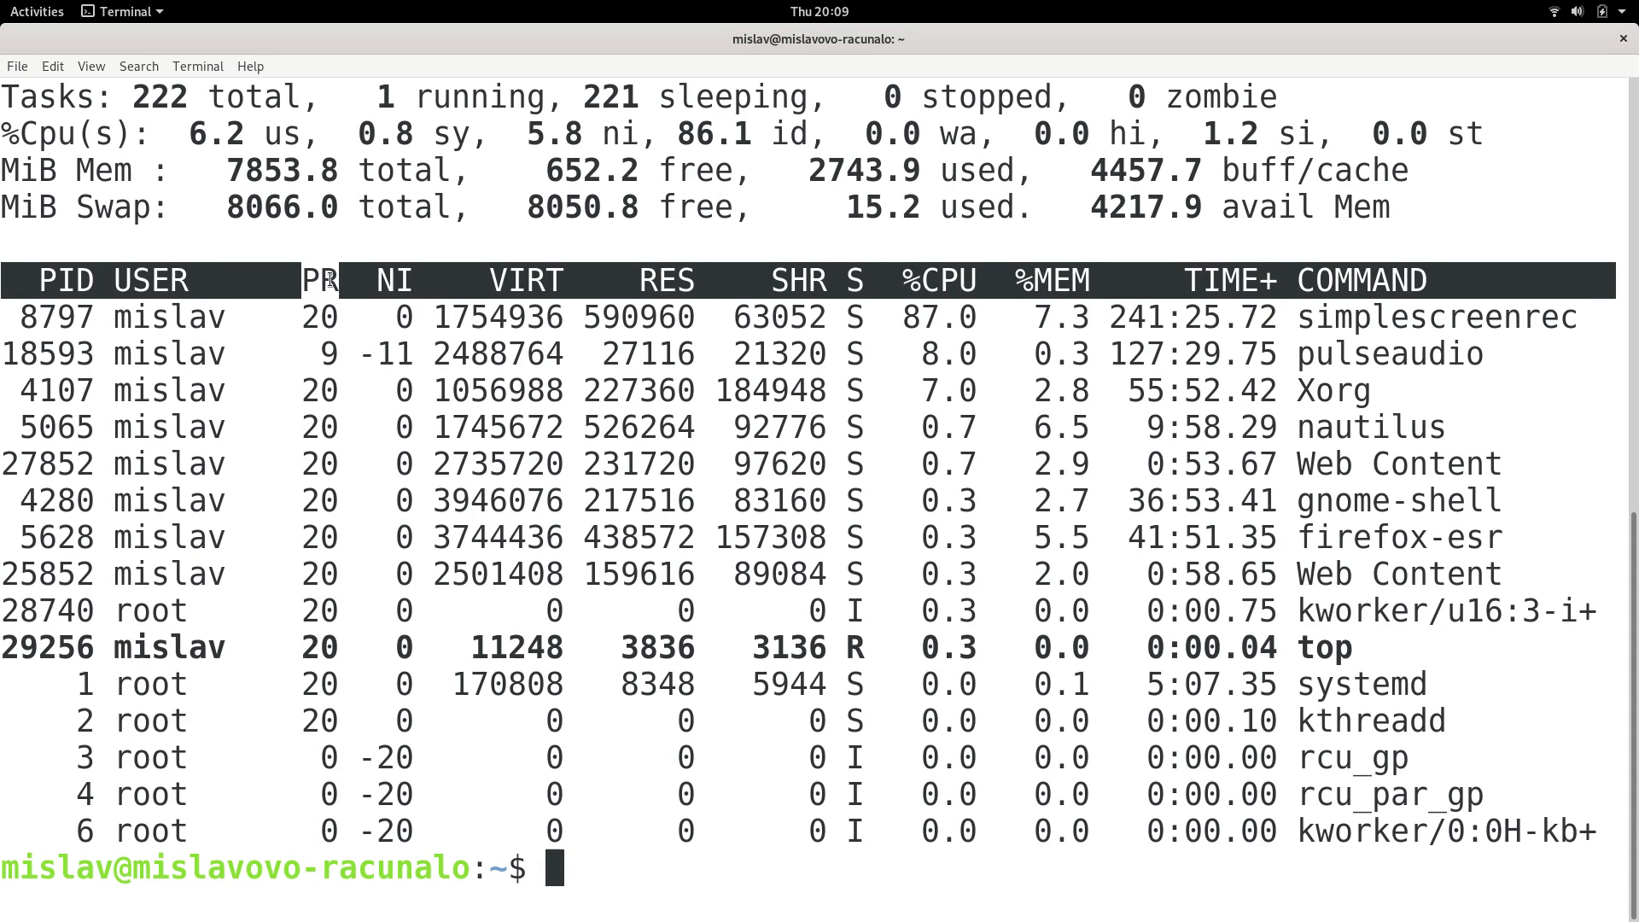
pyautogui.moveTo(400, 280)
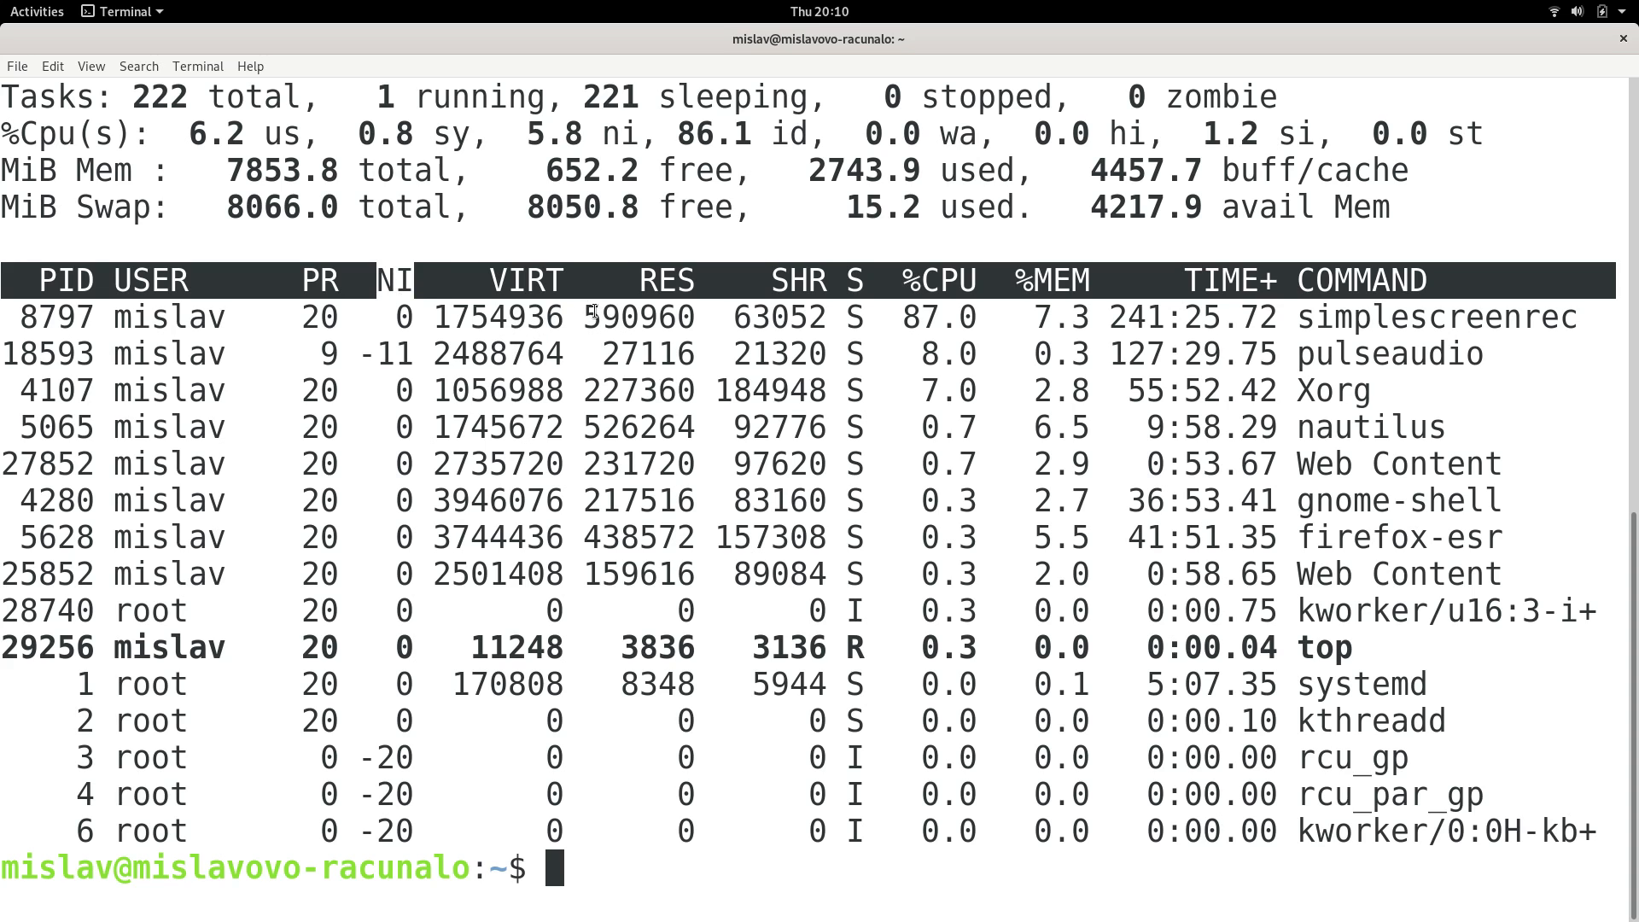
pyautogui.moveTo(557, 285)
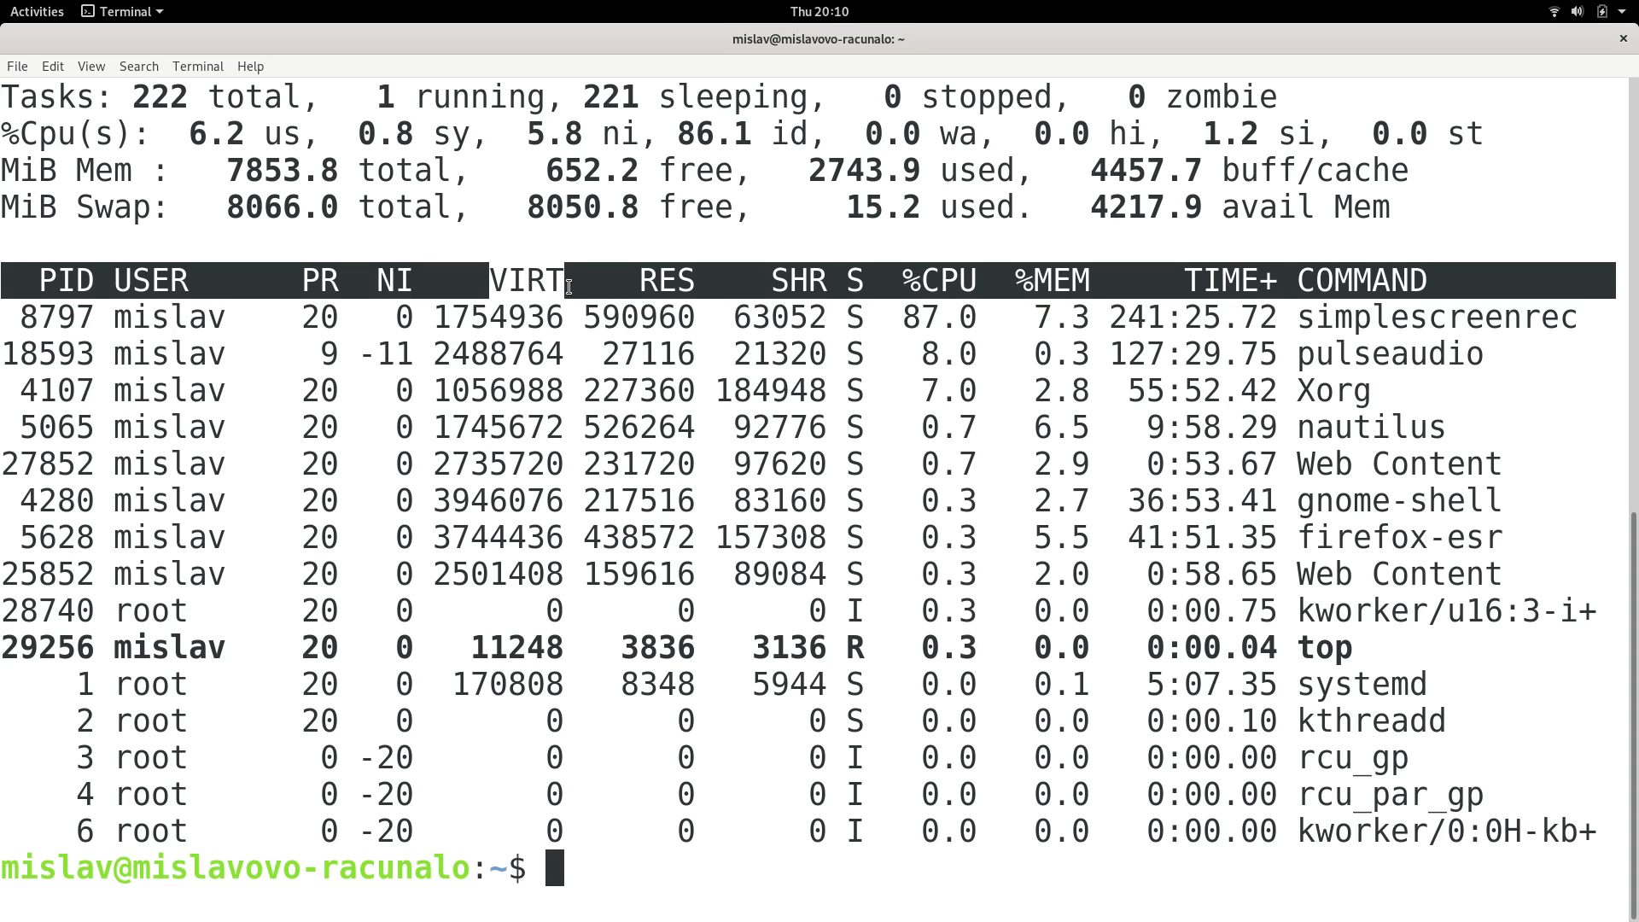
pyautogui.moveTo(136, 217)
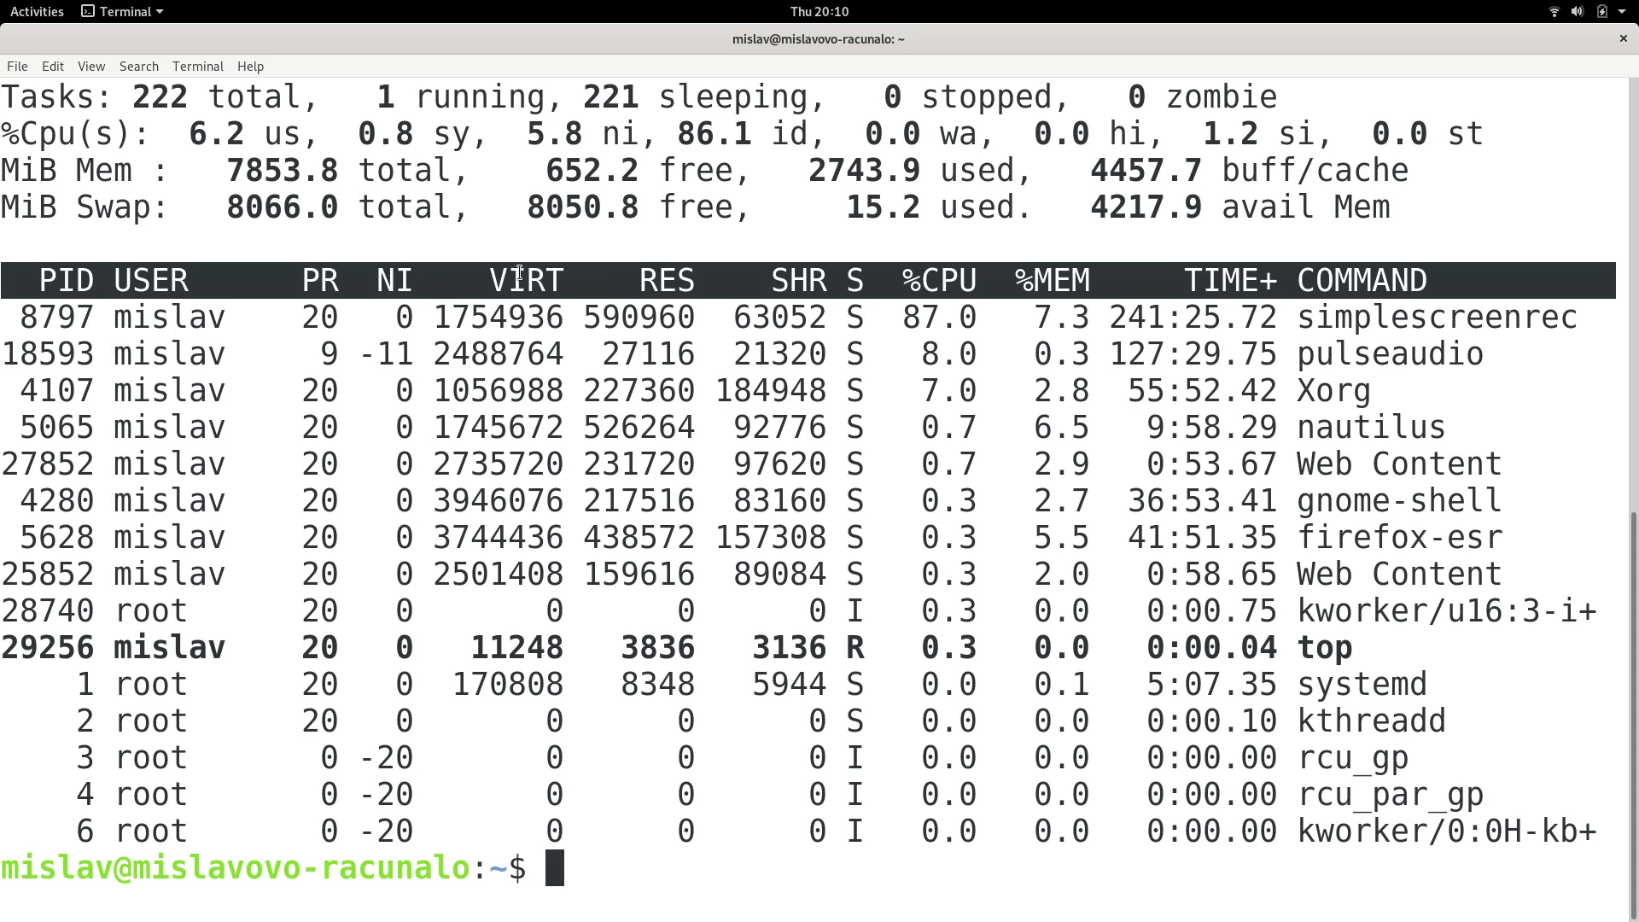
pyautogui.doubleClick(113, 207)
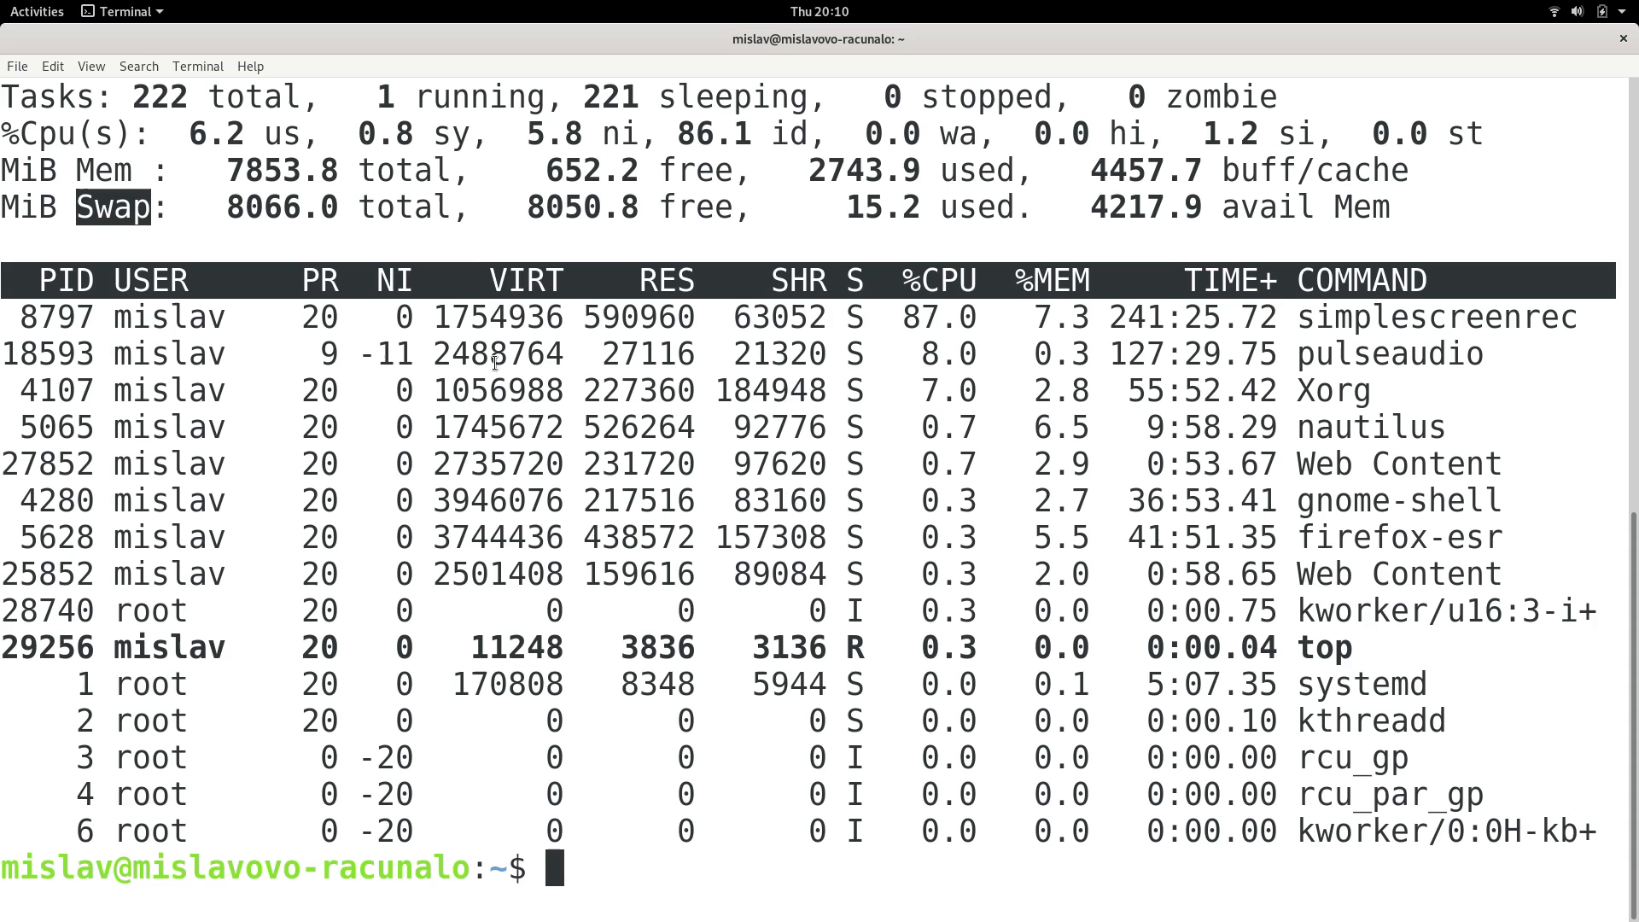
pyautogui.moveTo(531, 280)
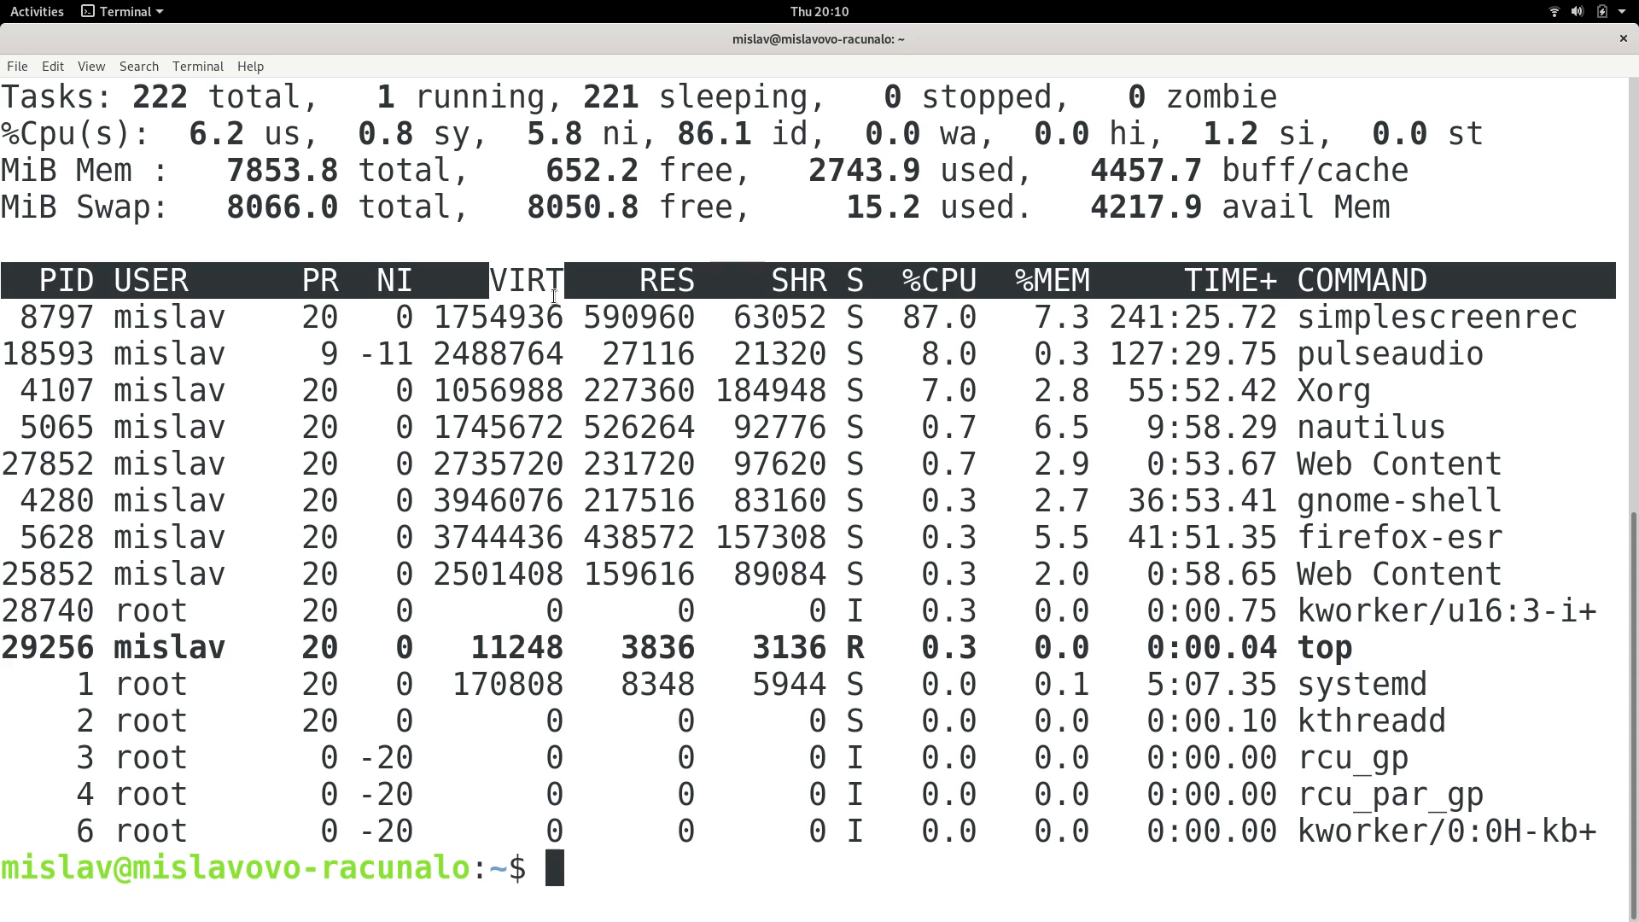
pyautogui.moveTo(518, 239)
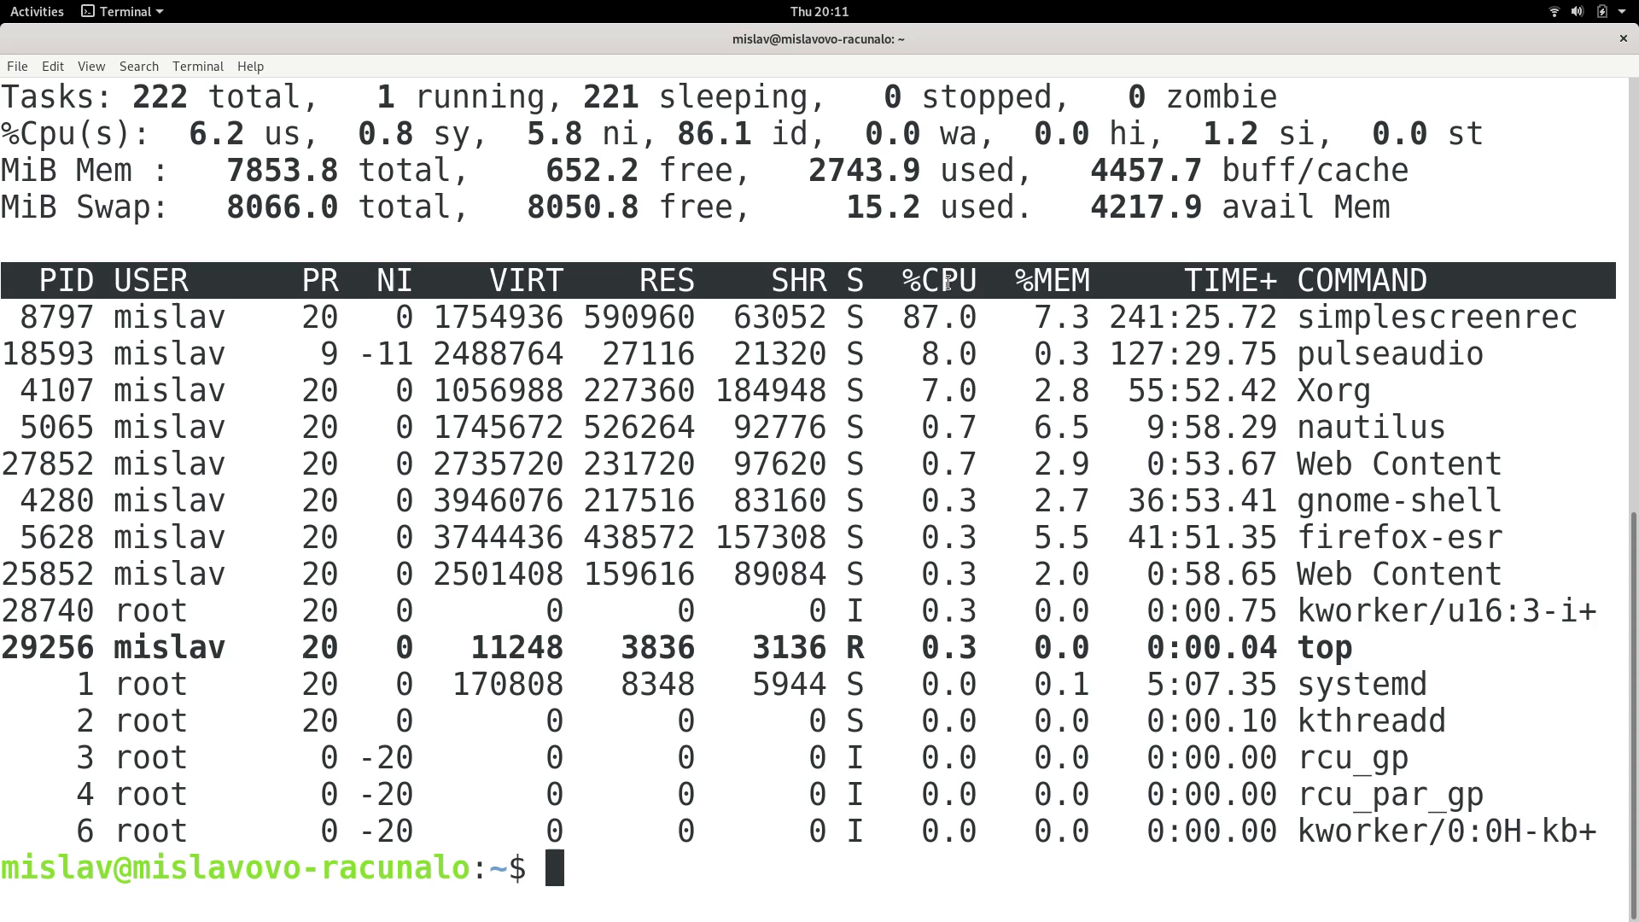
pyautogui.moveTo(1065, 282)
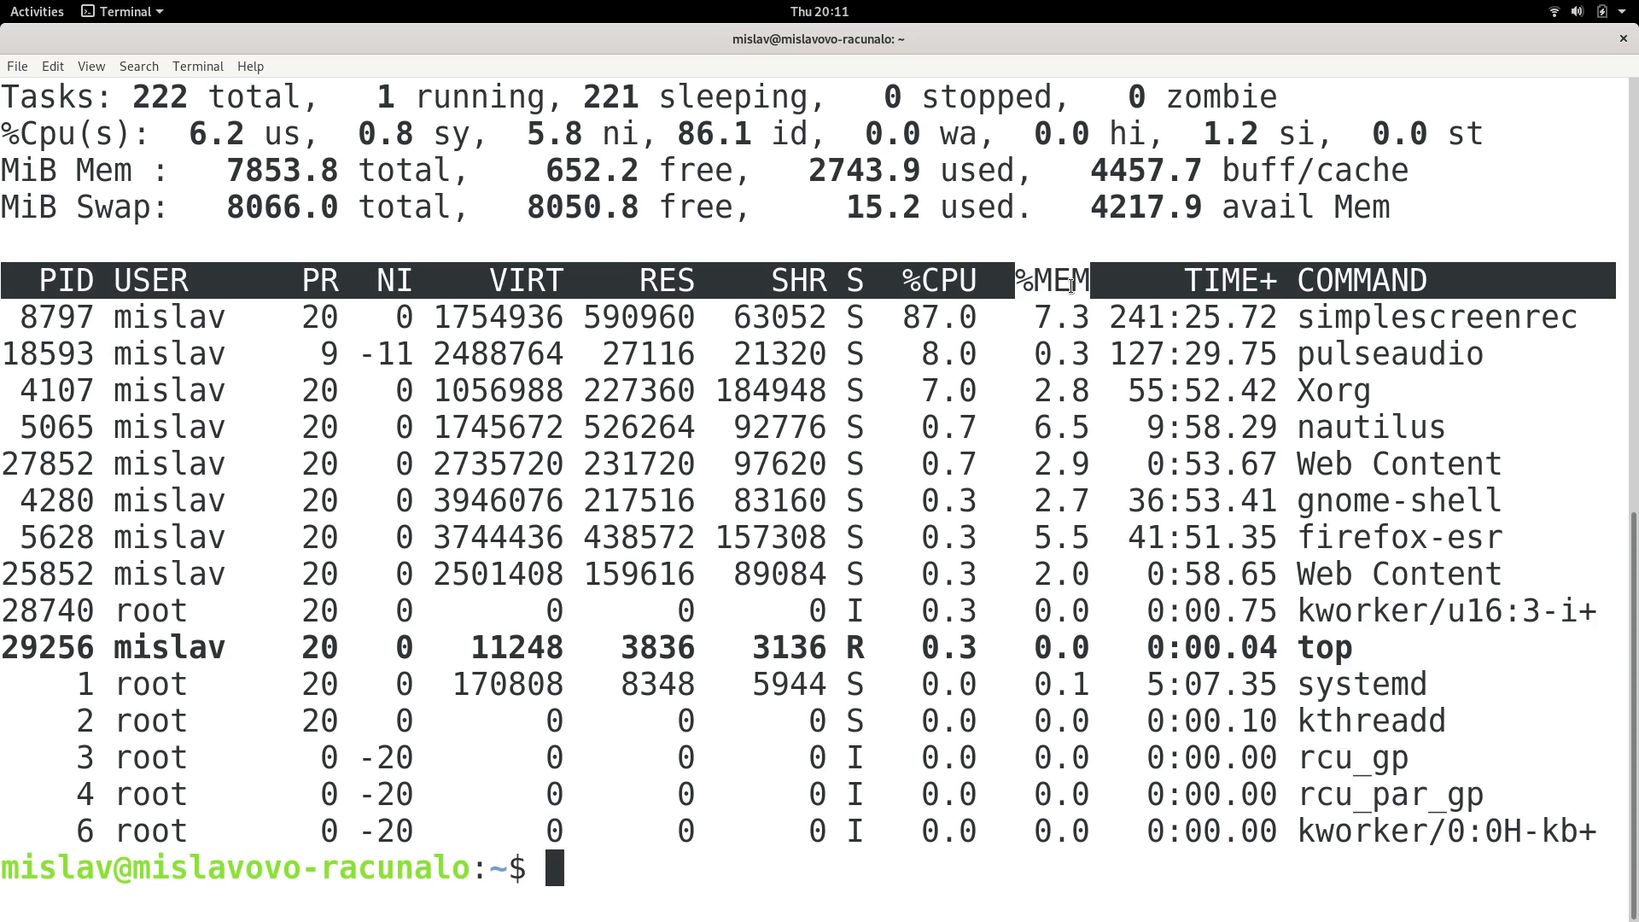
pyautogui.moveTo(1207, 280)
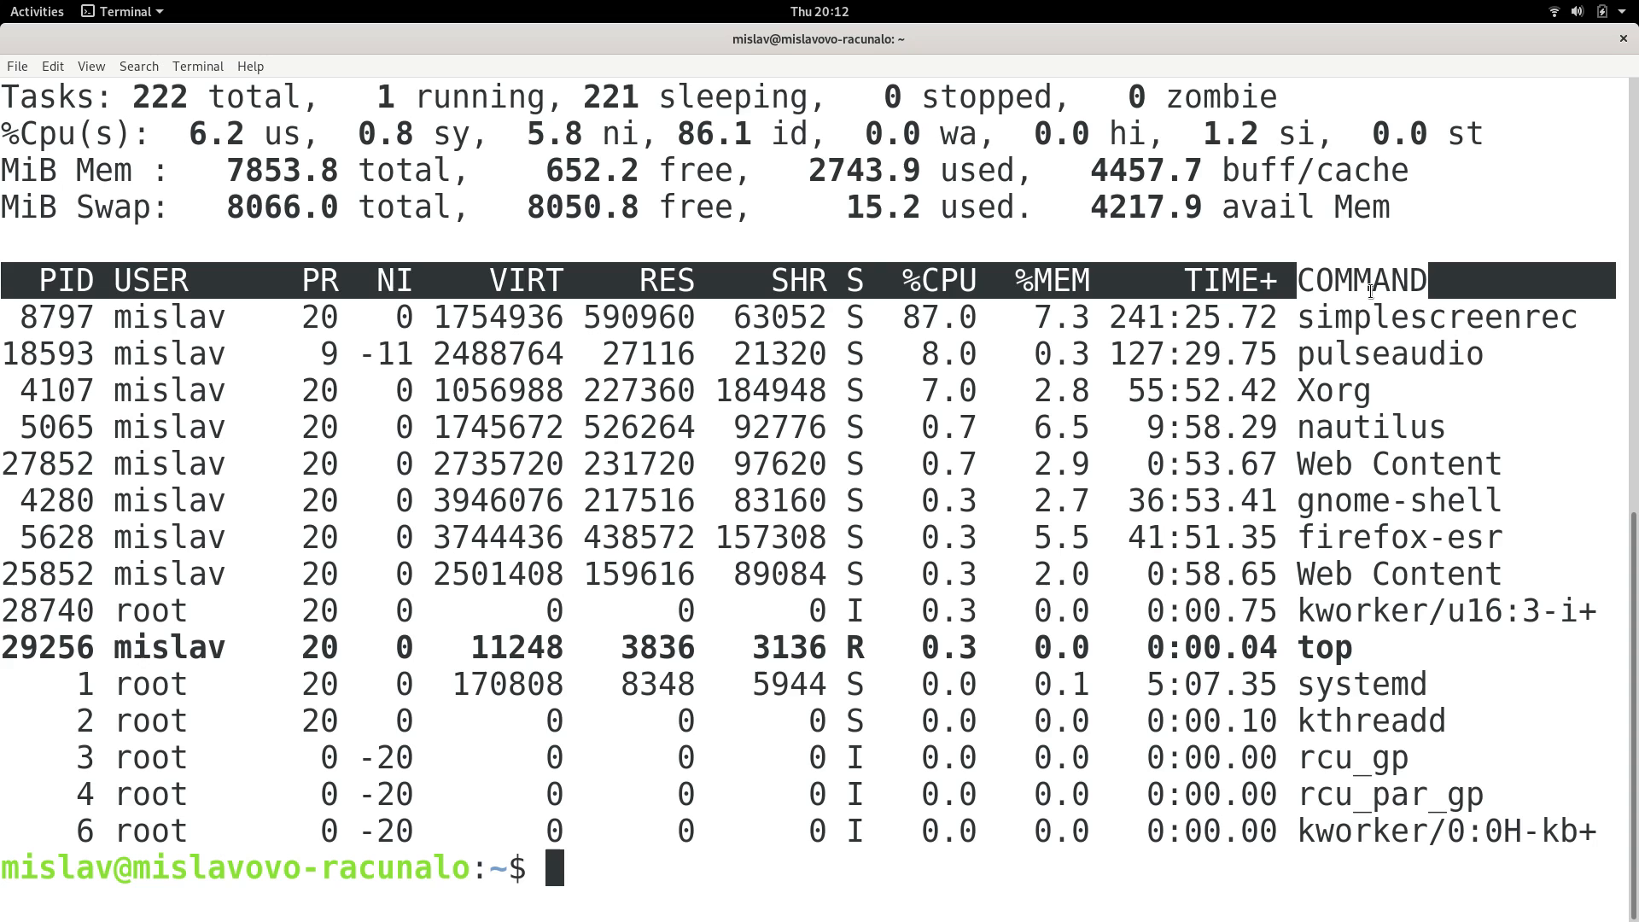
pyautogui.moveTo(1390, 203)
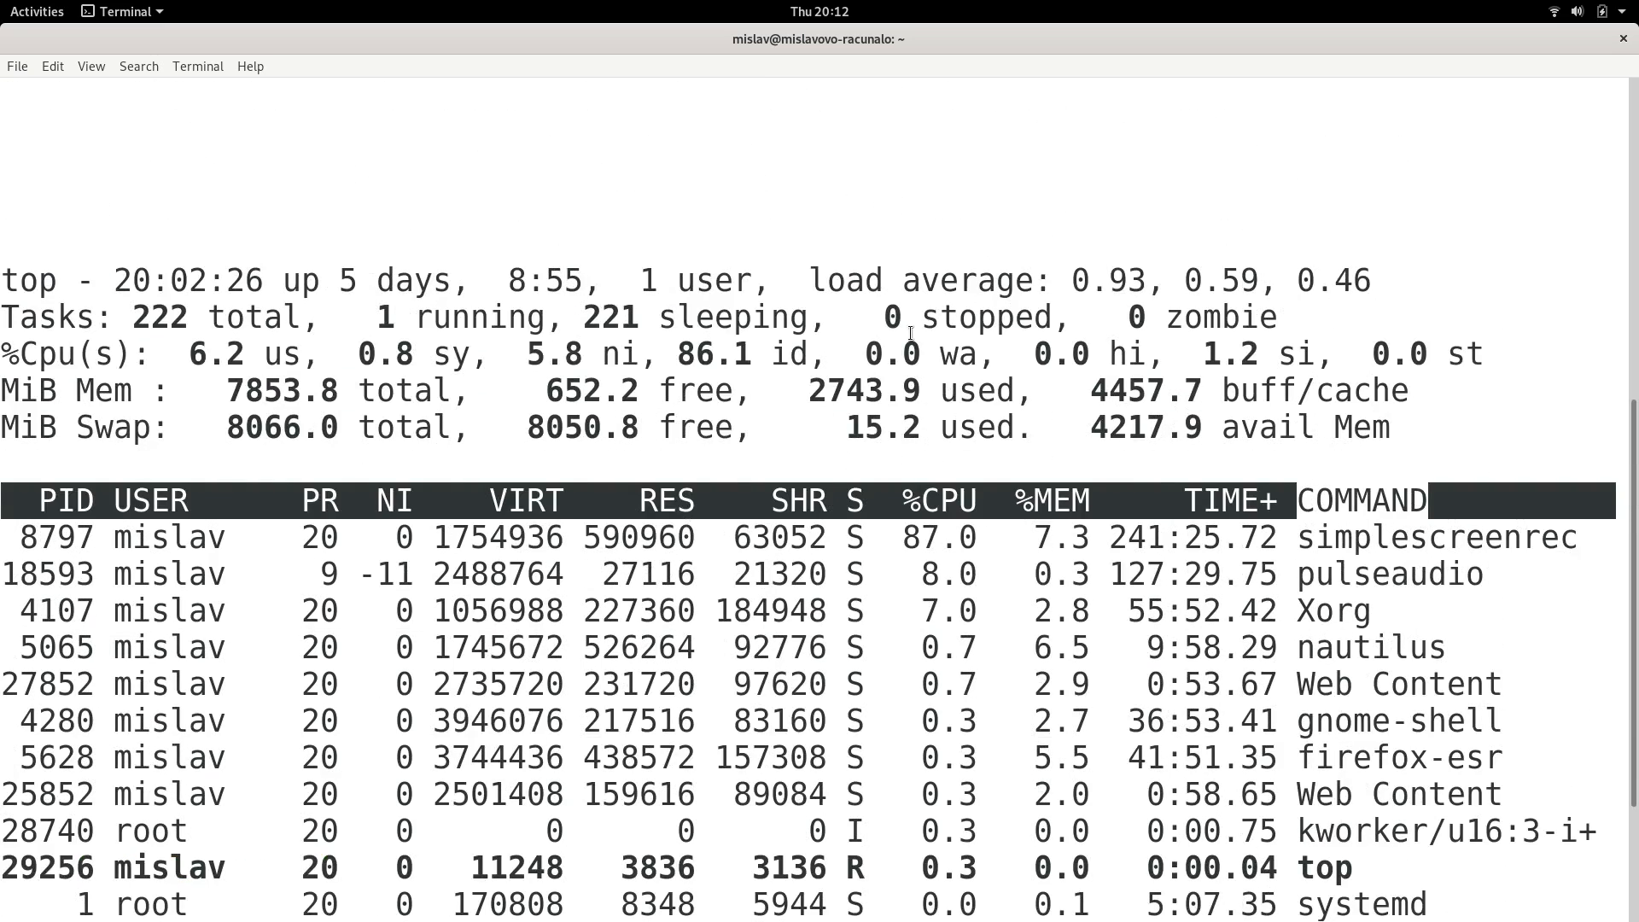
pyautogui.moveTo(403, 442)
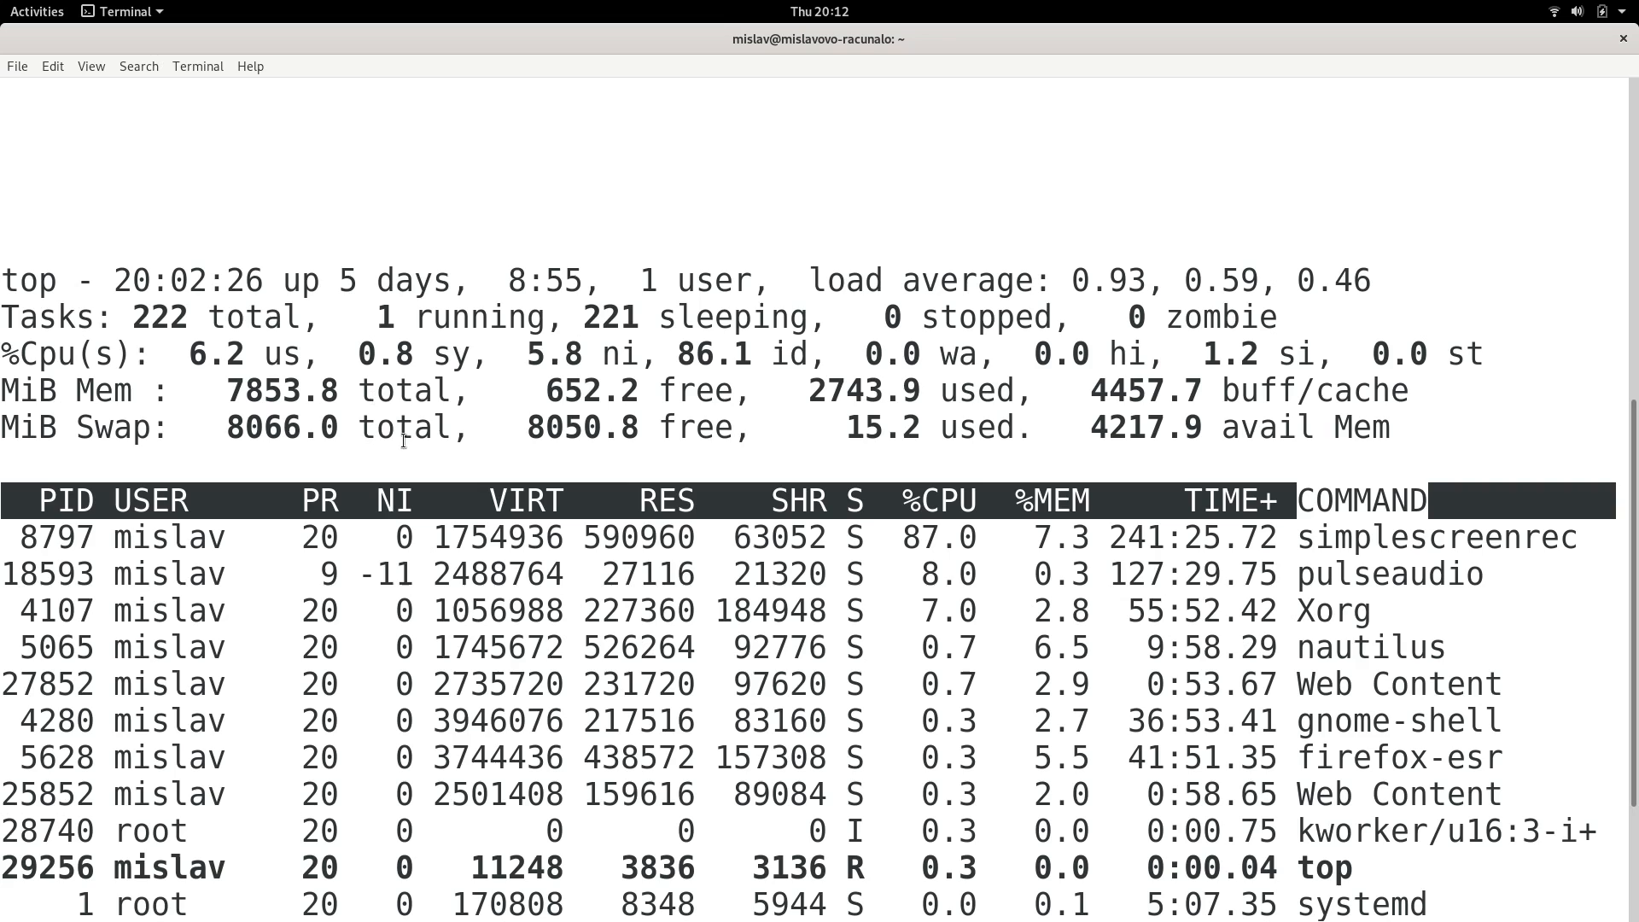
pyautogui.moveTo(468, 514)
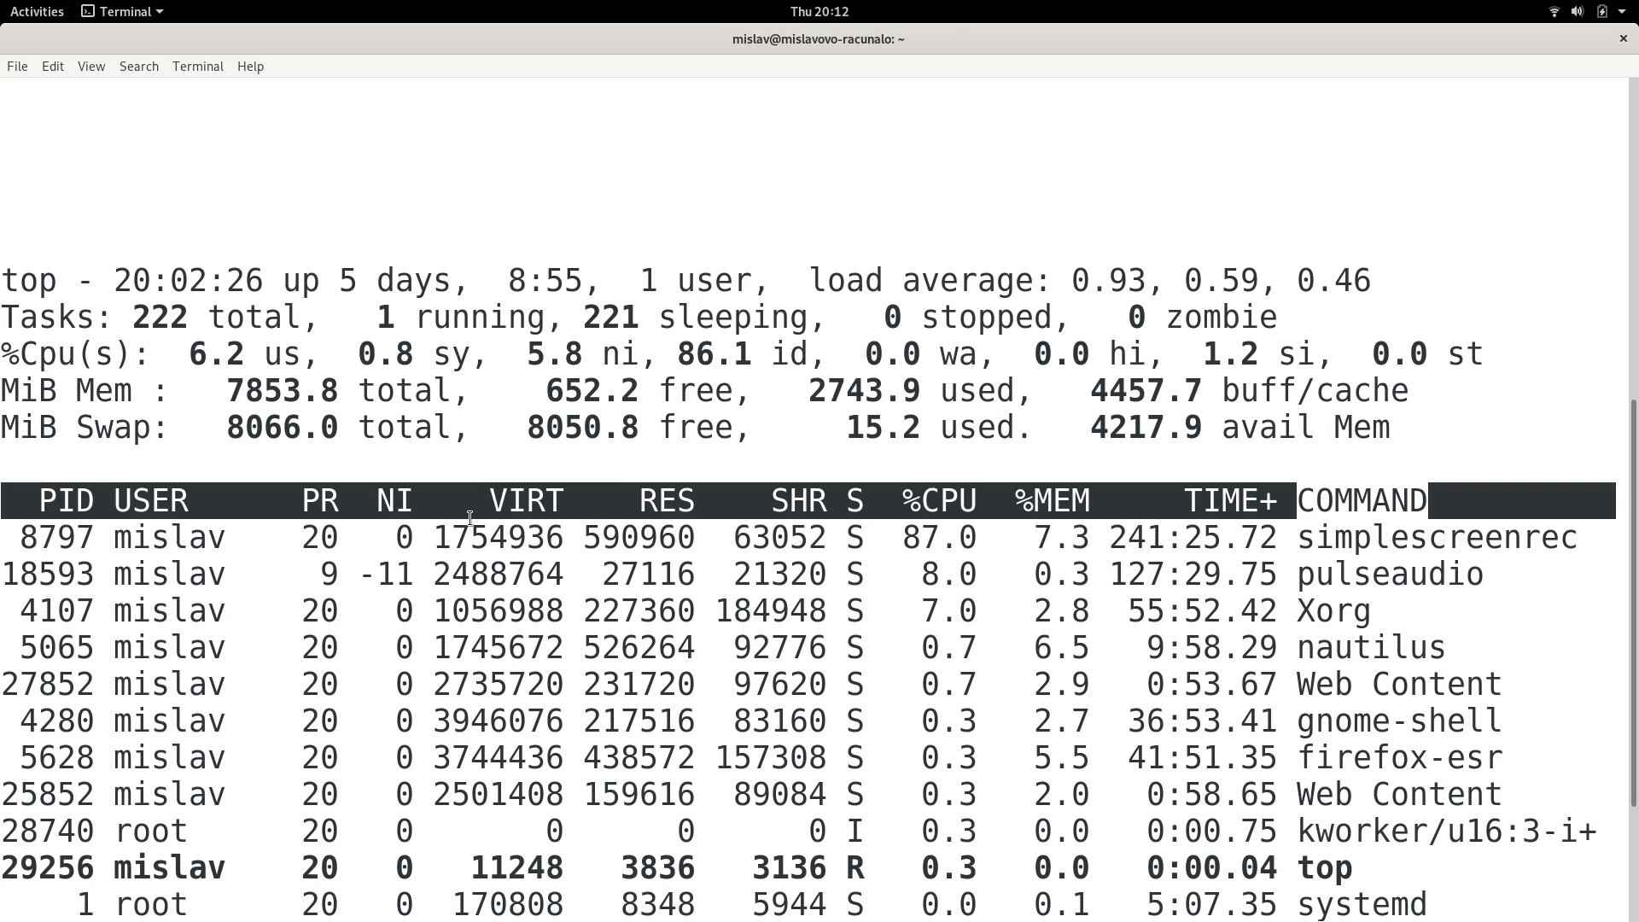
pyautogui.moveTo(55, 425)
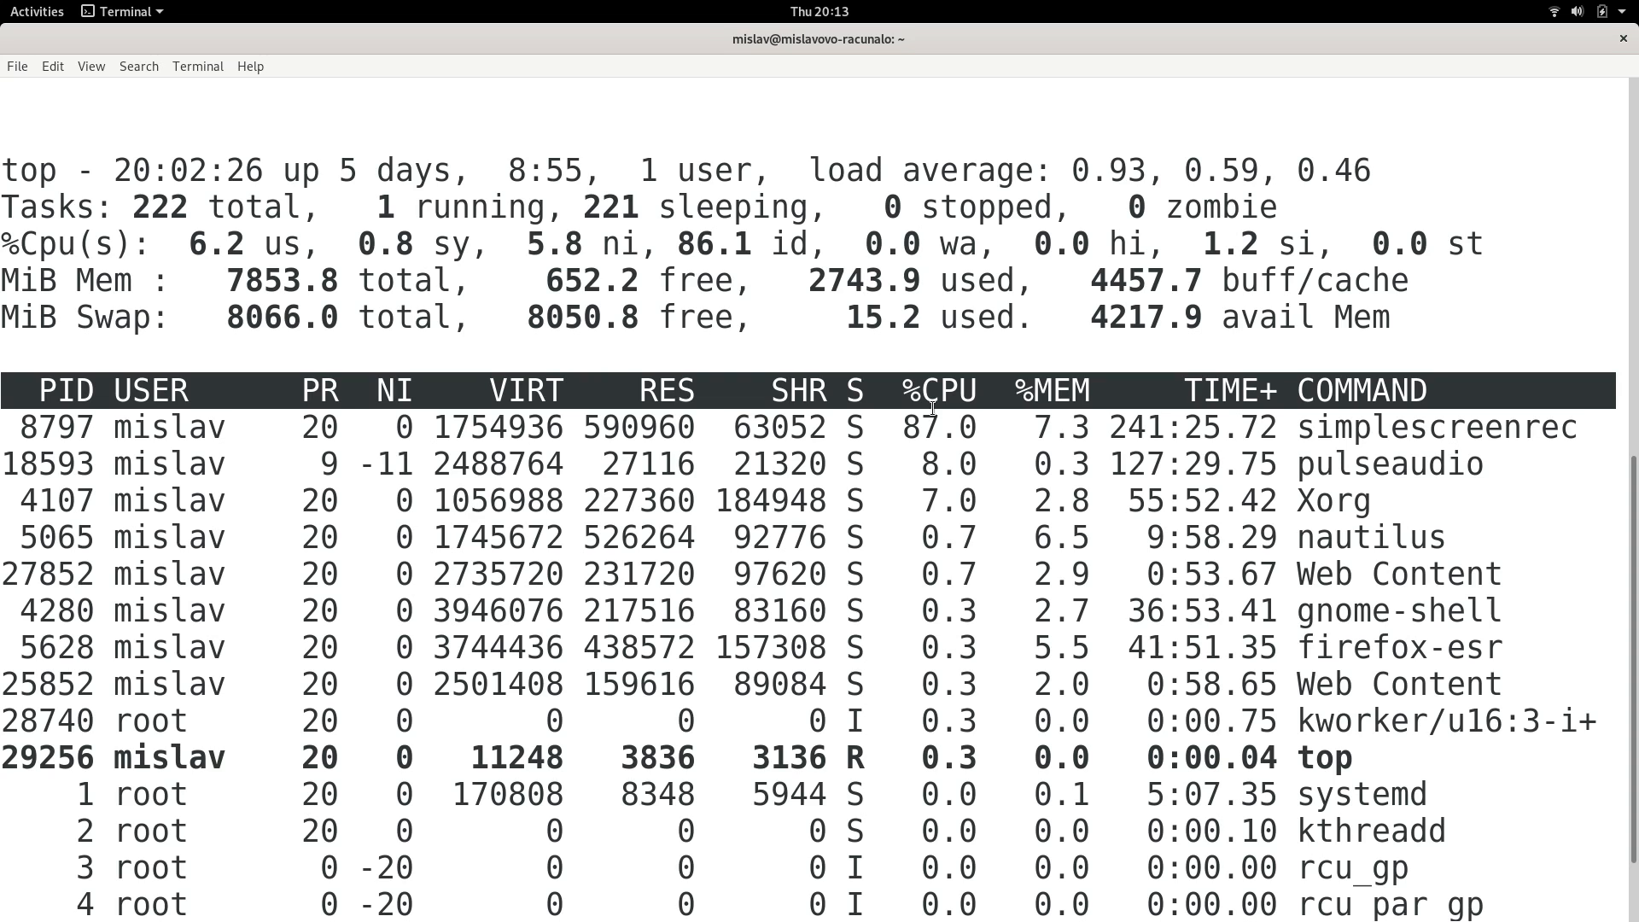
pyautogui.moveTo(498, 478)
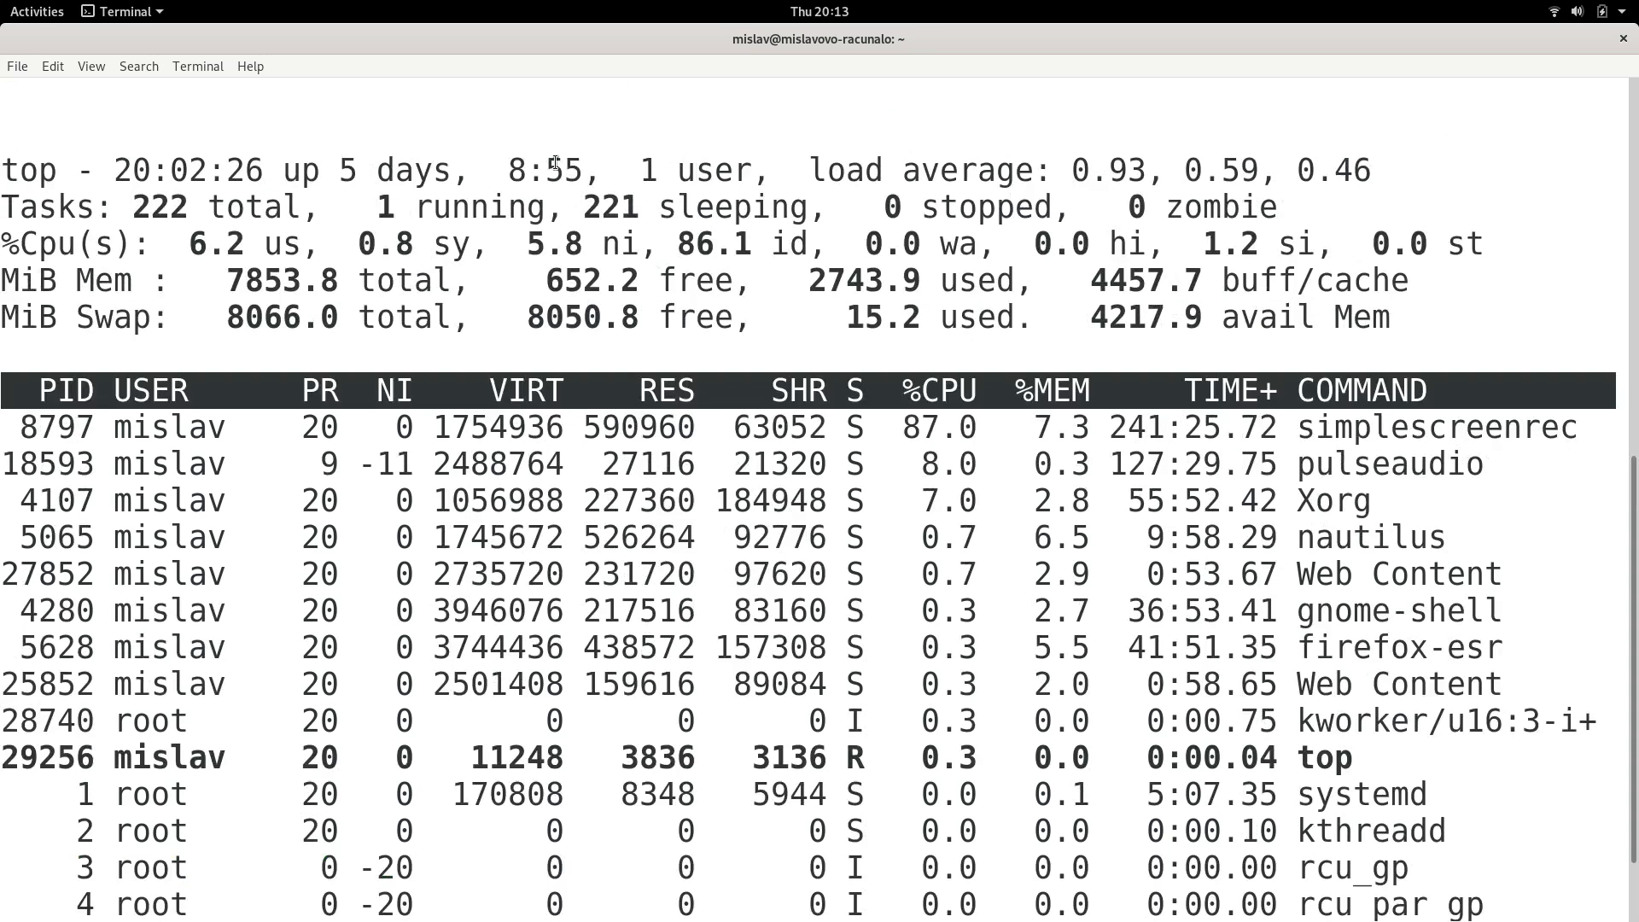
pyautogui.press('q')
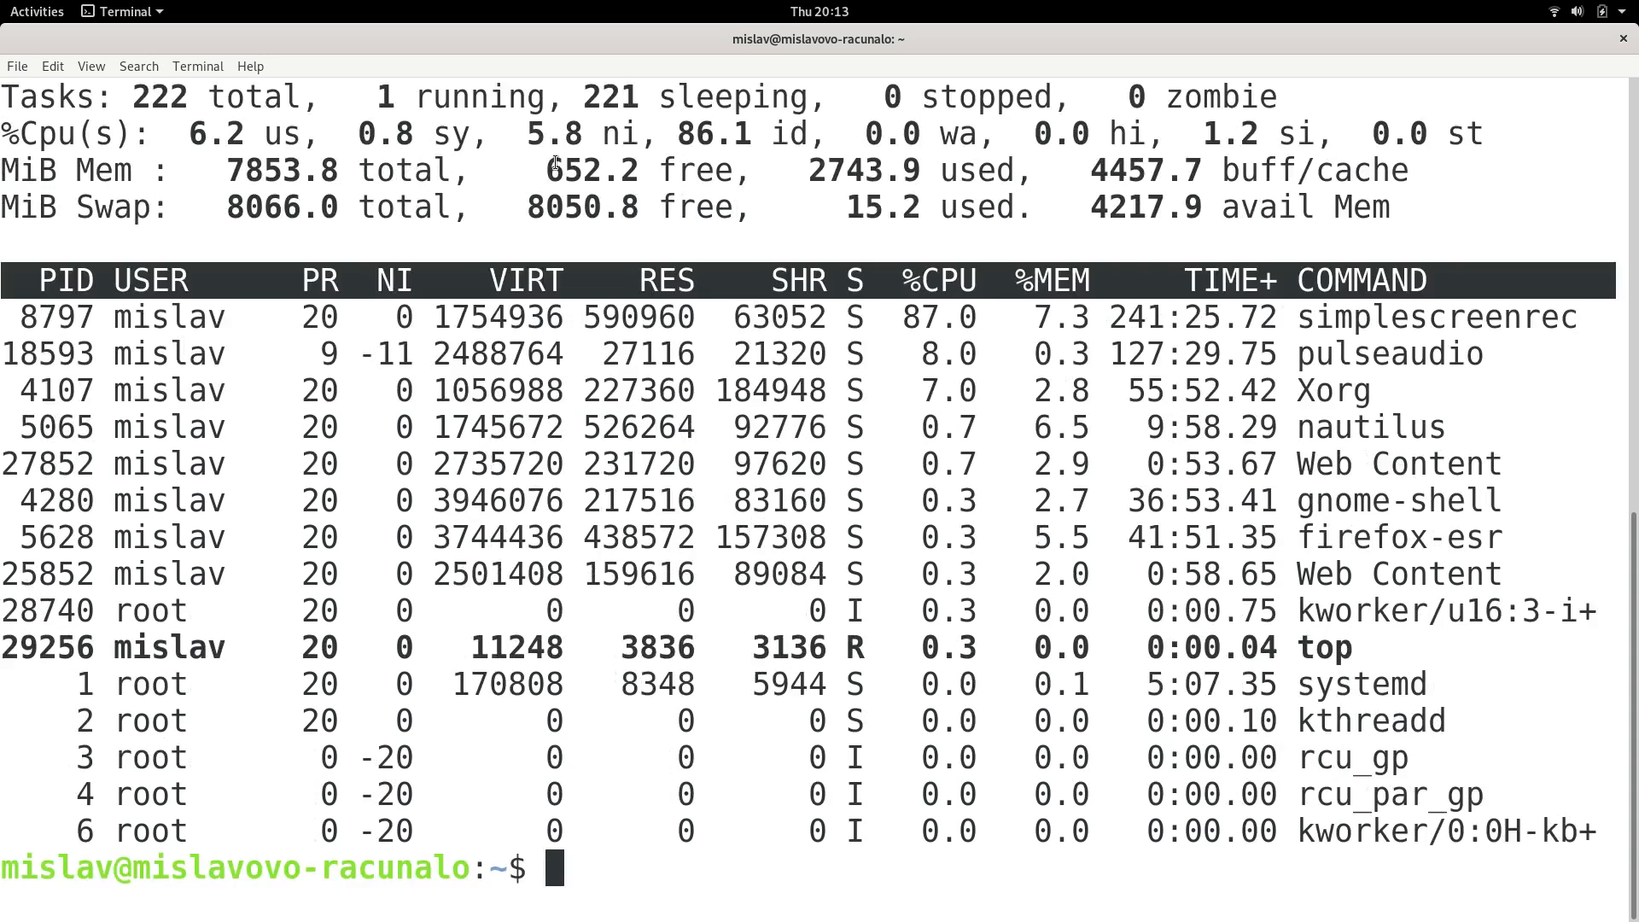